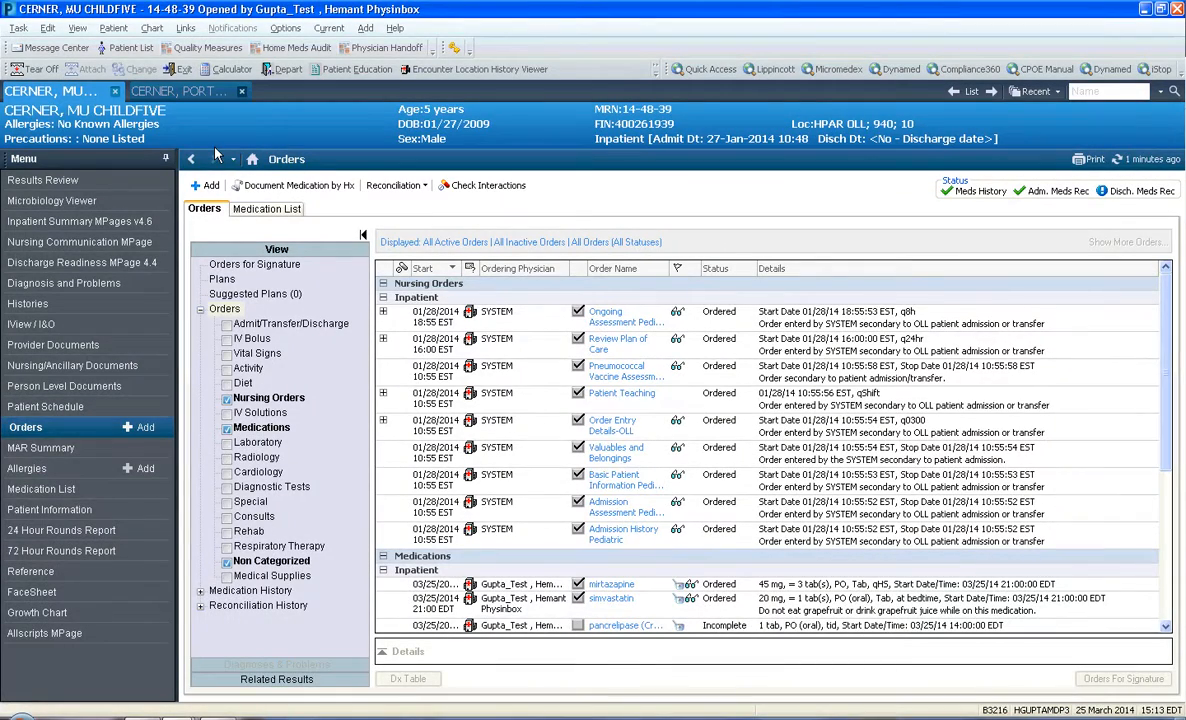
- Switch to the 11-year-old patient's chart on the Orders page
{"action": "left_click", "coordinate": [177, 91]}
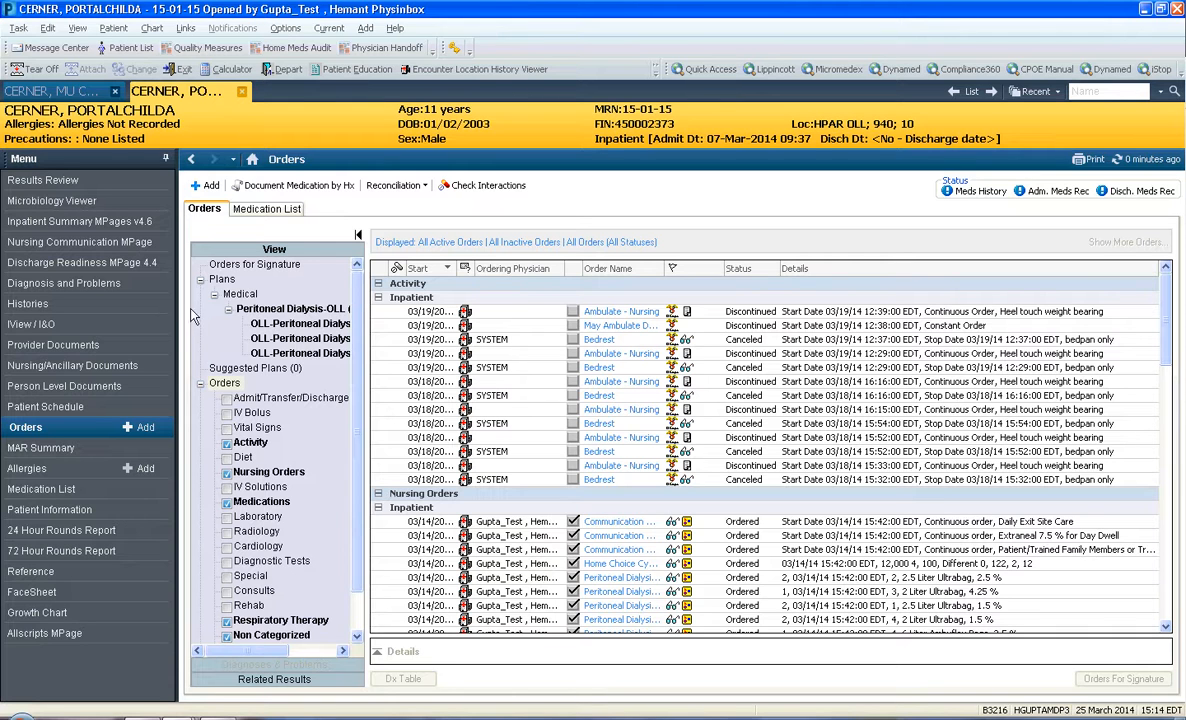
{"action": "mouse_move", "coordinate": [178, 308]}
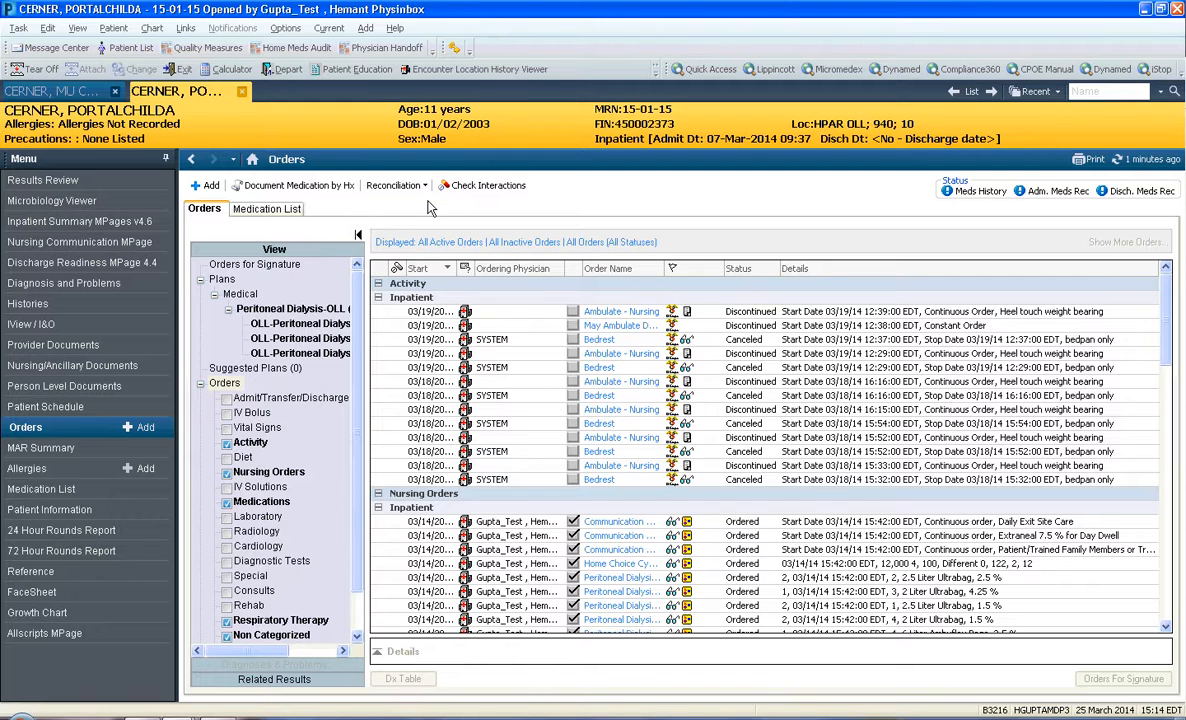
{"action": "left_click", "coordinate": [45, 180]}
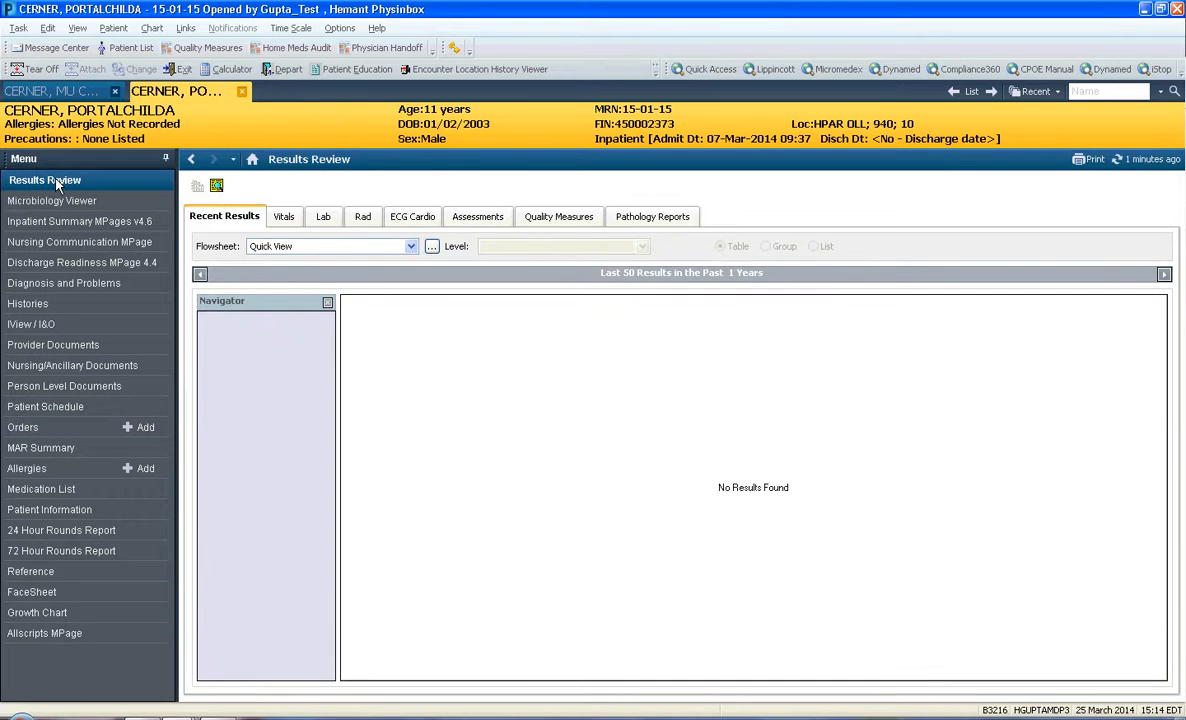
{"action": "mouse_move", "coordinate": [128, 188]}
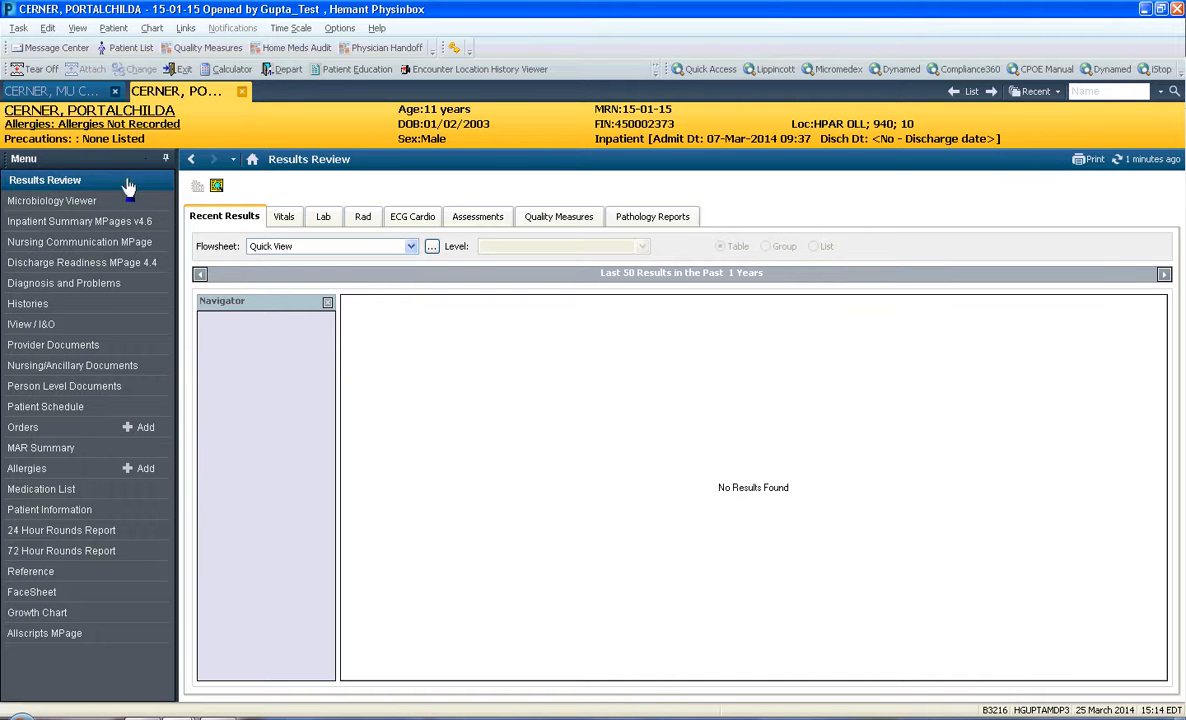
{"action": "mouse_move", "coordinate": [24, 432]}
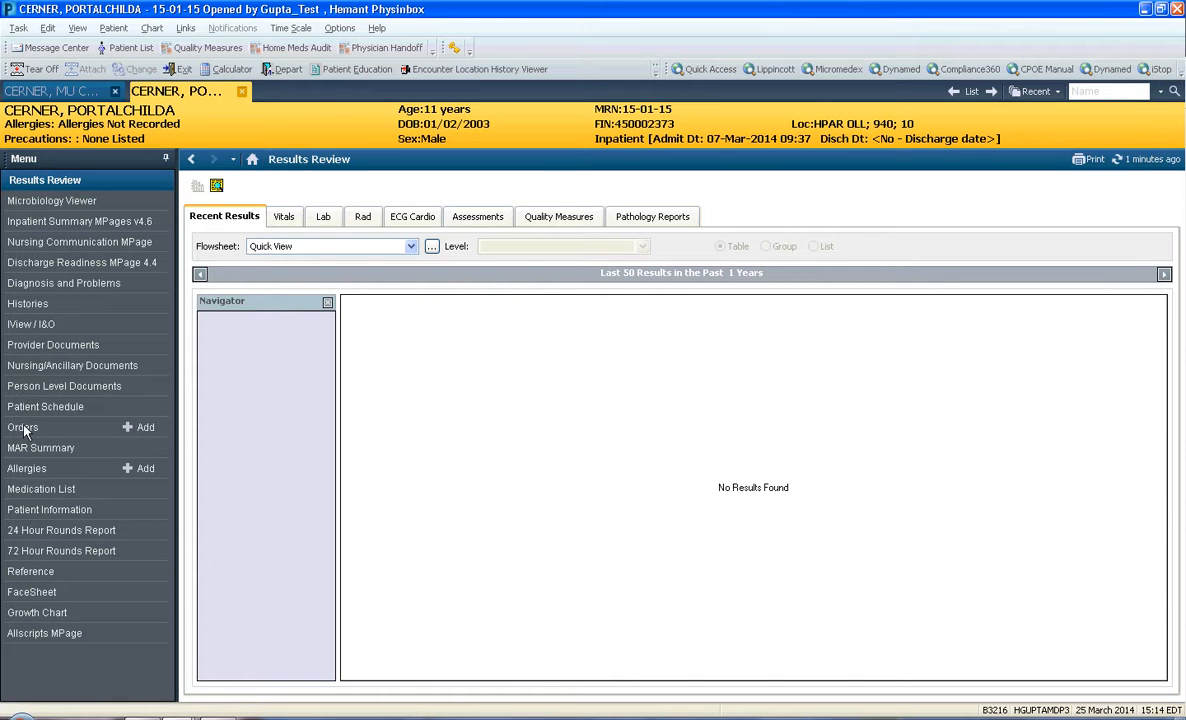
{"action": "left_click", "coordinate": [25, 427]}
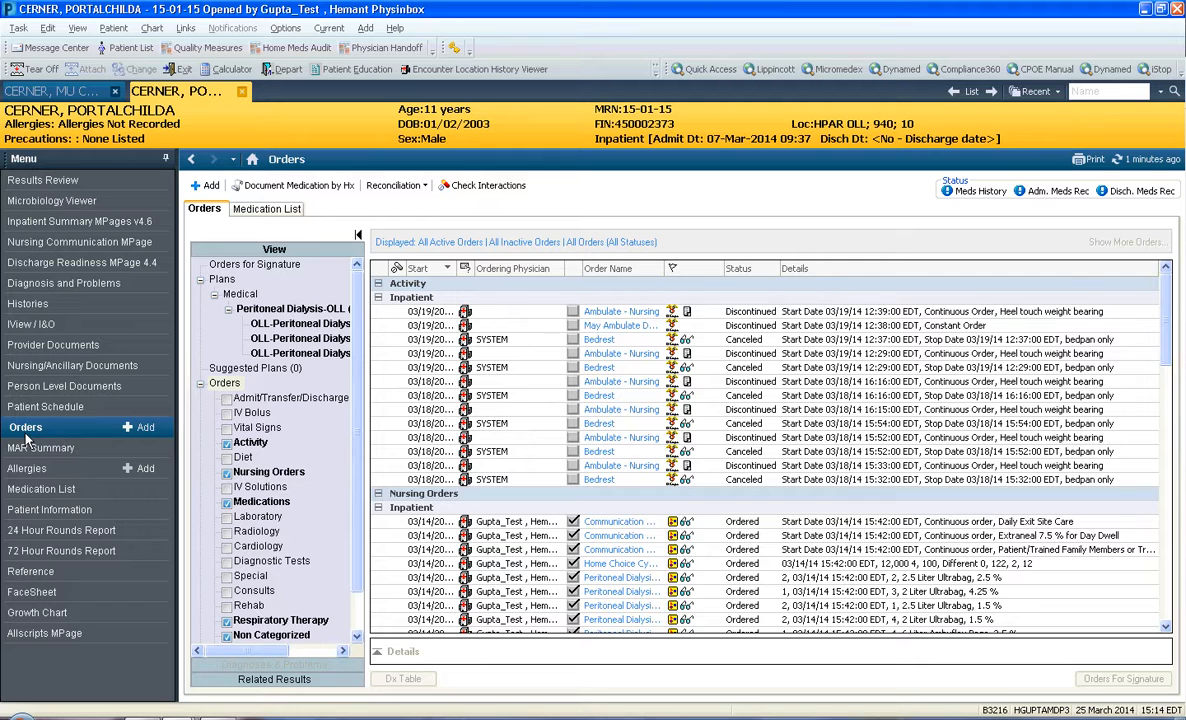
{"action": "mouse_move", "coordinate": [410, 204]}
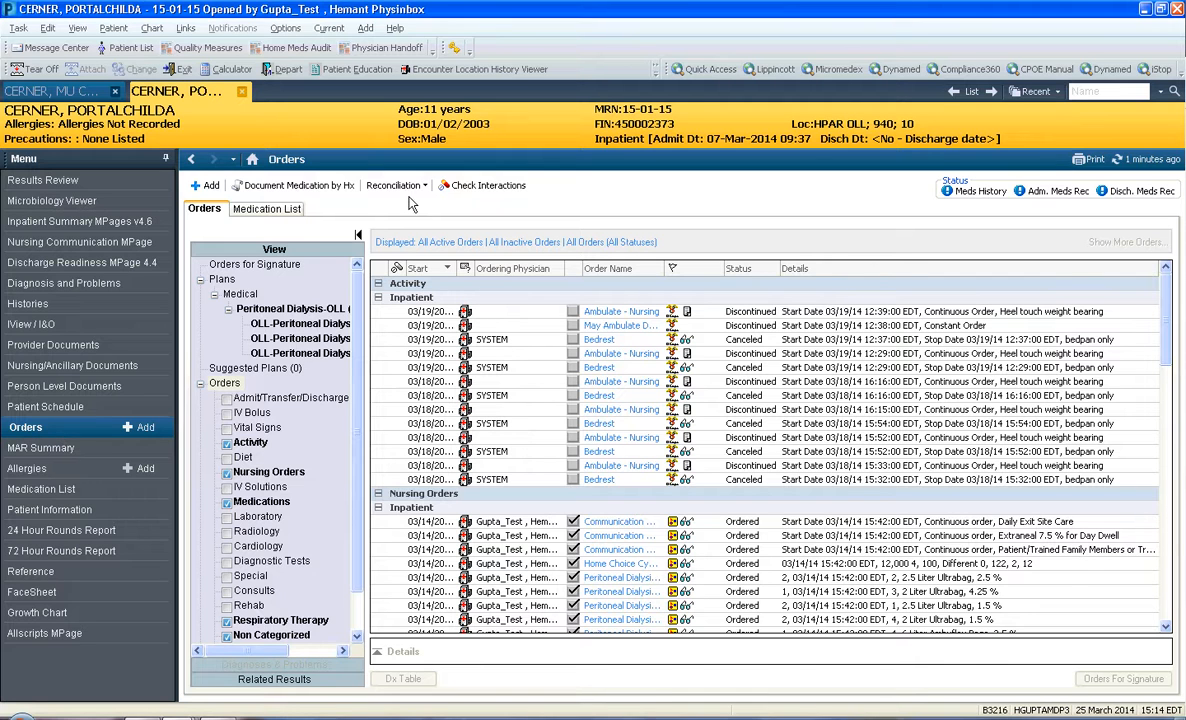
{"action": "left_click", "coordinate": [396, 185]}
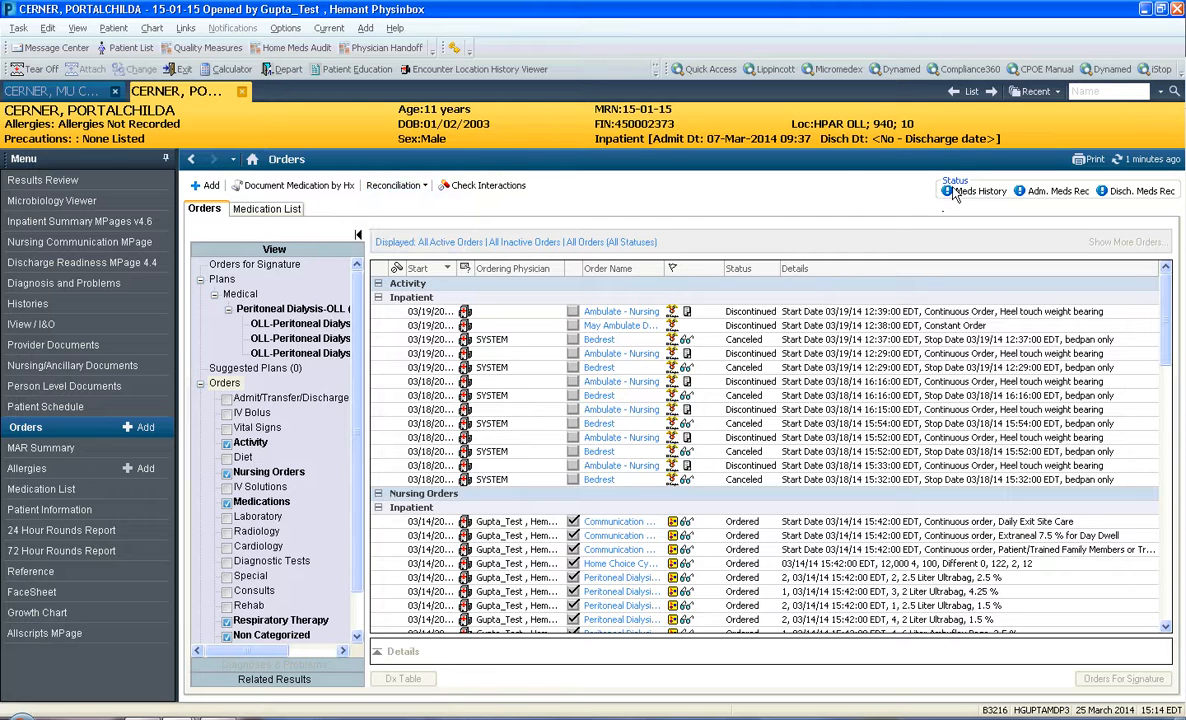
{"action": "mouse_move", "coordinate": [977, 202]}
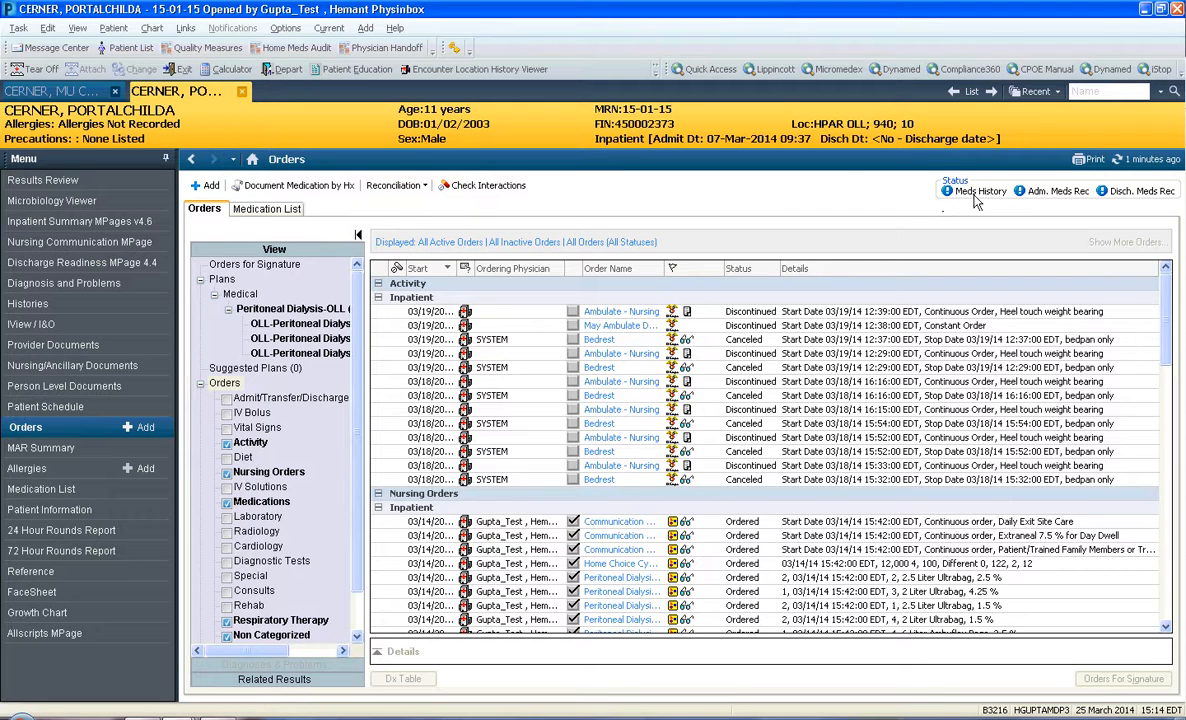
{"action": "mouse_move", "coordinate": [1000, 200]}
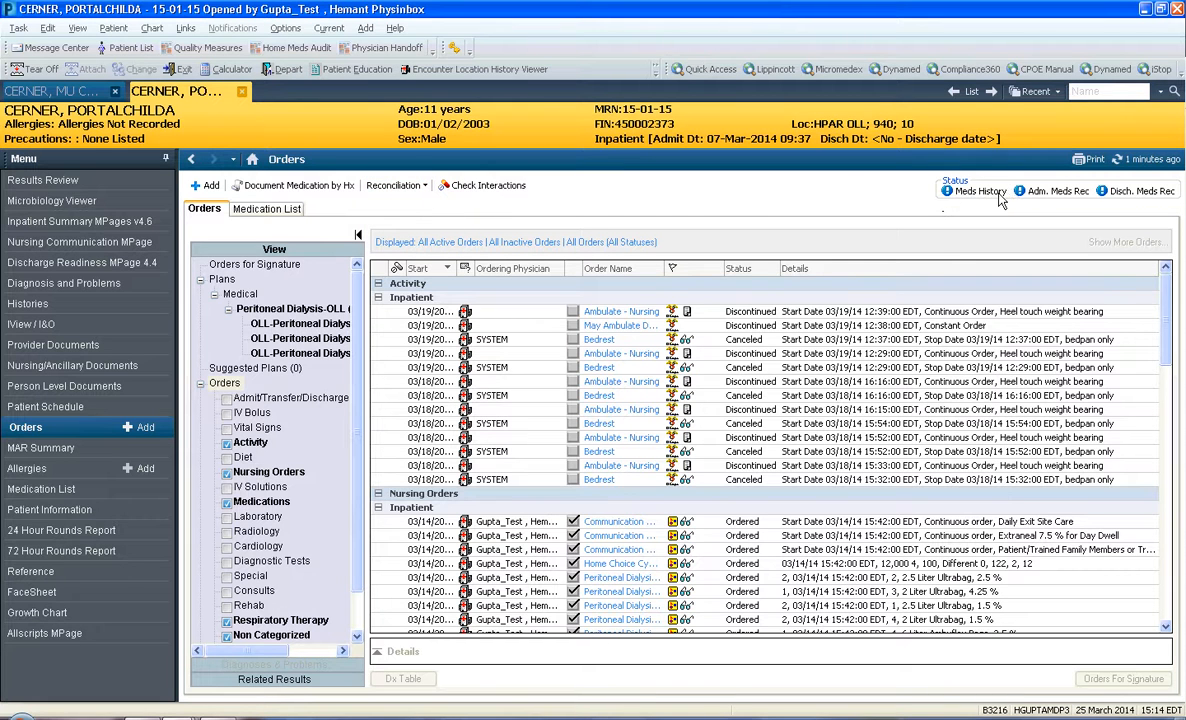
{"action": "mouse_move", "coordinate": [1030, 198]}
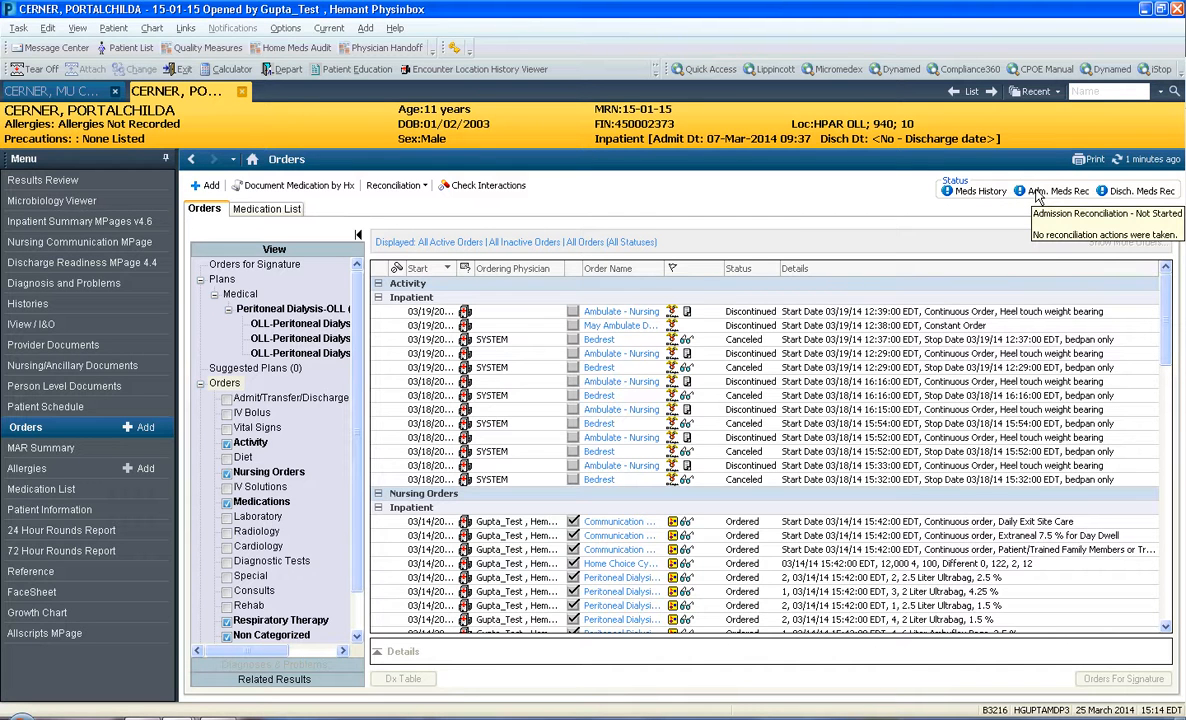
{"action": "mouse_move", "coordinate": [700, 207]}
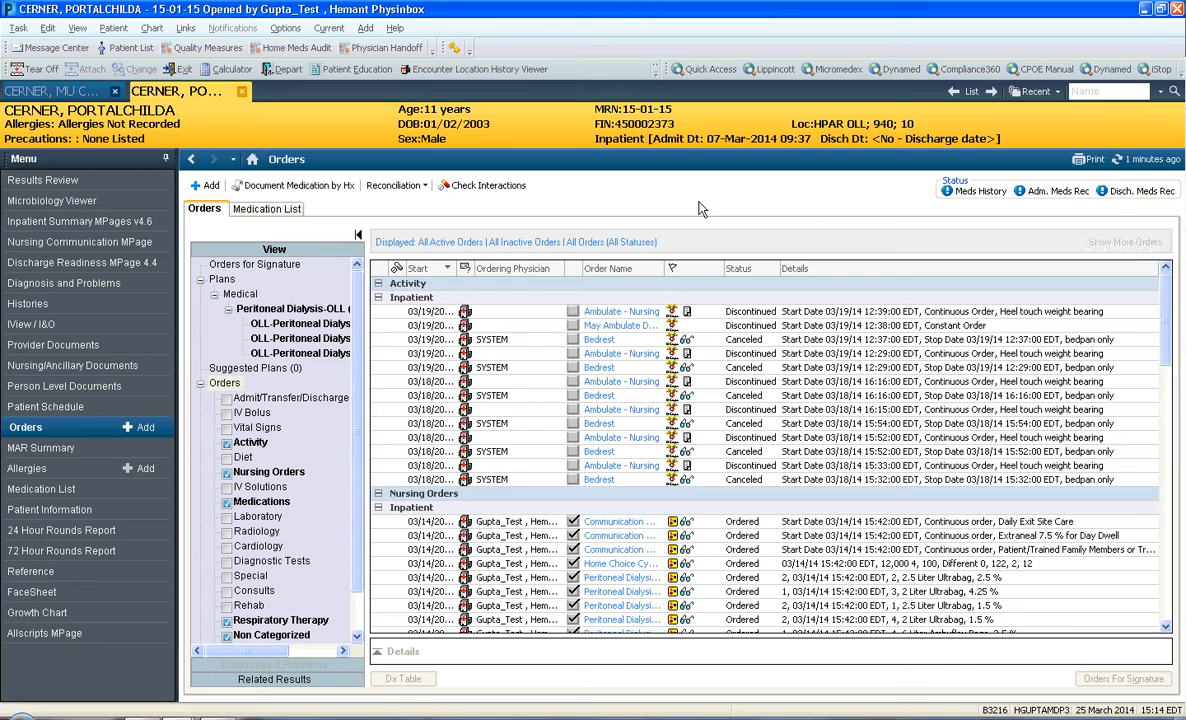
- Start an order reconciliation from the Reconciliation dropdown, triggering the No Order History warning
{"action": "left_click", "coordinate": [394, 185]}
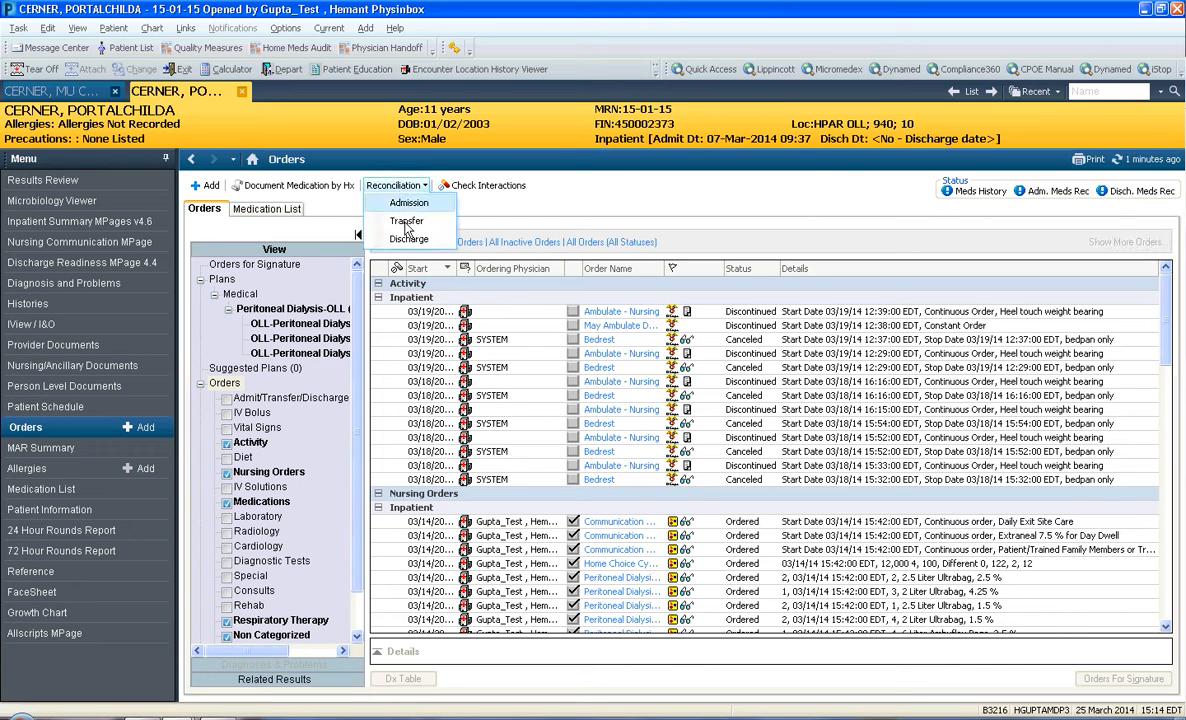
{"action": "left_click", "coordinate": [408, 221]}
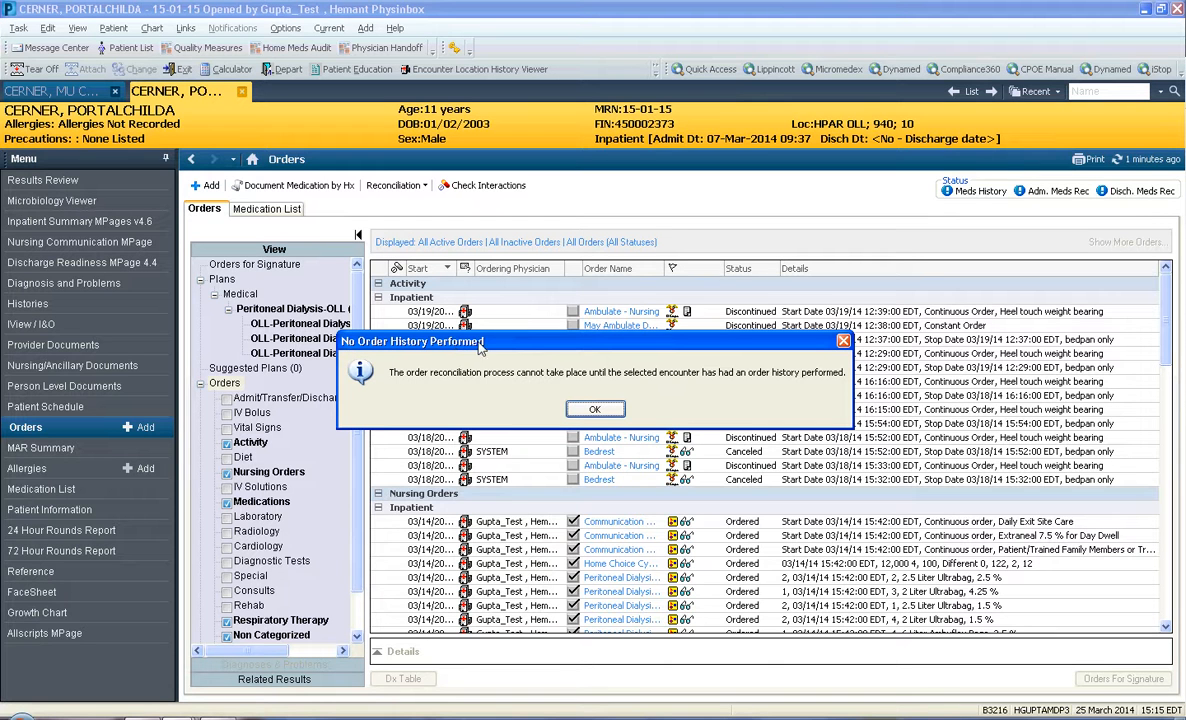
{"action": "mouse_move", "coordinate": [956, 245]}
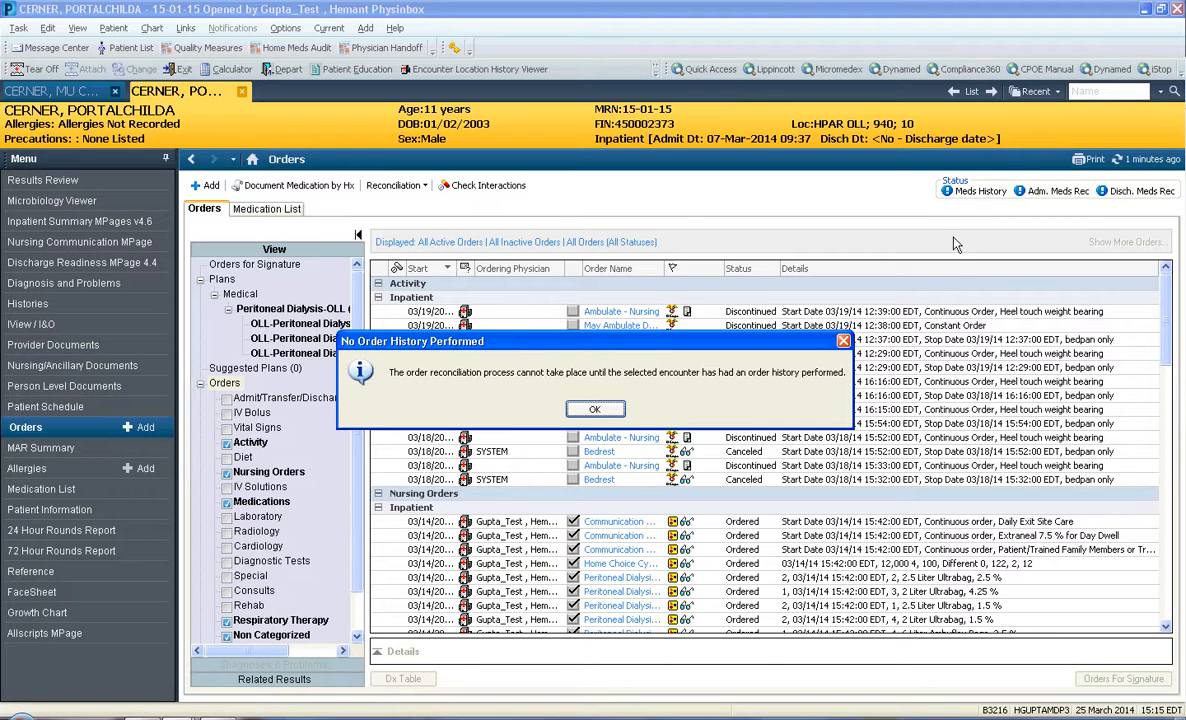
{"action": "mouse_move", "coordinate": [950, 200]}
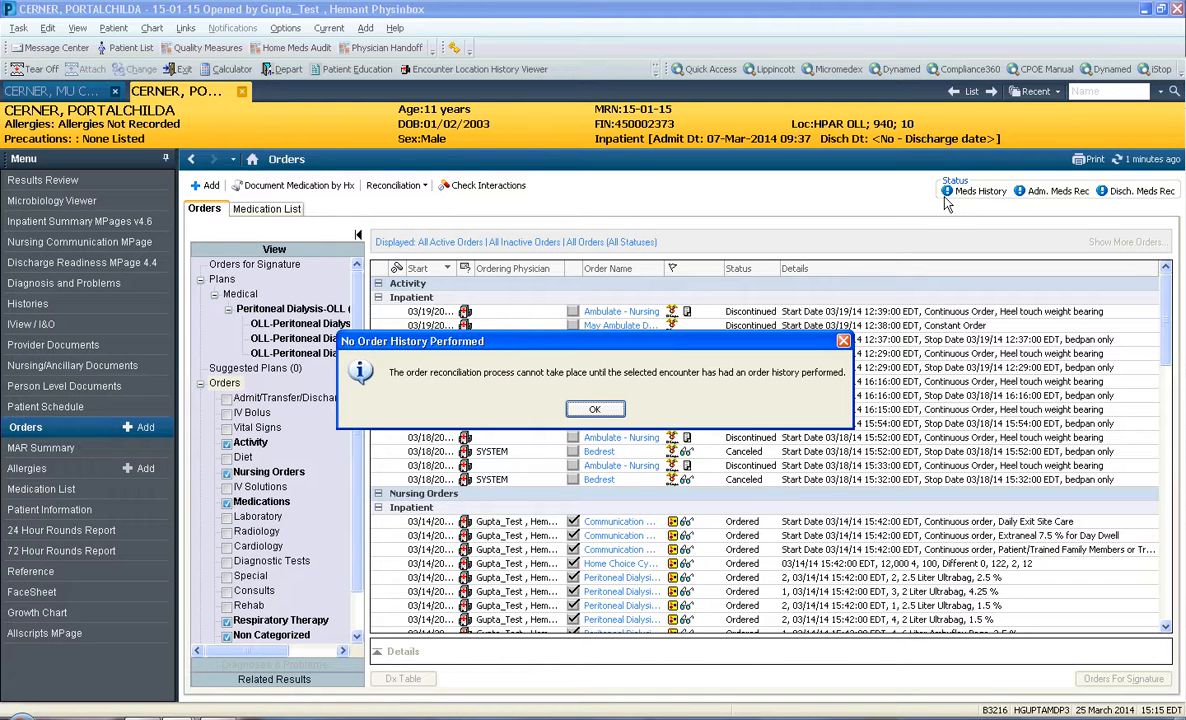
{"action": "mouse_move", "coordinate": [955, 207]}
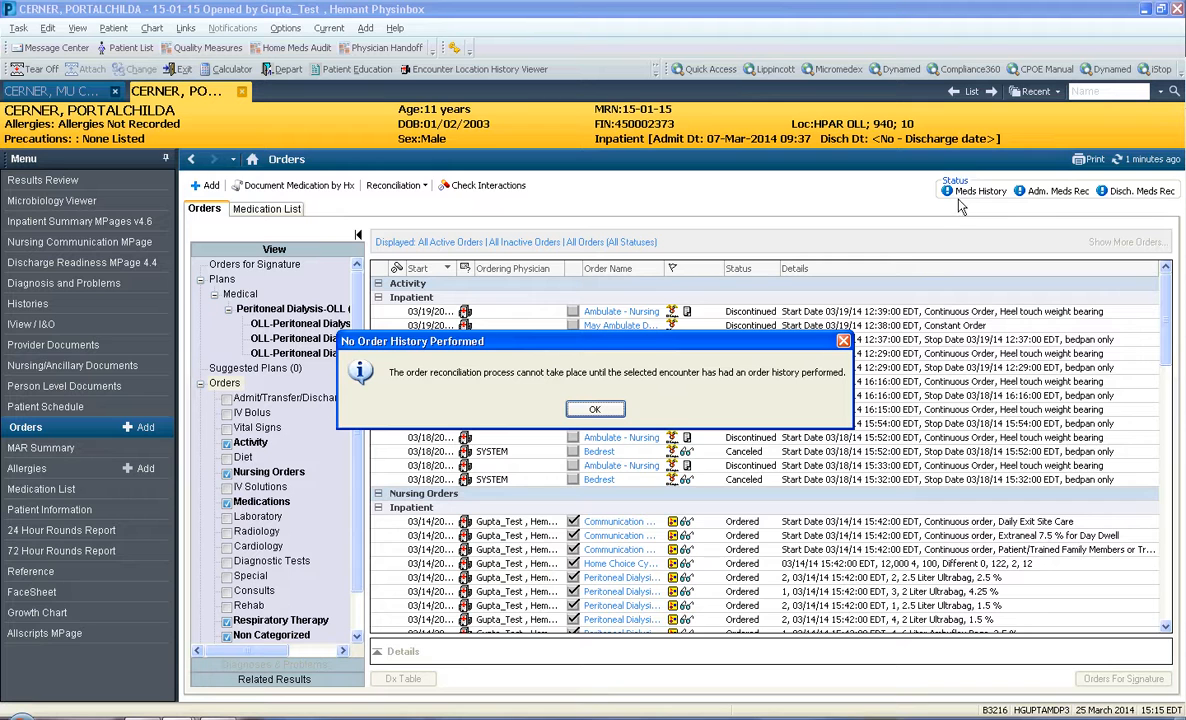
{"action": "mouse_move", "coordinate": [940, 212]}
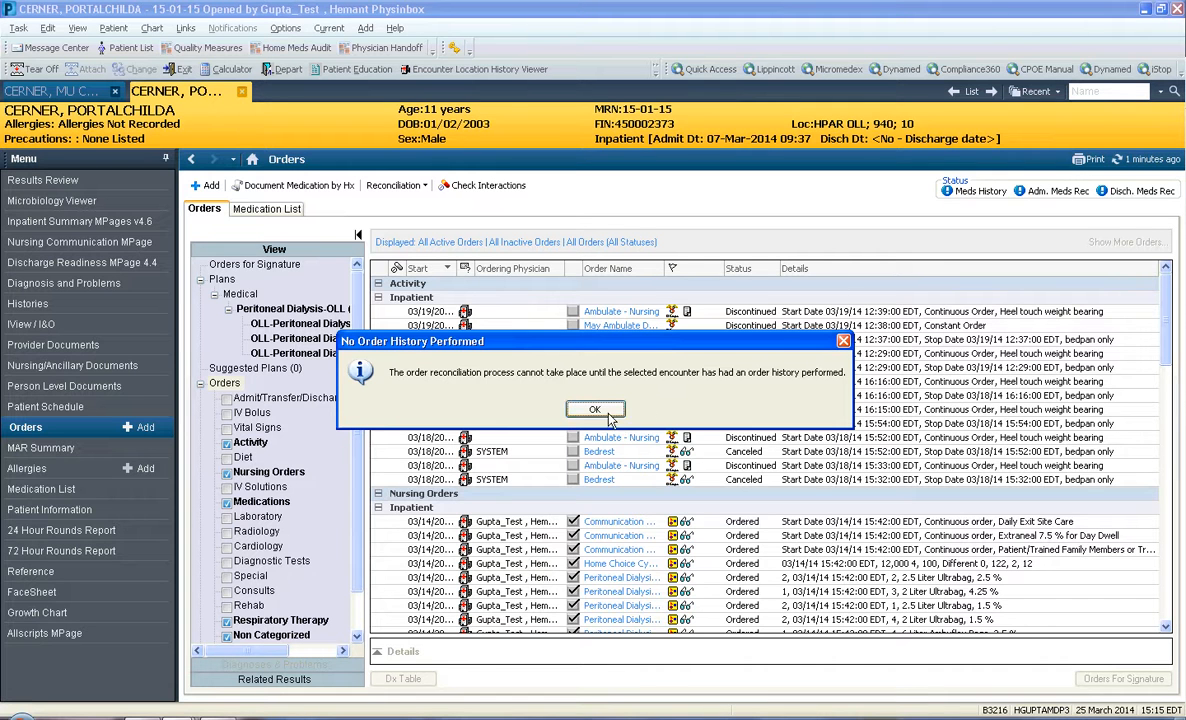
- Dismiss the warning and list reconciliation types for the 5-year-old patient
{"action": "left_click", "coordinate": [594, 409]}
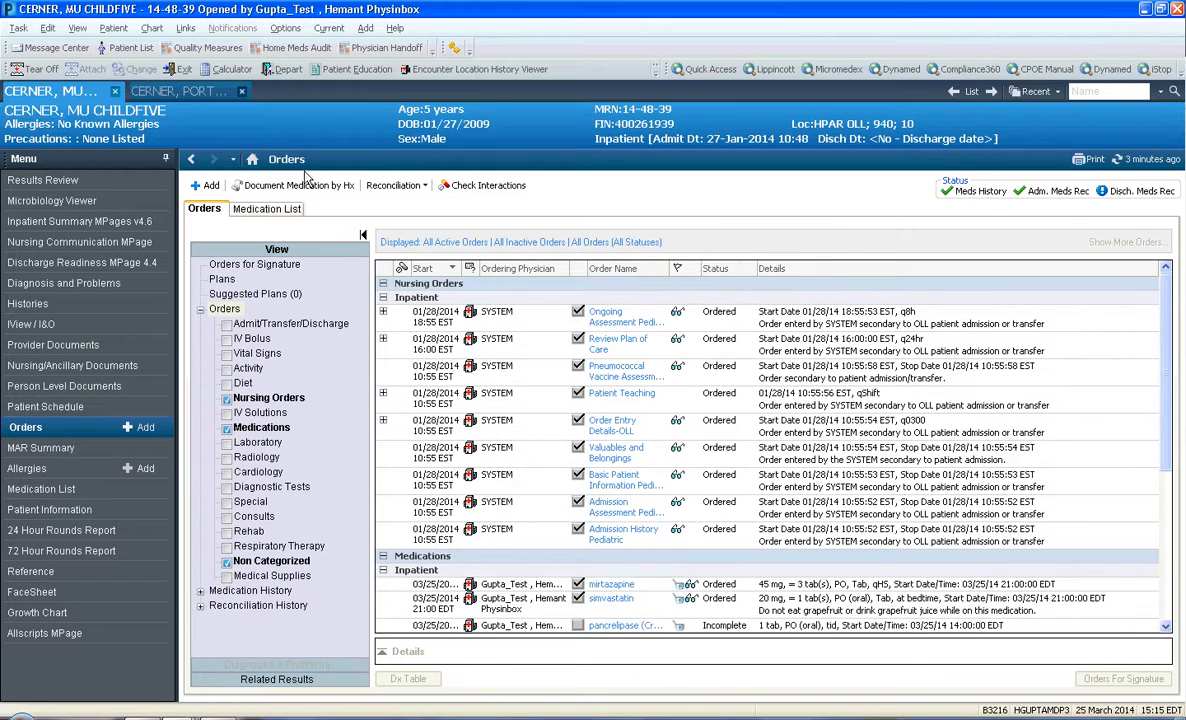
{"action": "mouse_move", "coordinate": [988, 210]}
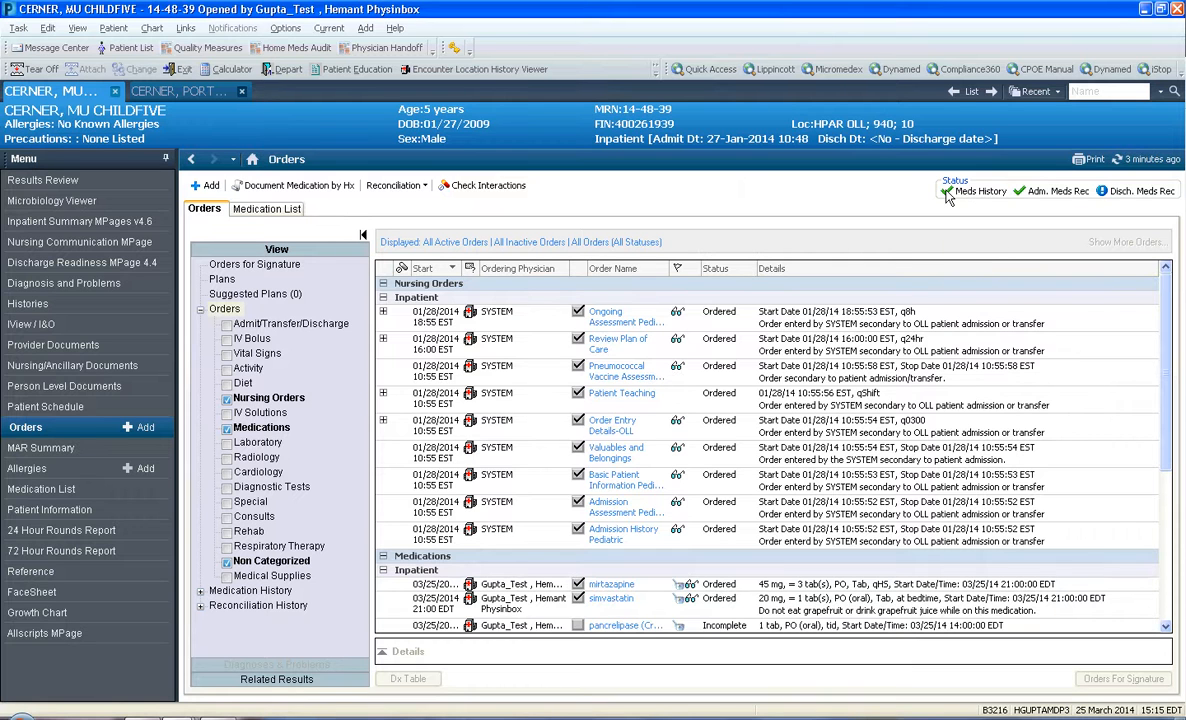
{"action": "mouse_move", "coordinate": [980, 190]}
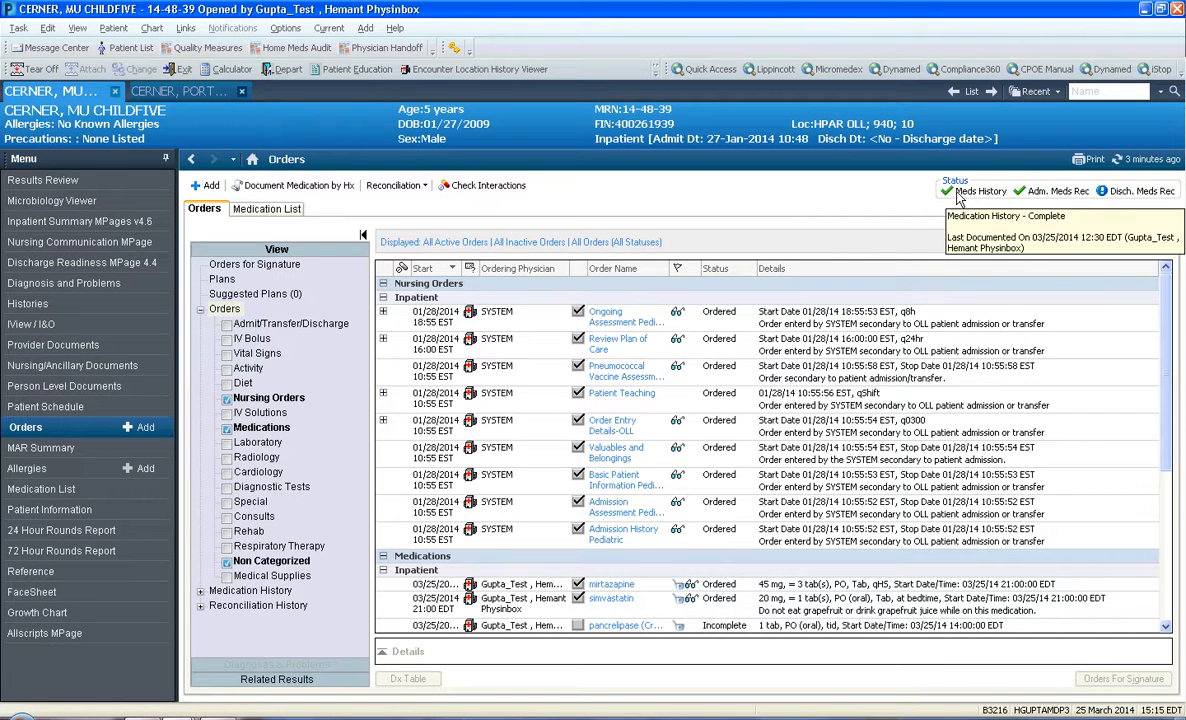
{"action": "mouse_move", "coordinate": [1058, 190]}
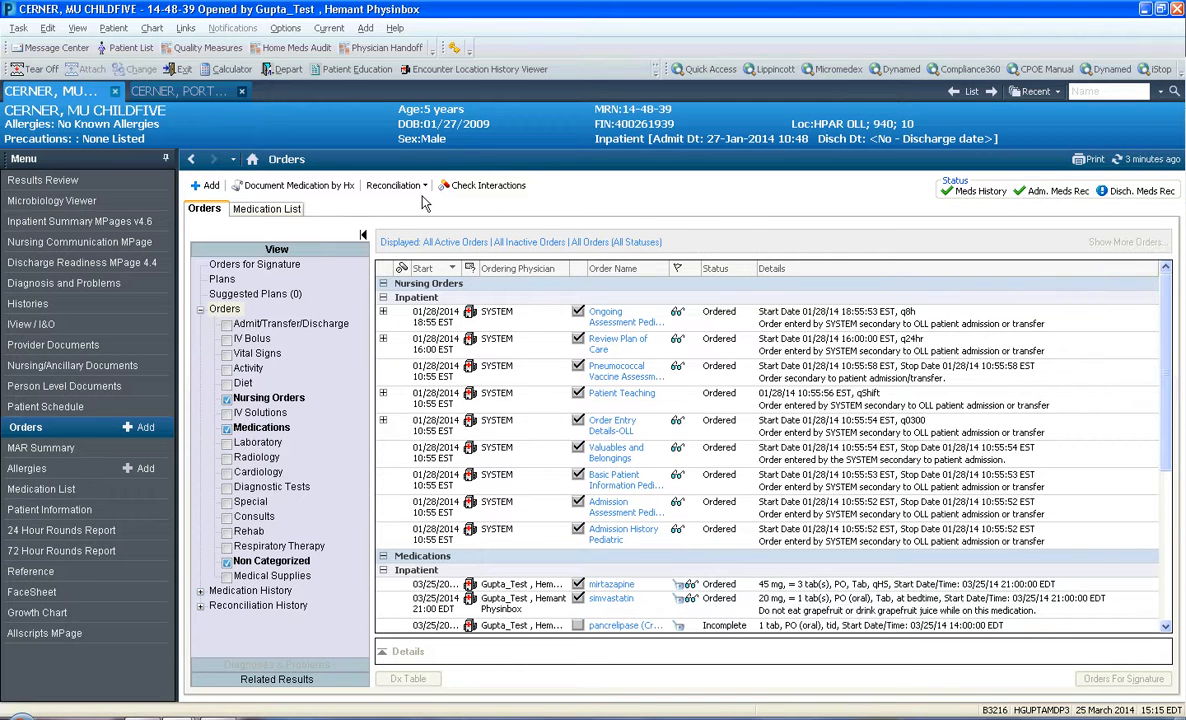
{"action": "left_click", "coordinate": [396, 185]}
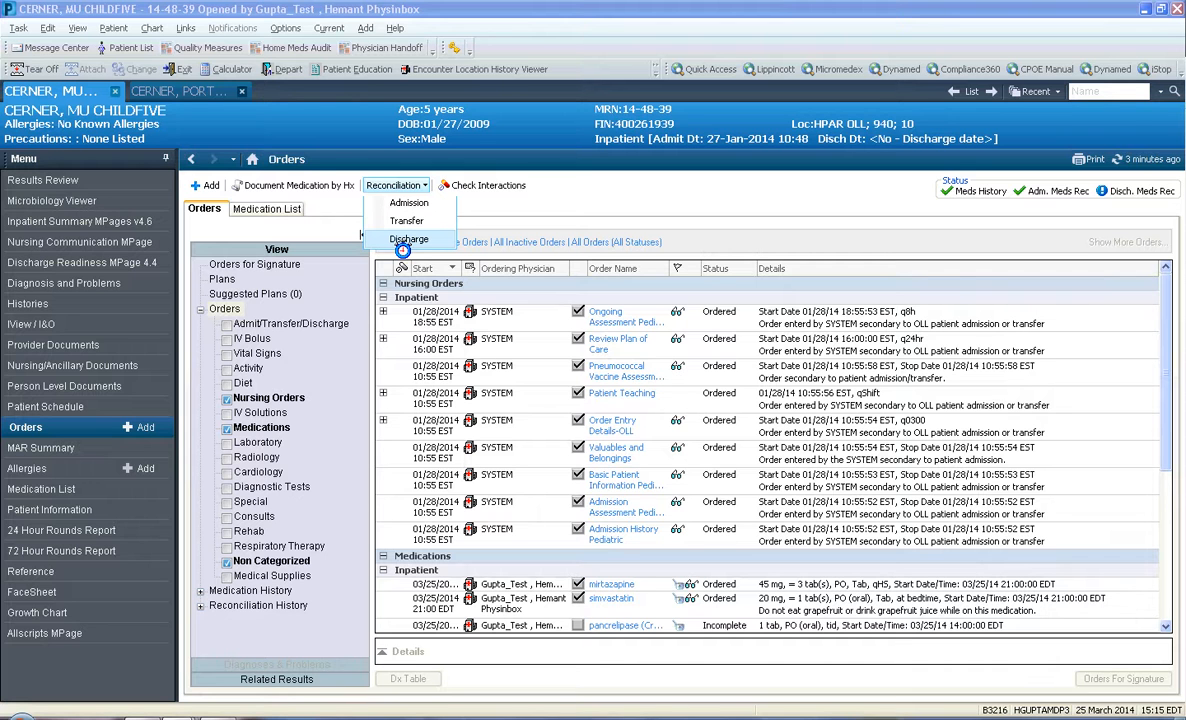
{"action": "left_click", "coordinate": [409, 238]}
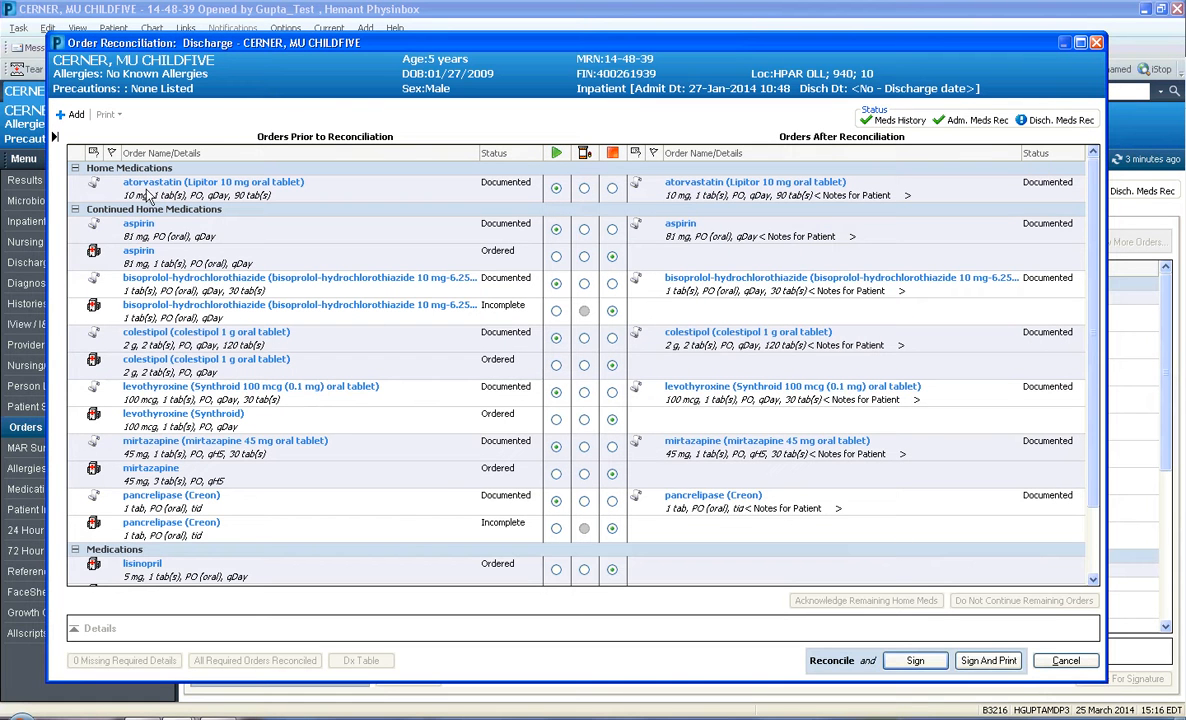
{"action": "mouse_move", "coordinate": [140, 518]}
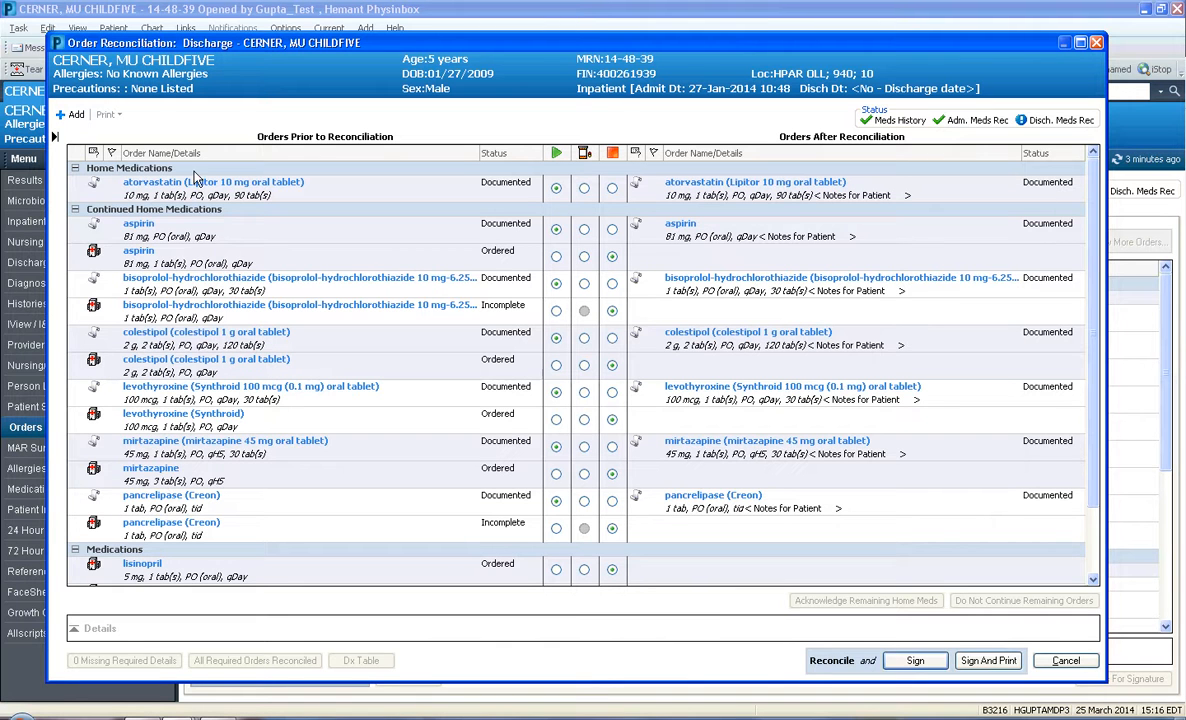
{"action": "mouse_move", "coordinate": [723, 567]}
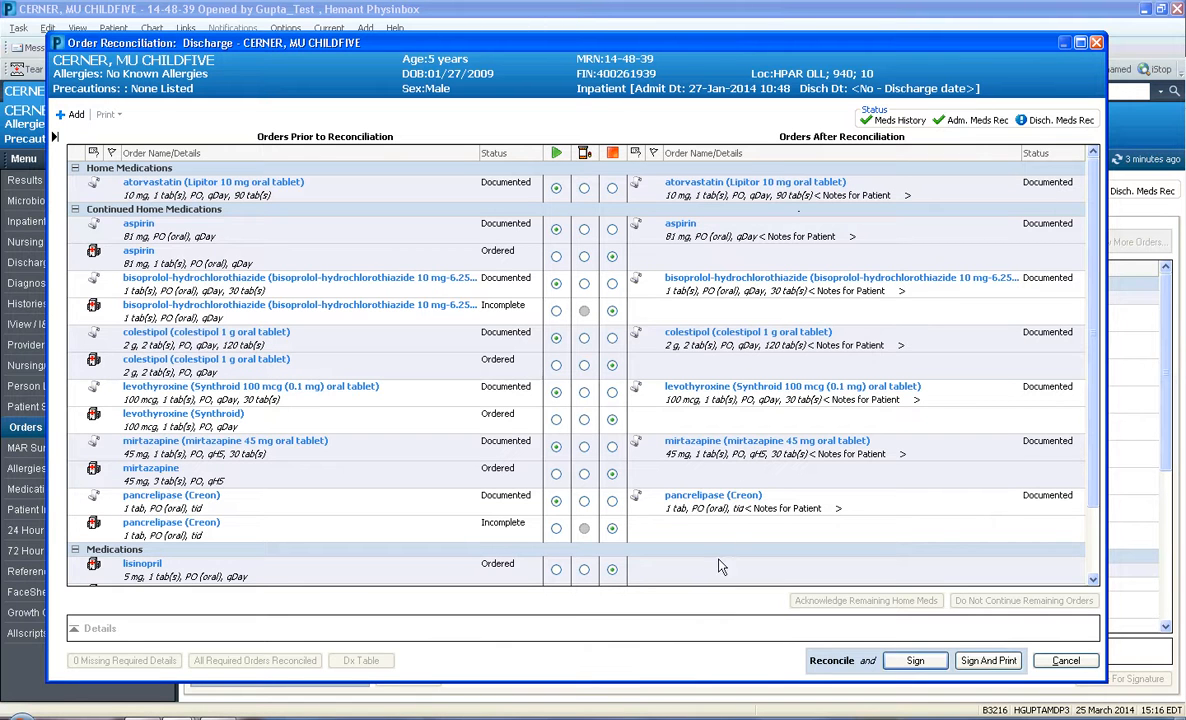
{"action": "mouse_move", "coordinate": [707, 223]}
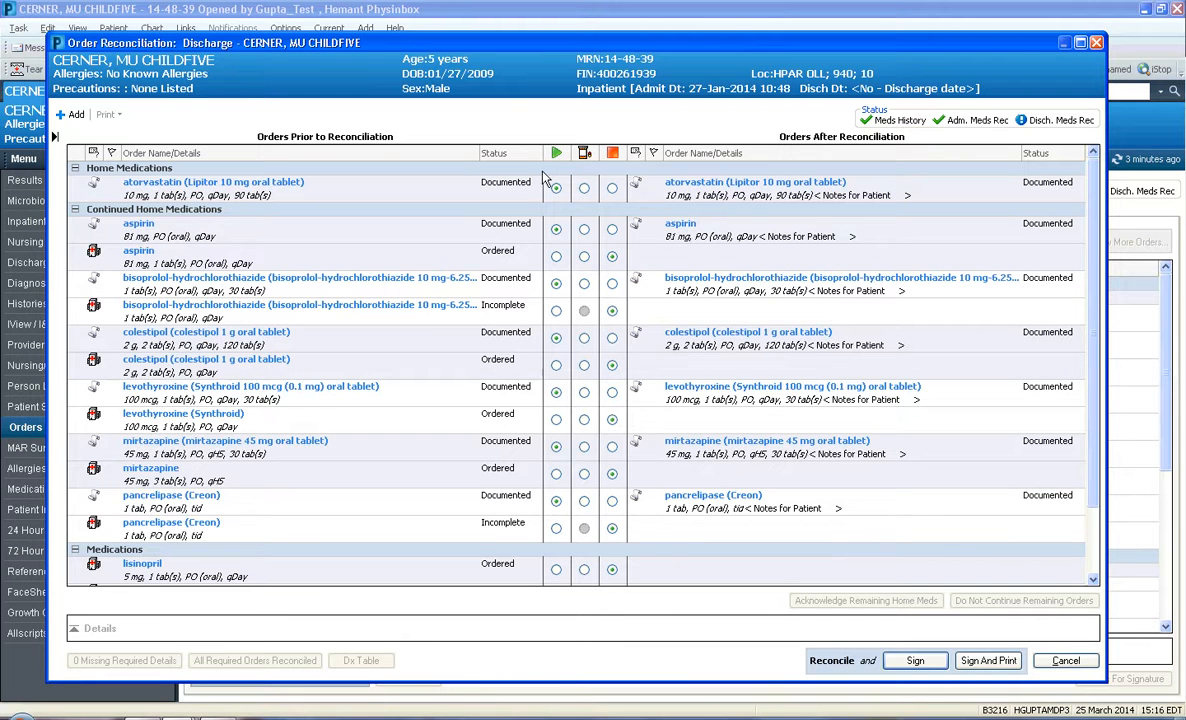
{"action": "mouse_move", "coordinate": [565, 138]}
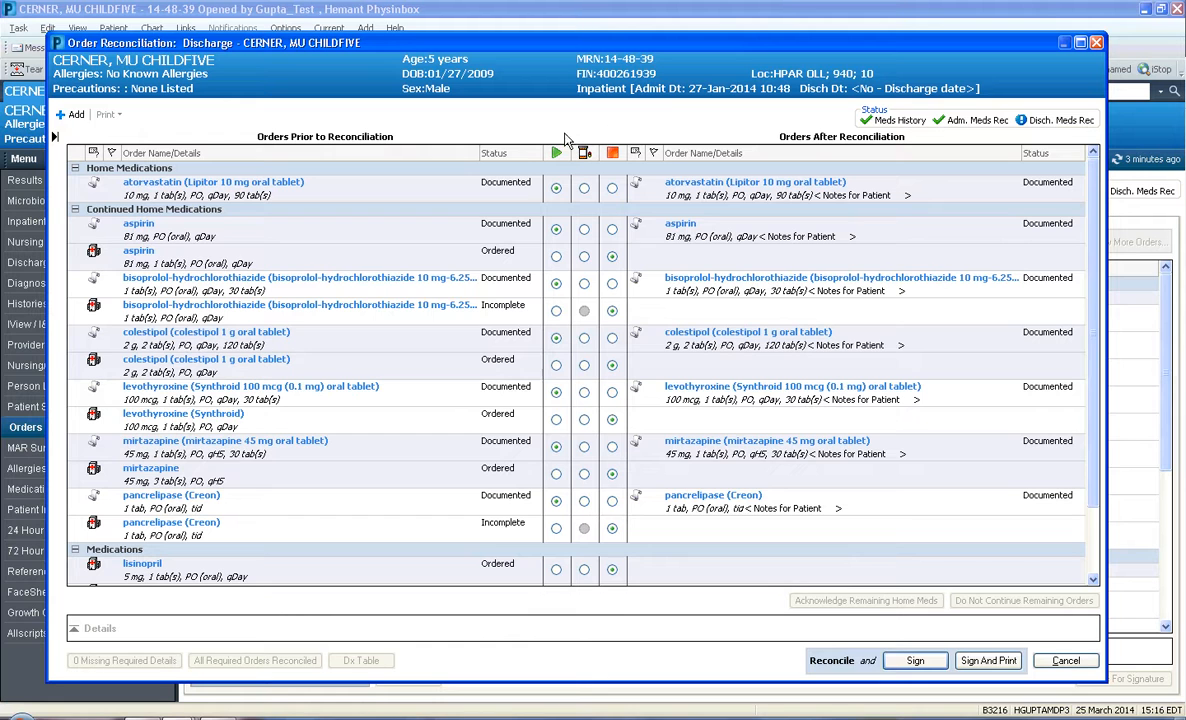
{"action": "mouse_move", "coordinate": [550, 152]}
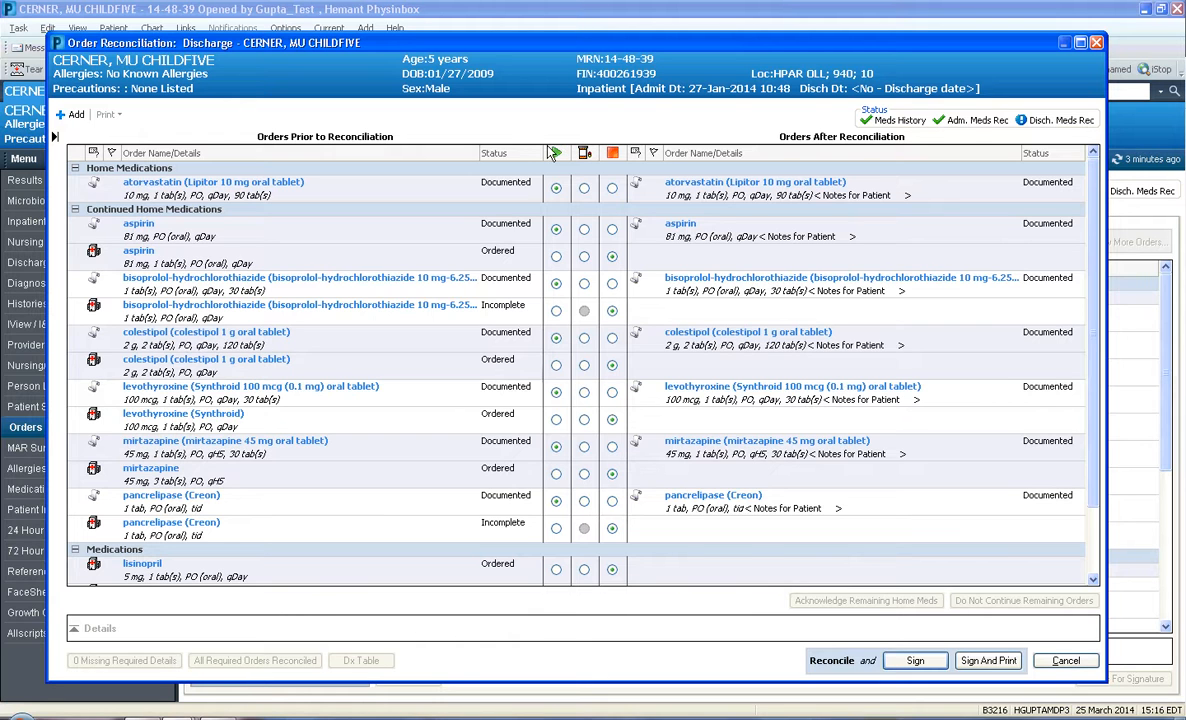
{"action": "mouse_move", "coordinate": [590, 146]}
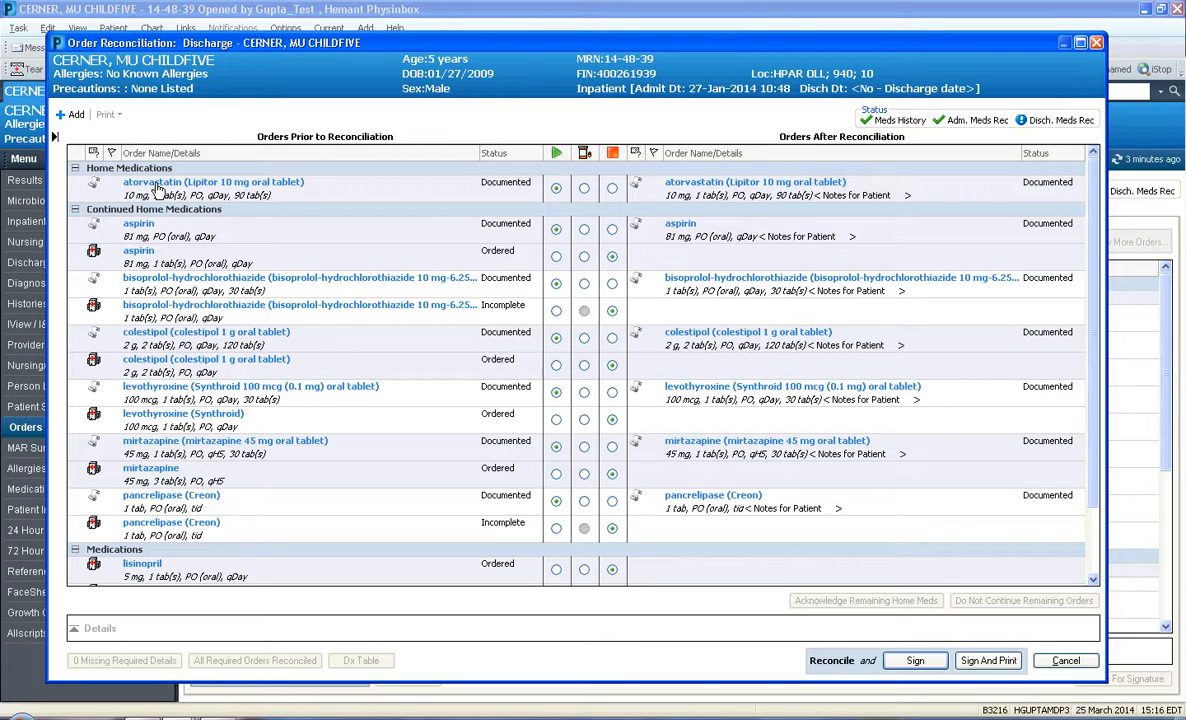
{"action": "mouse_move", "coordinate": [197, 188]}
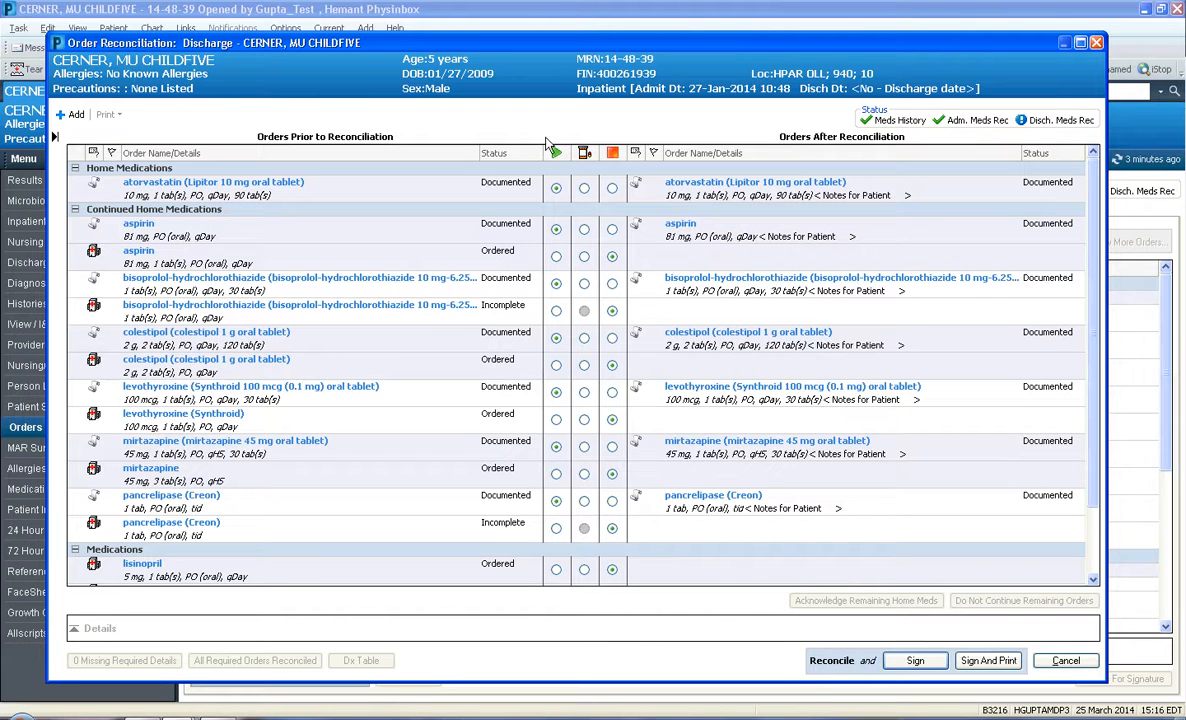
{"action": "mouse_move", "coordinate": [408, 196]}
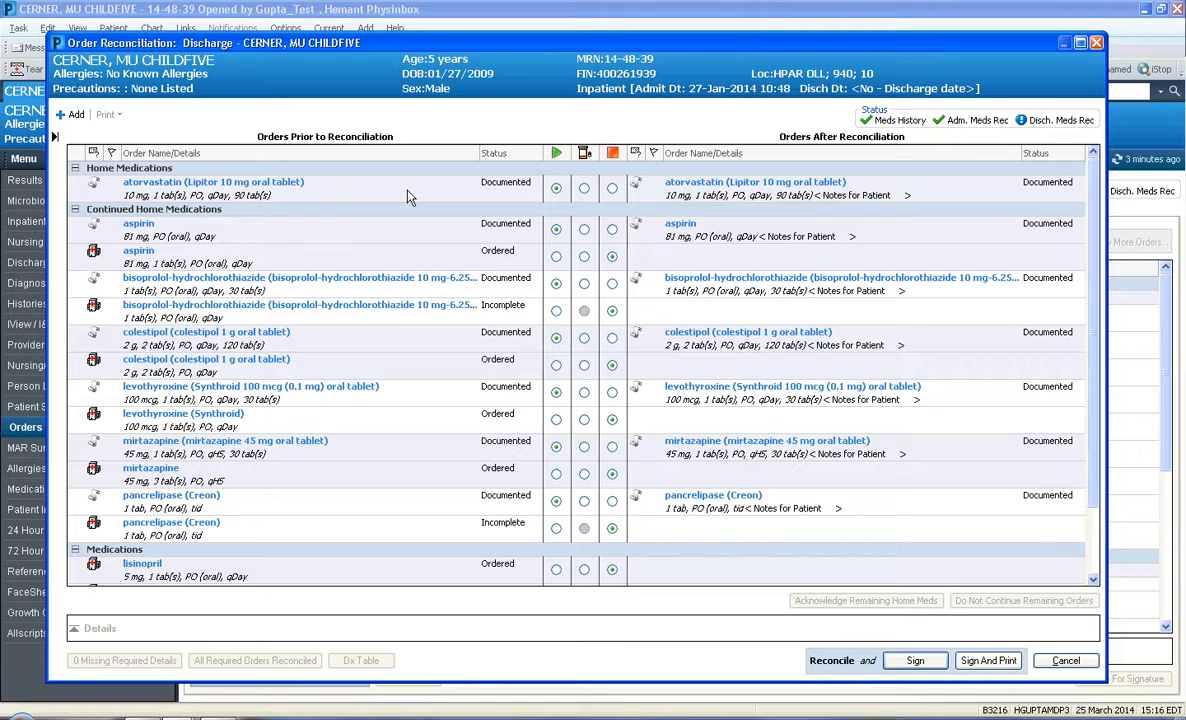
{"action": "mouse_move", "coordinate": [313, 219]}
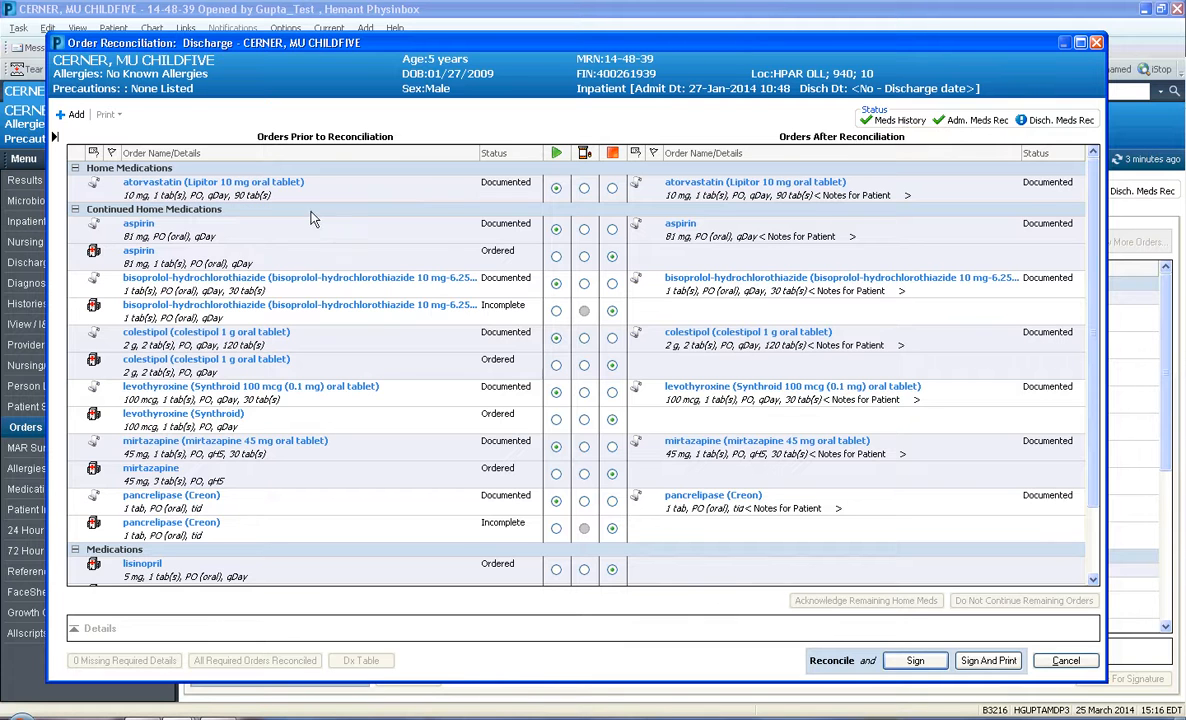
{"action": "mouse_move", "coordinate": [105, 280]}
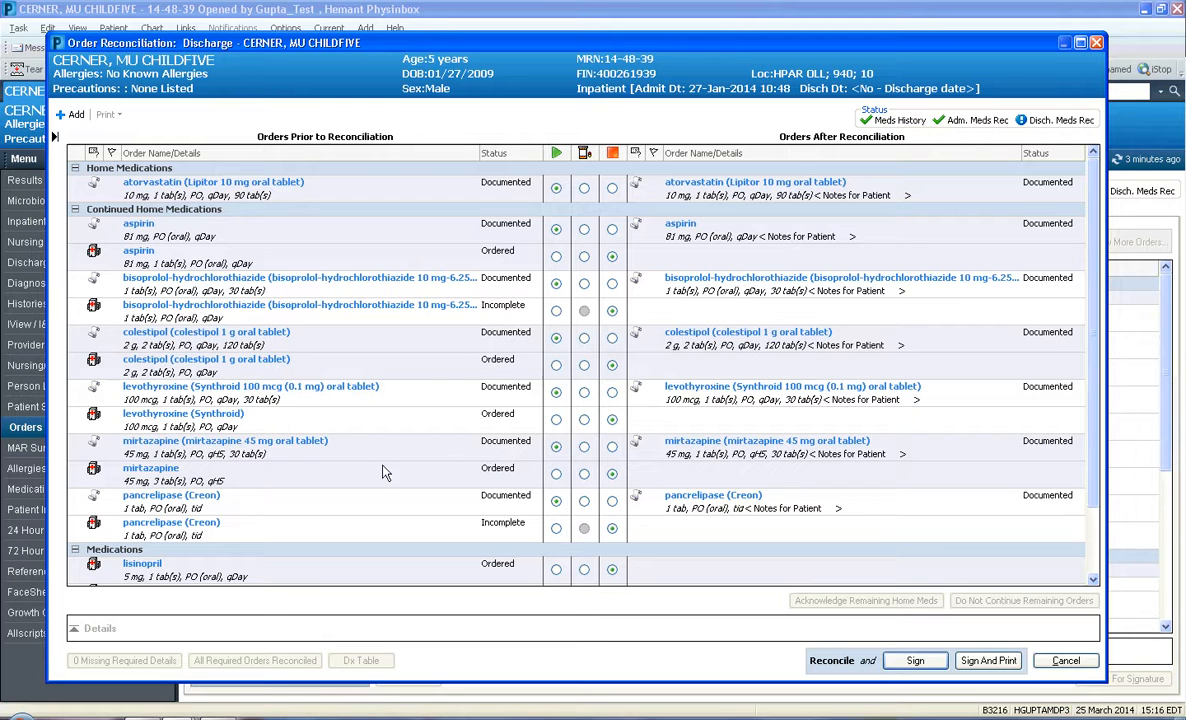
{"action": "mouse_move", "coordinate": [672, 444]}
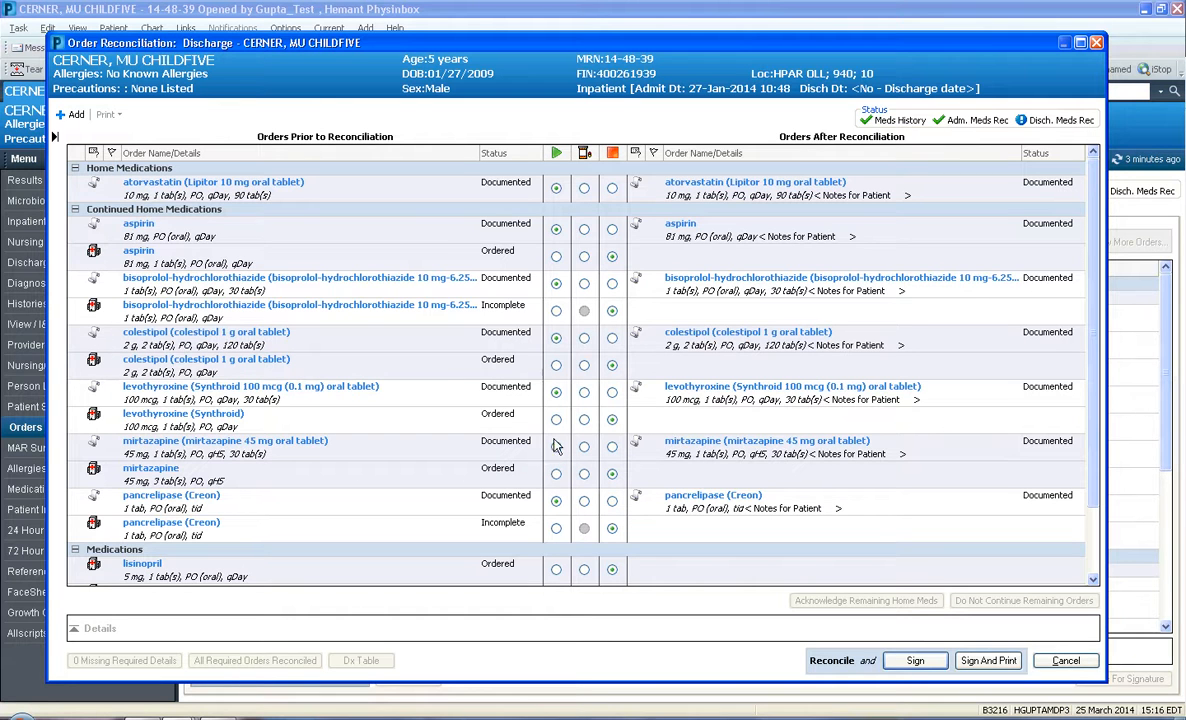
{"action": "mouse_move", "coordinate": [390, 382]}
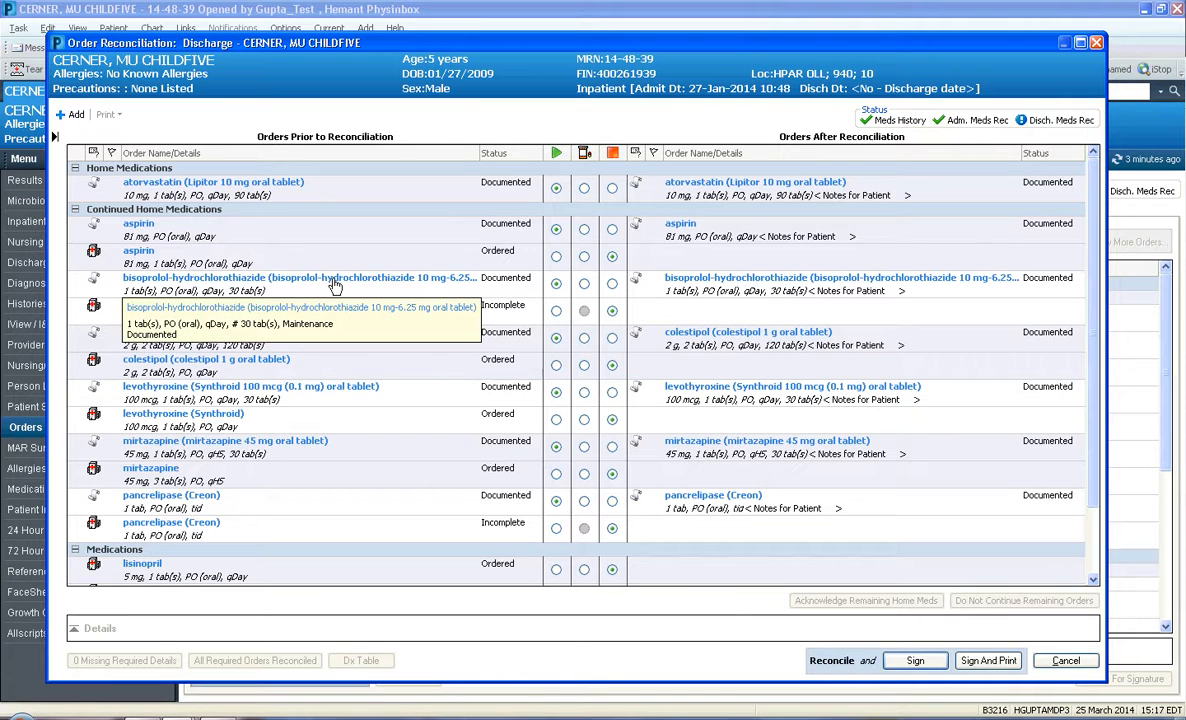
{"action": "mouse_move", "coordinate": [118, 279]}
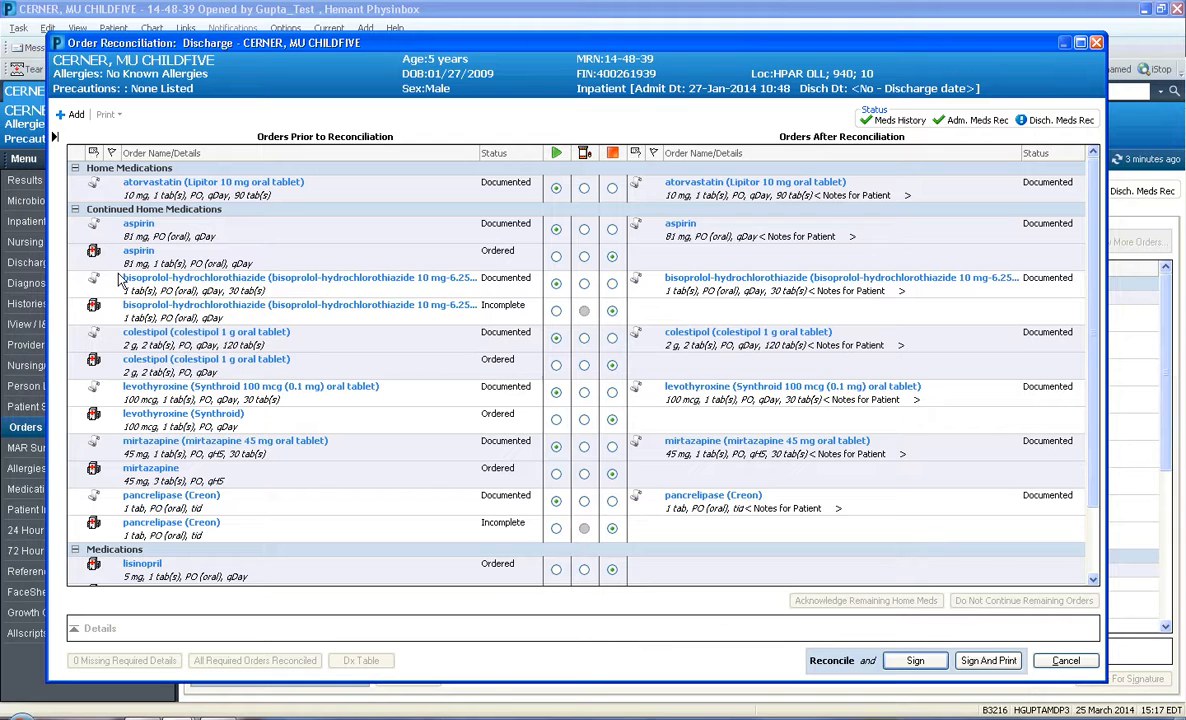
{"action": "mouse_move", "coordinate": [94, 251]}
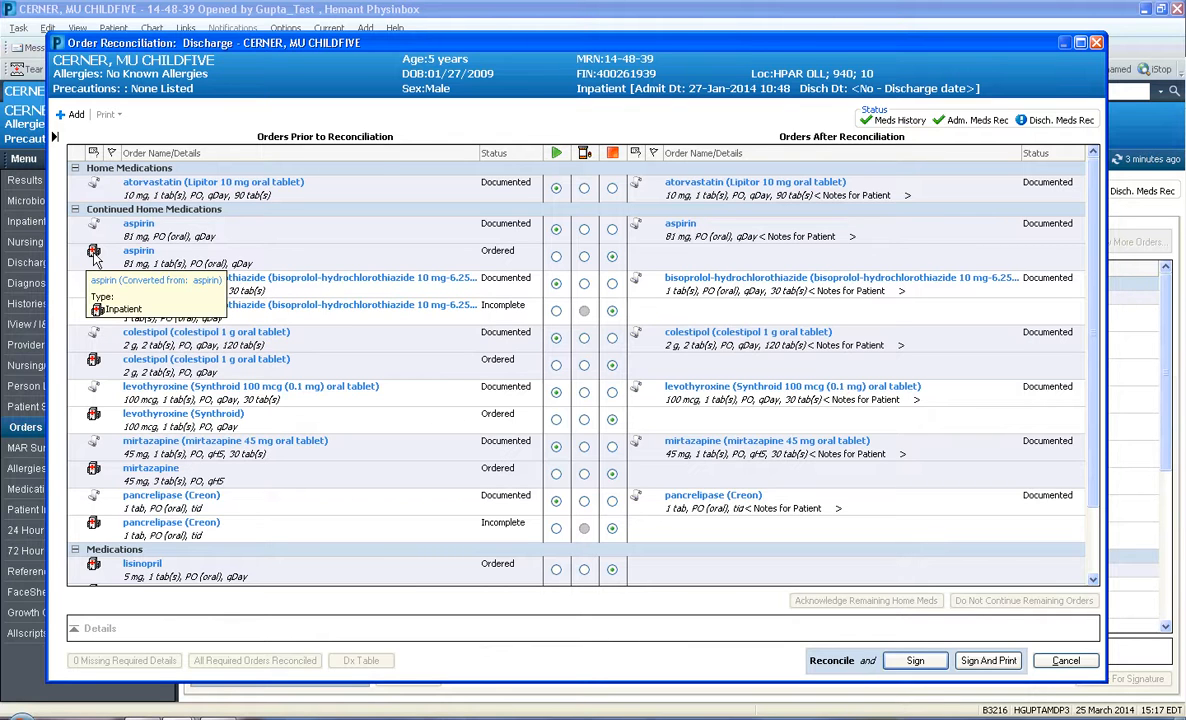
{"action": "mouse_move", "coordinate": [98, 253]}
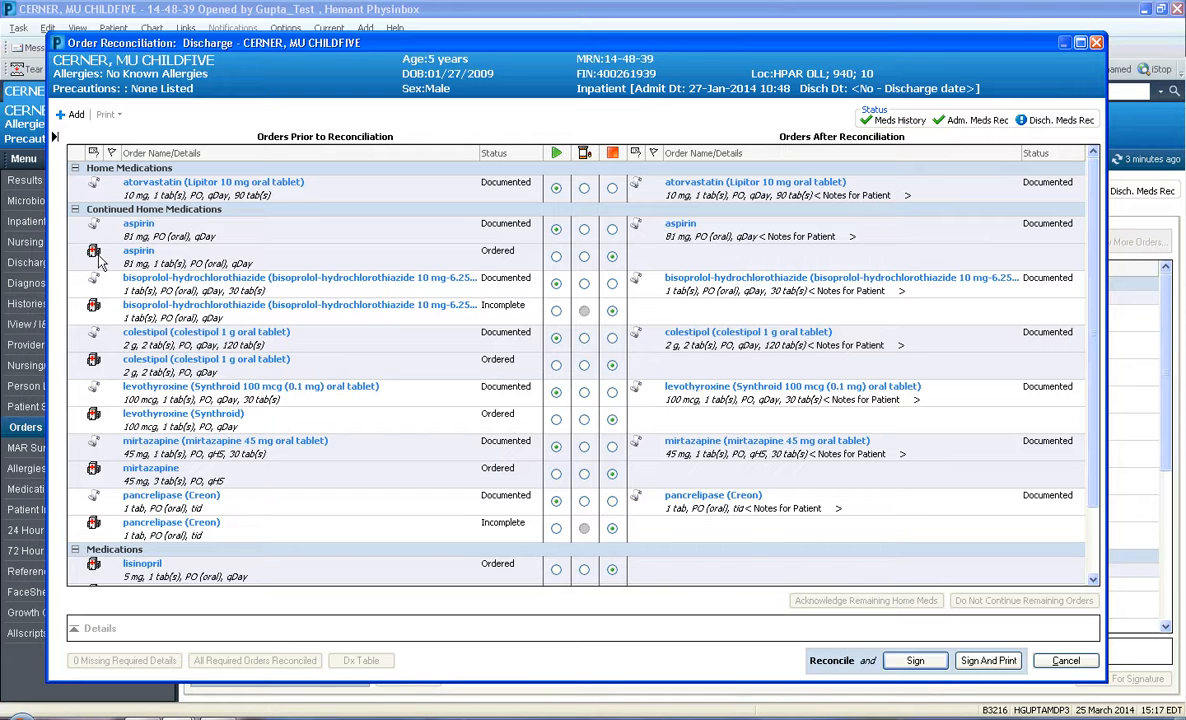
{"action": "mouse_move", "coordinate": [547, 288]}
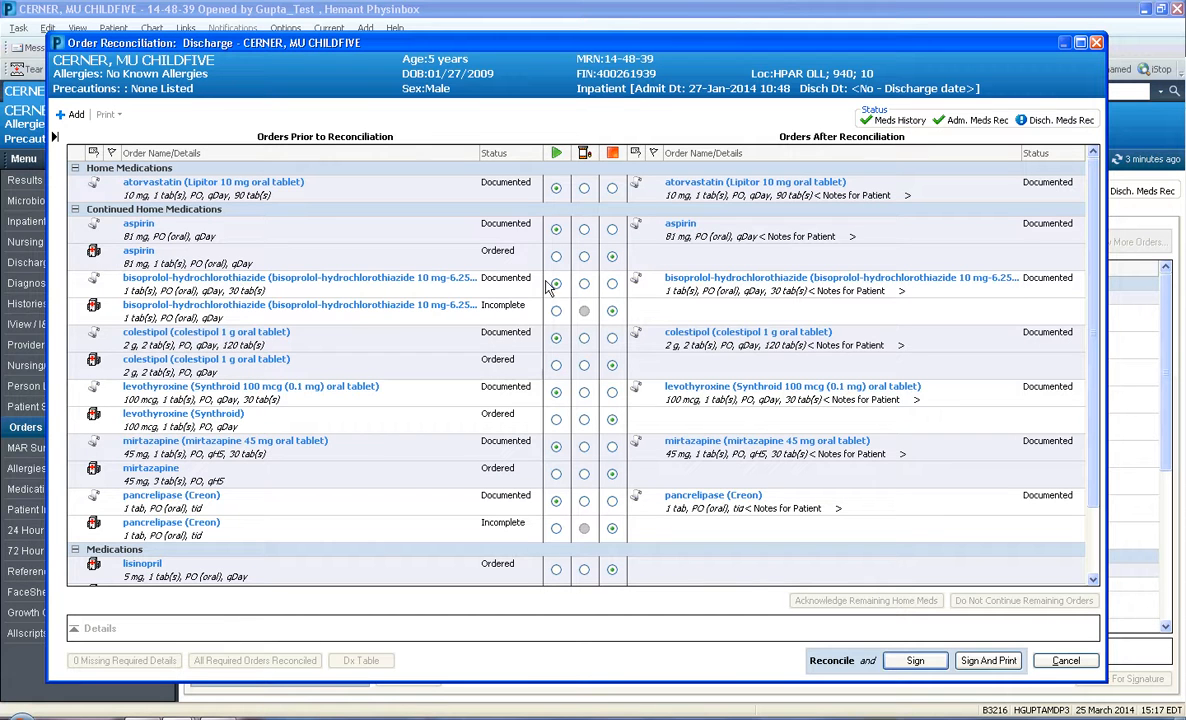
{"action": "mouse_move", "coordinate": [612, 258]}
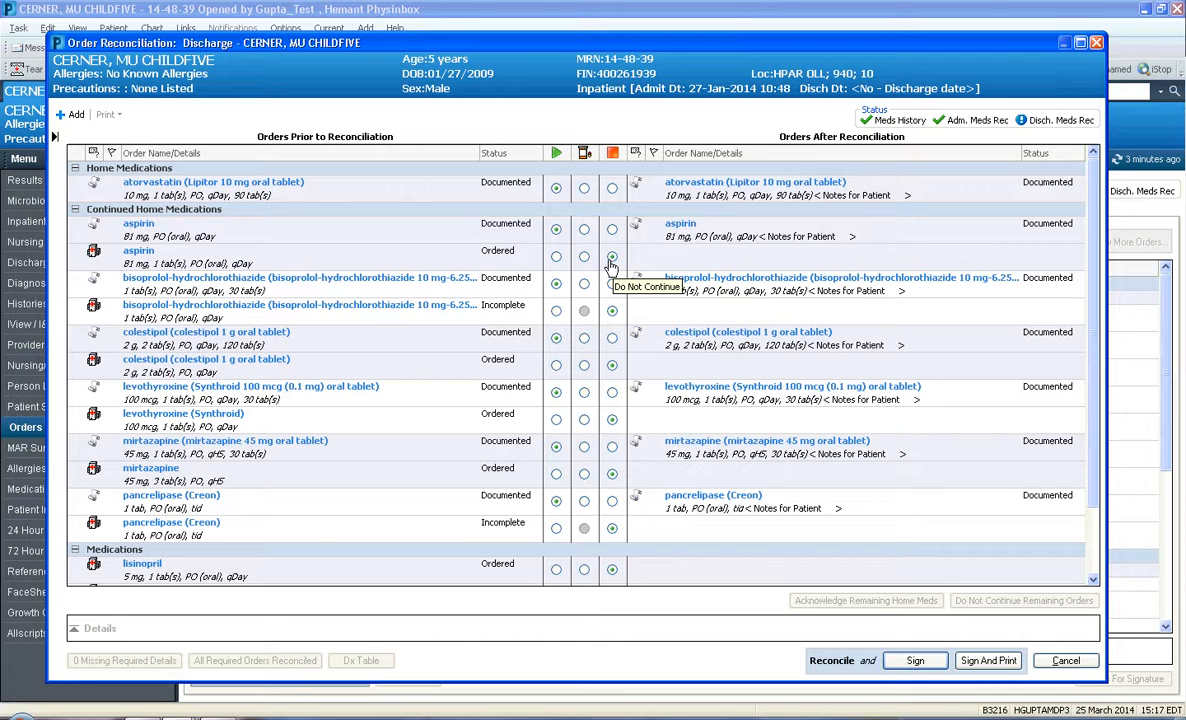
{"action": "mouse_move", "coordinate": [643, 270]}
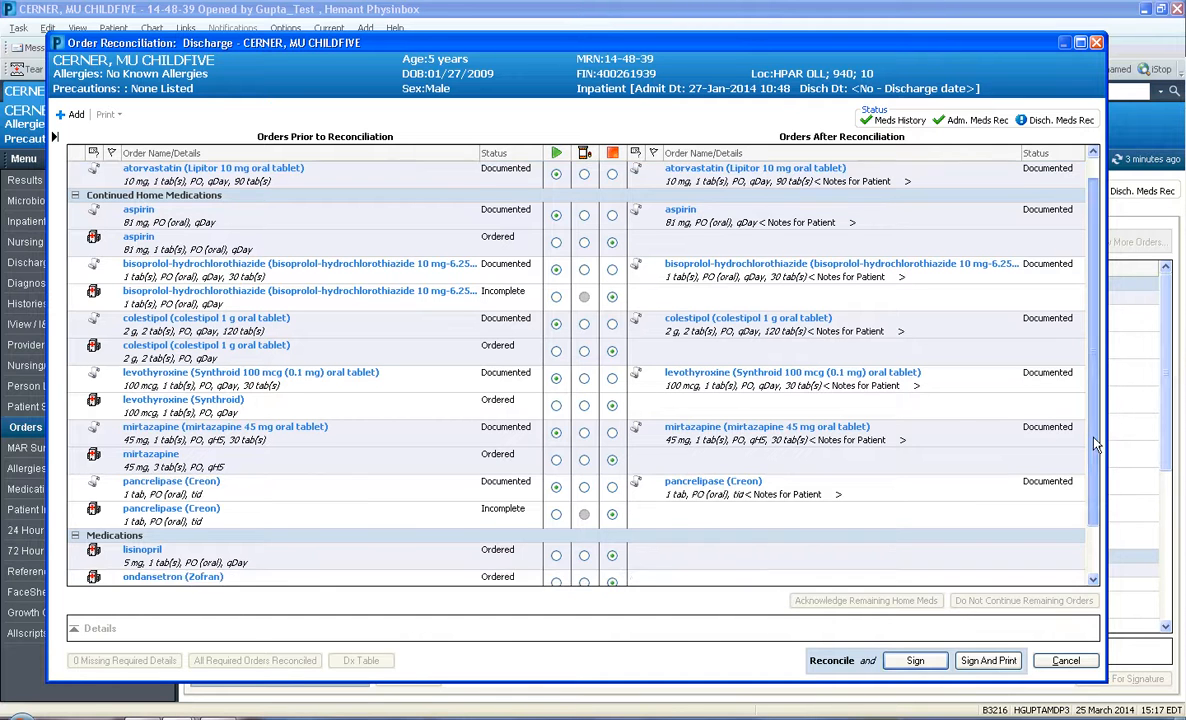
{"action": "scroll", "scroll_direction": "down", "scroll_amount": 3}
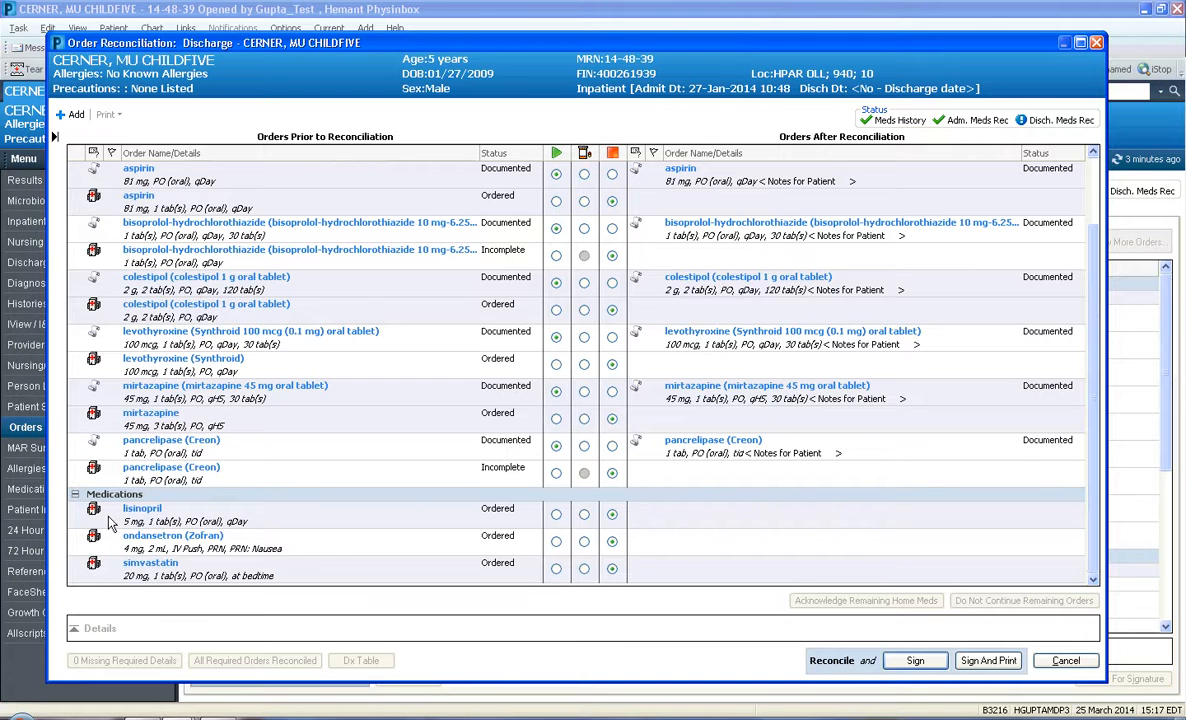
{"action": "mouse_move", "coordinate": [167, 534]}
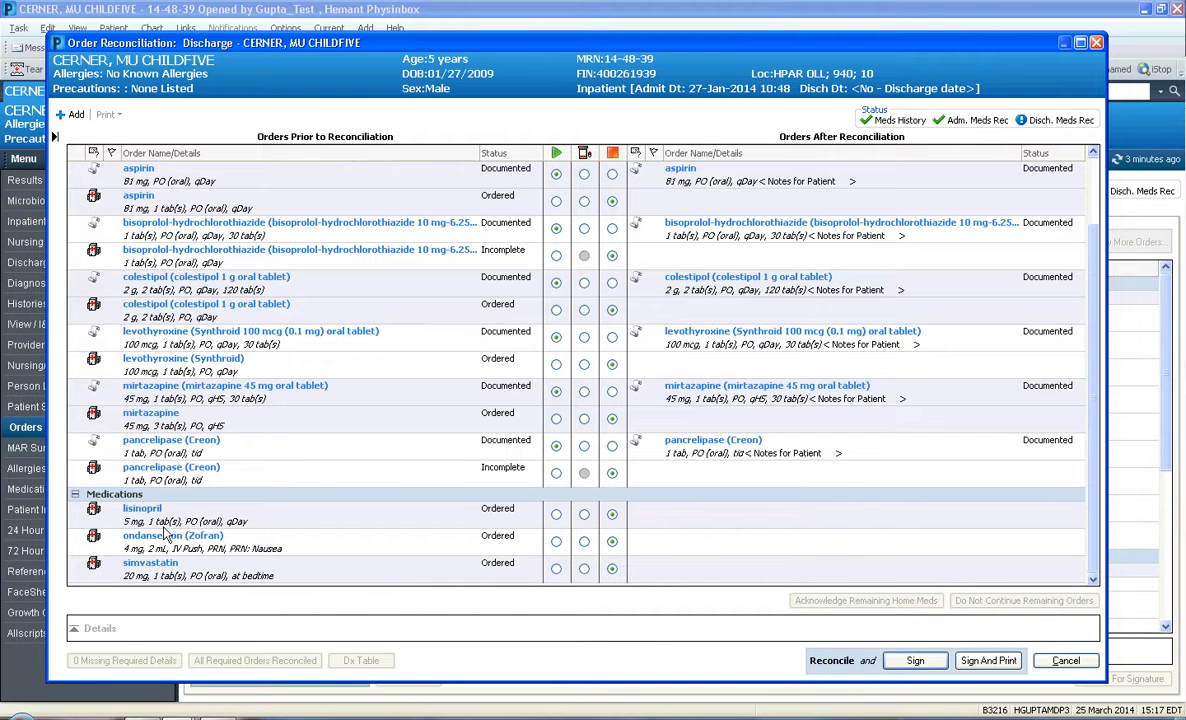
{"action": "mouse_move", "coordinate": [147, 518]}
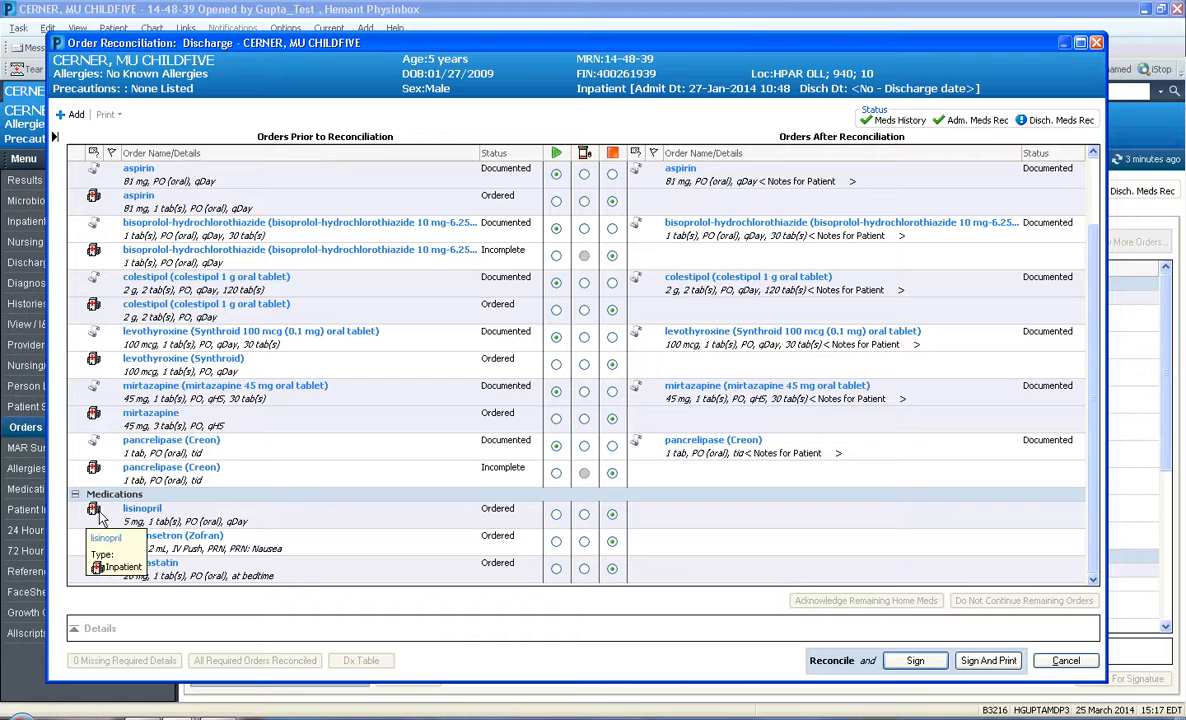
{"action": "mouse_move", "coordinate": [610, 540]}
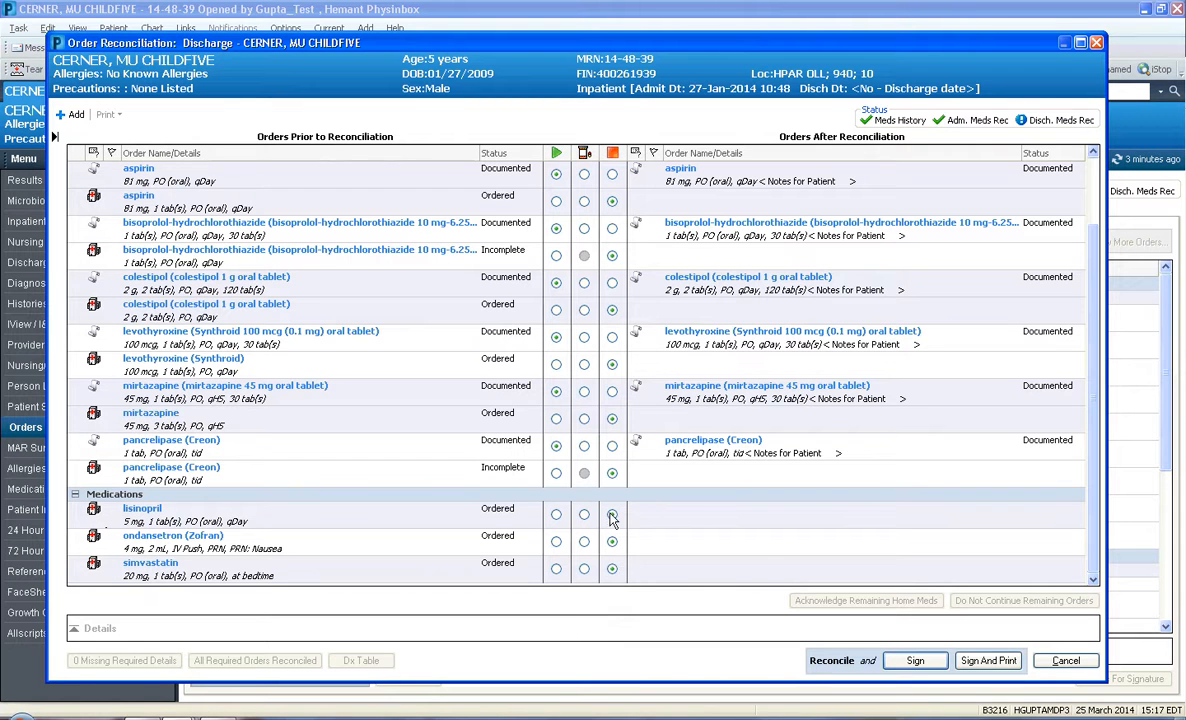
{"action": "mouse_move", "coordinate": [1004, 517]}
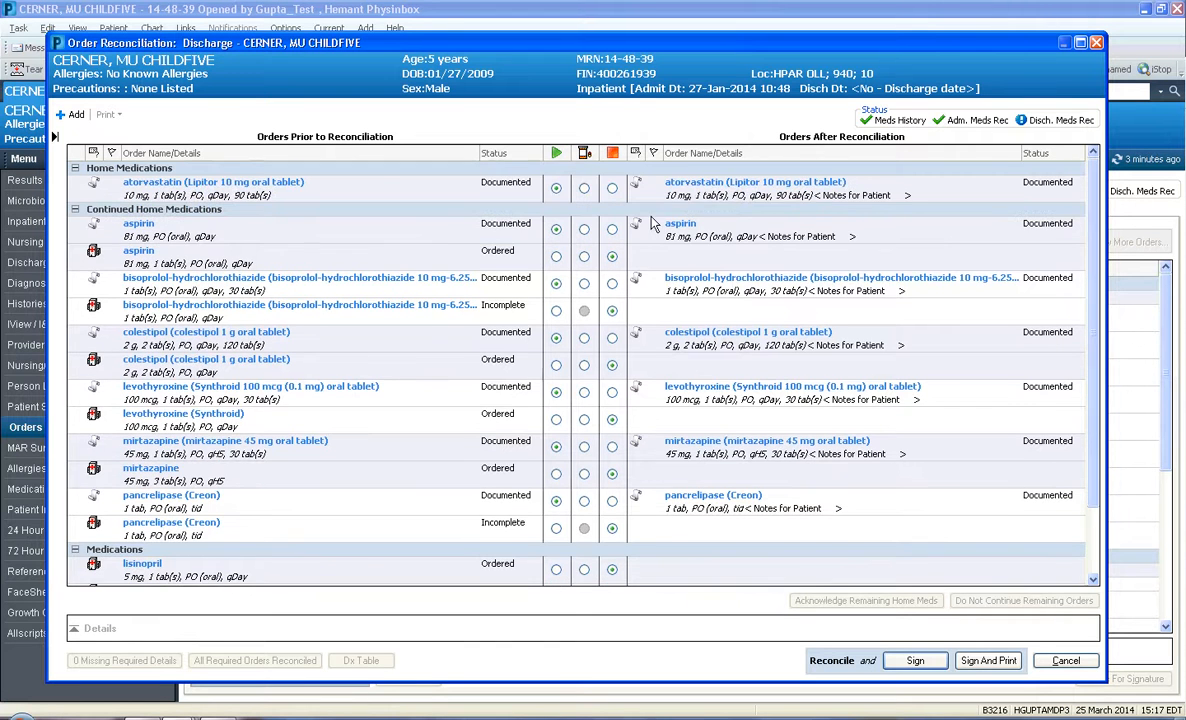
{"action": "mouse_move", "coordinate": [435, 188]}
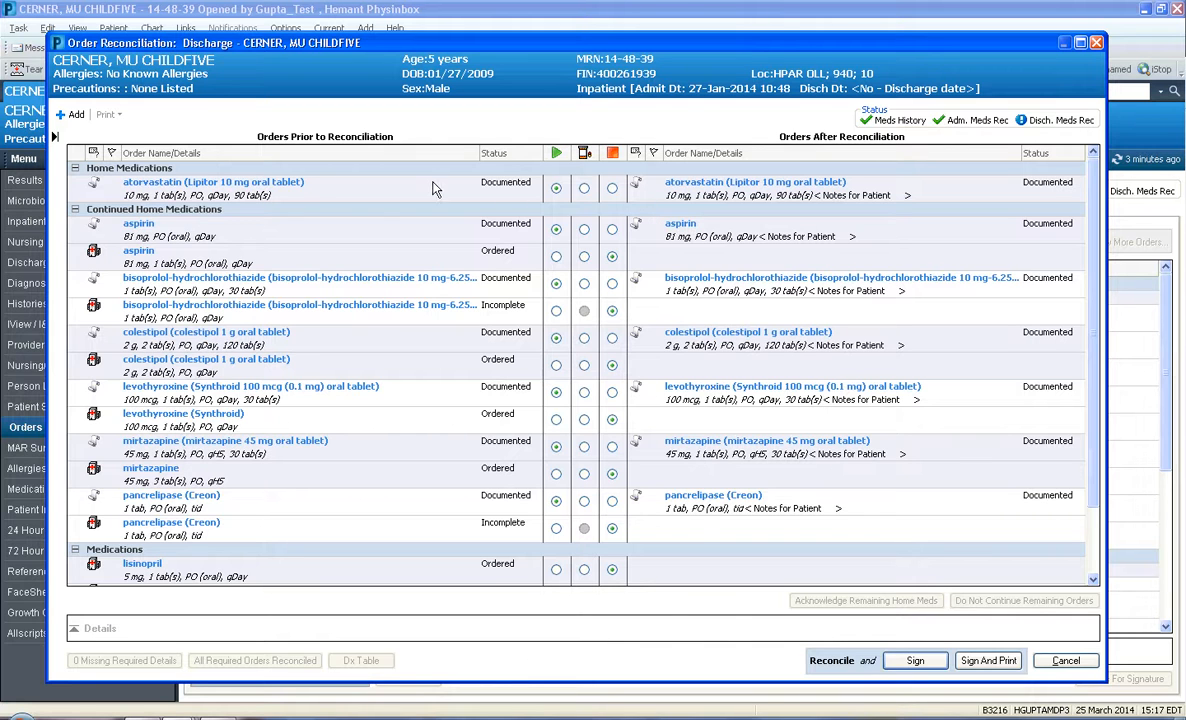
{"action": "mouse_move", "coordinate": [698, 523]}
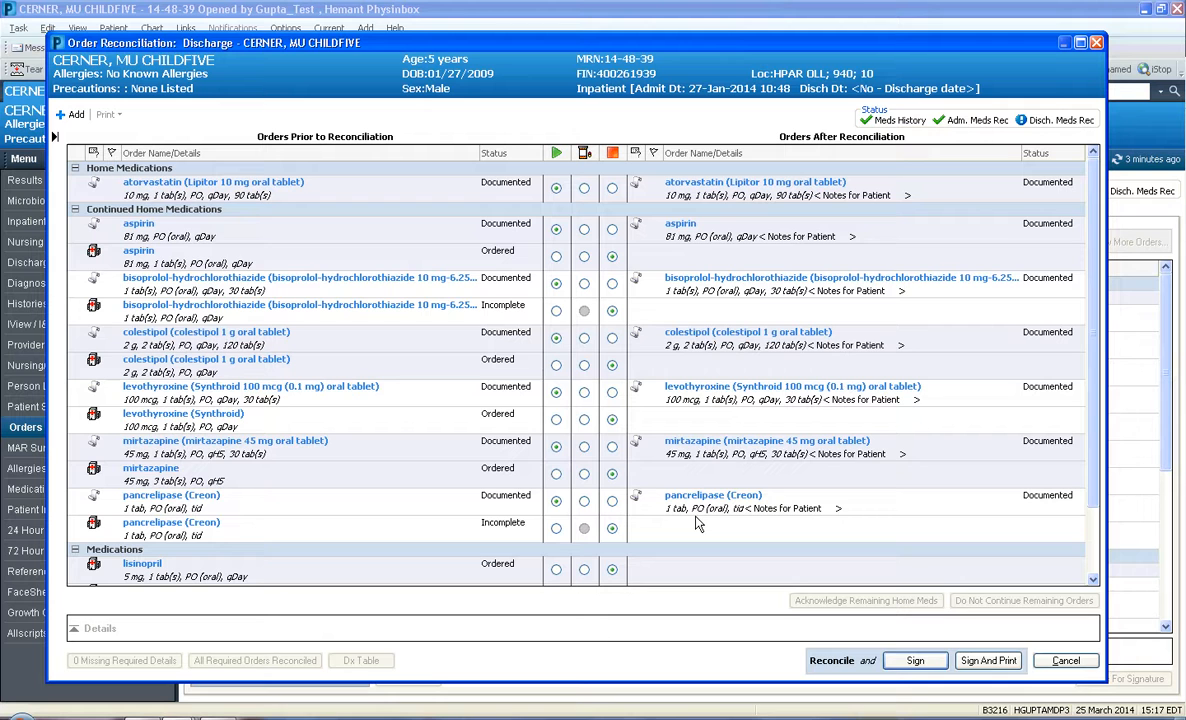
{"action": "mouse_move", "coordinate": [695, 510]}
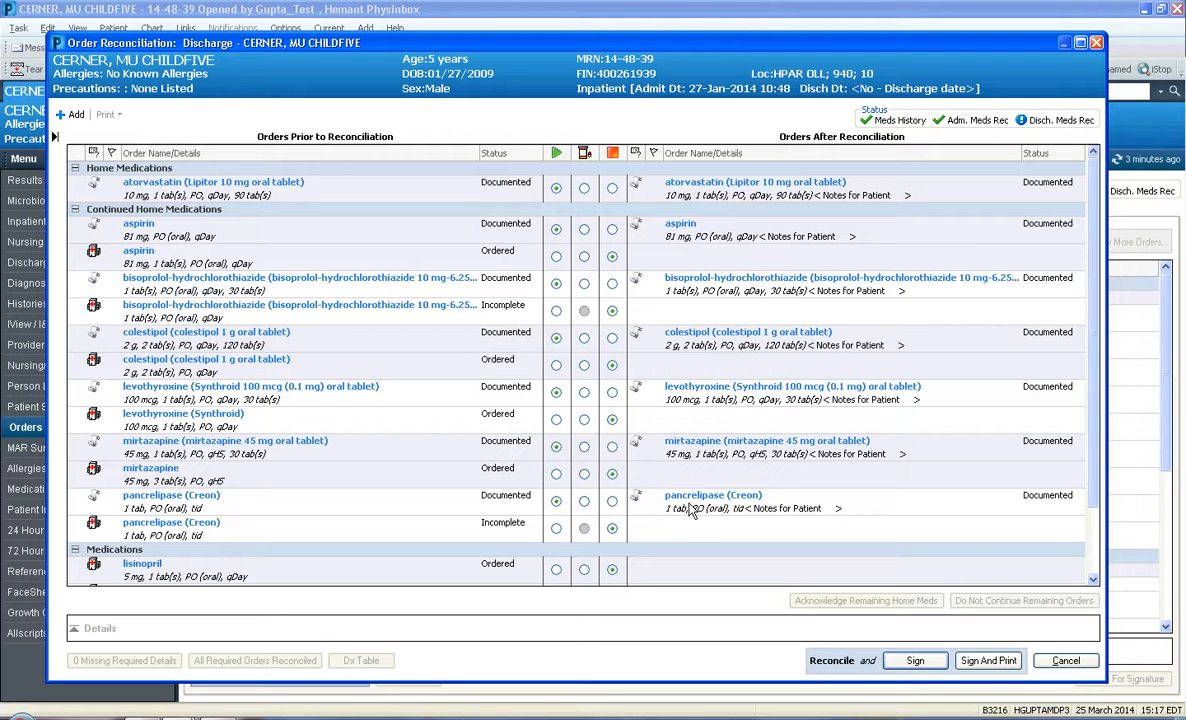
{"action": "mouse_move", "coordinate": [613, 190]}
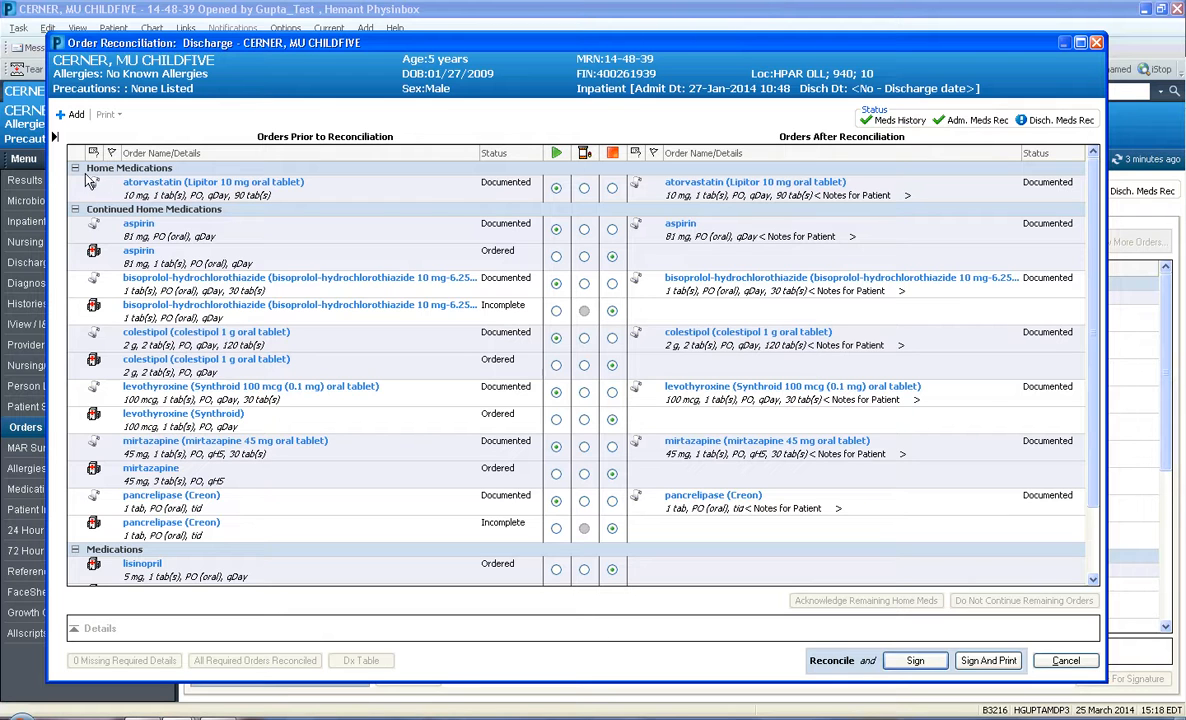
{"action": "mouse_move", "coordinate": [614, 190]}
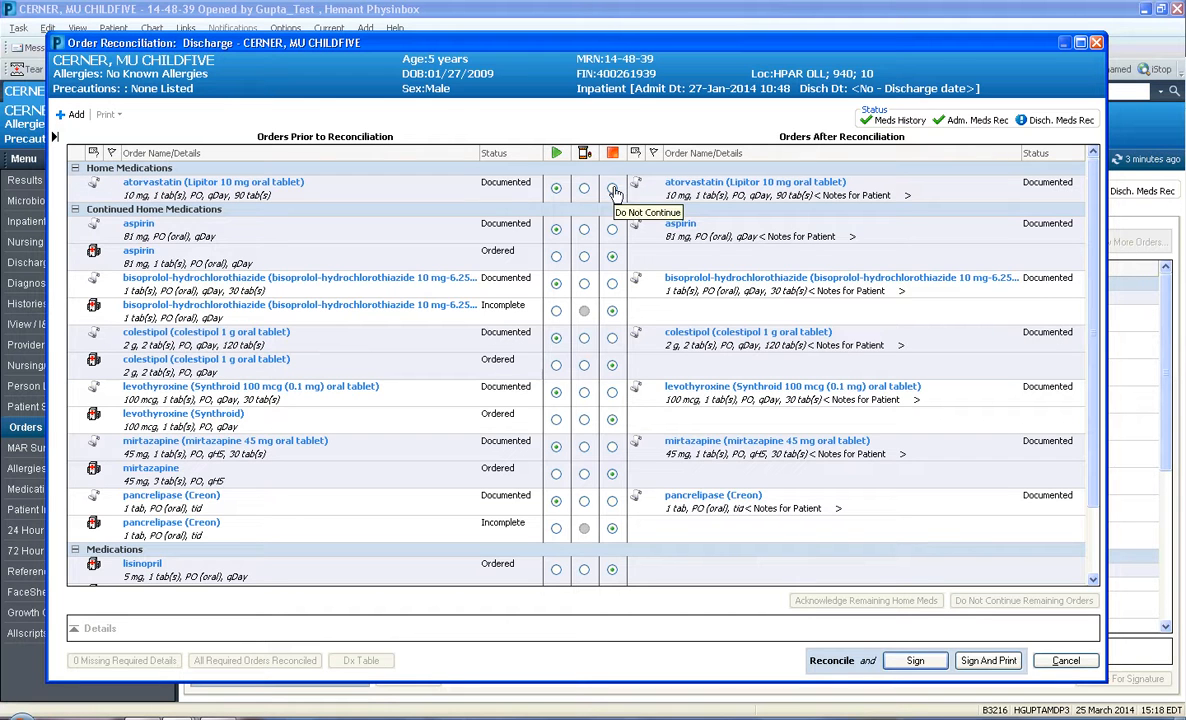
{"action": "left_click", "coordinate": [612, 189]}
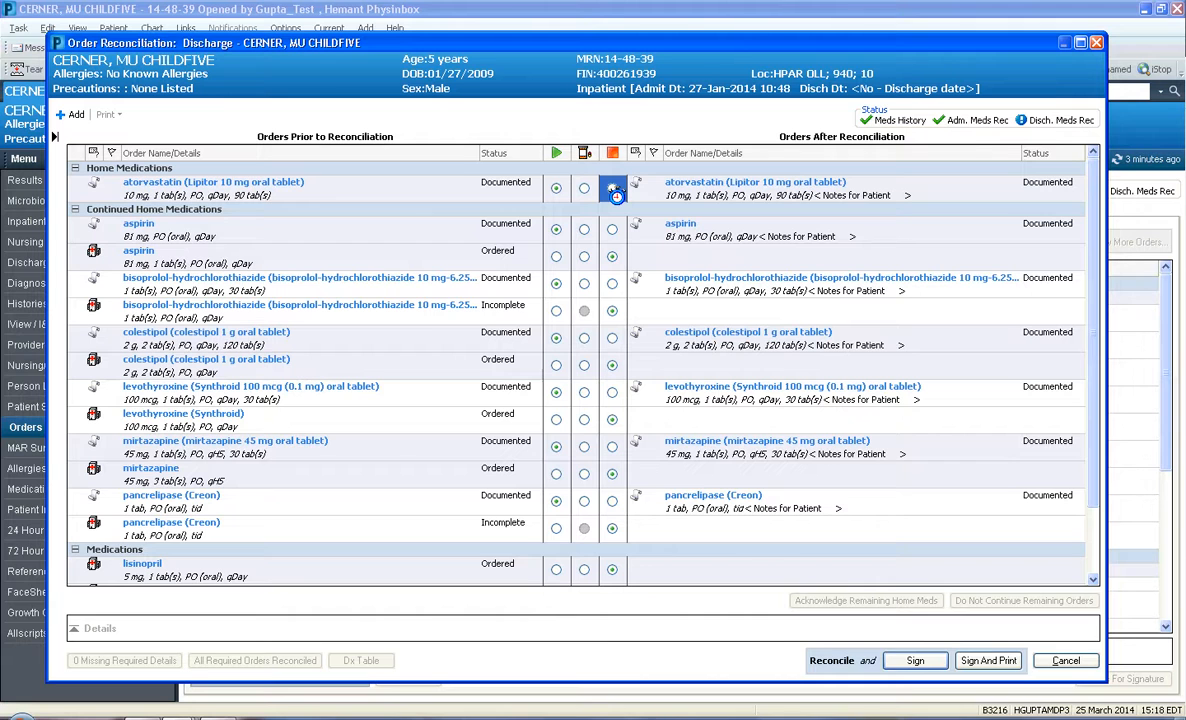
{"action": "left_click", "coordinate": [612, 188]}
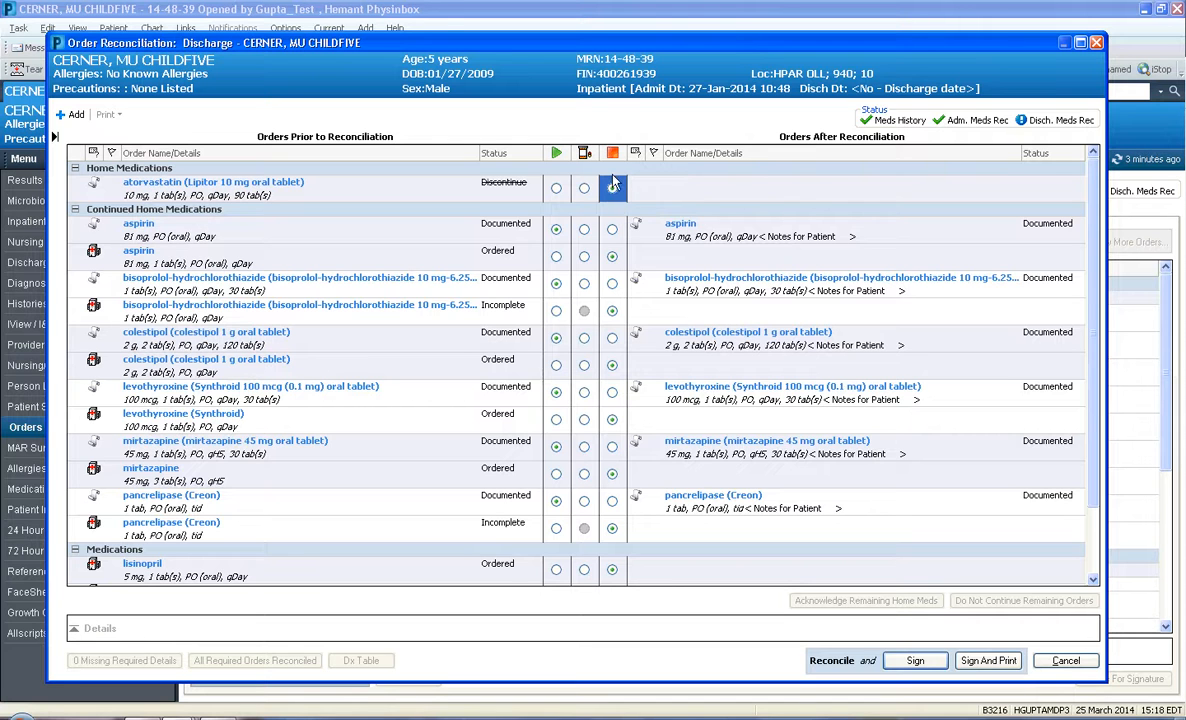
{"action": "scroll", "scroll_direction": "down", "scroll_amount": 3}
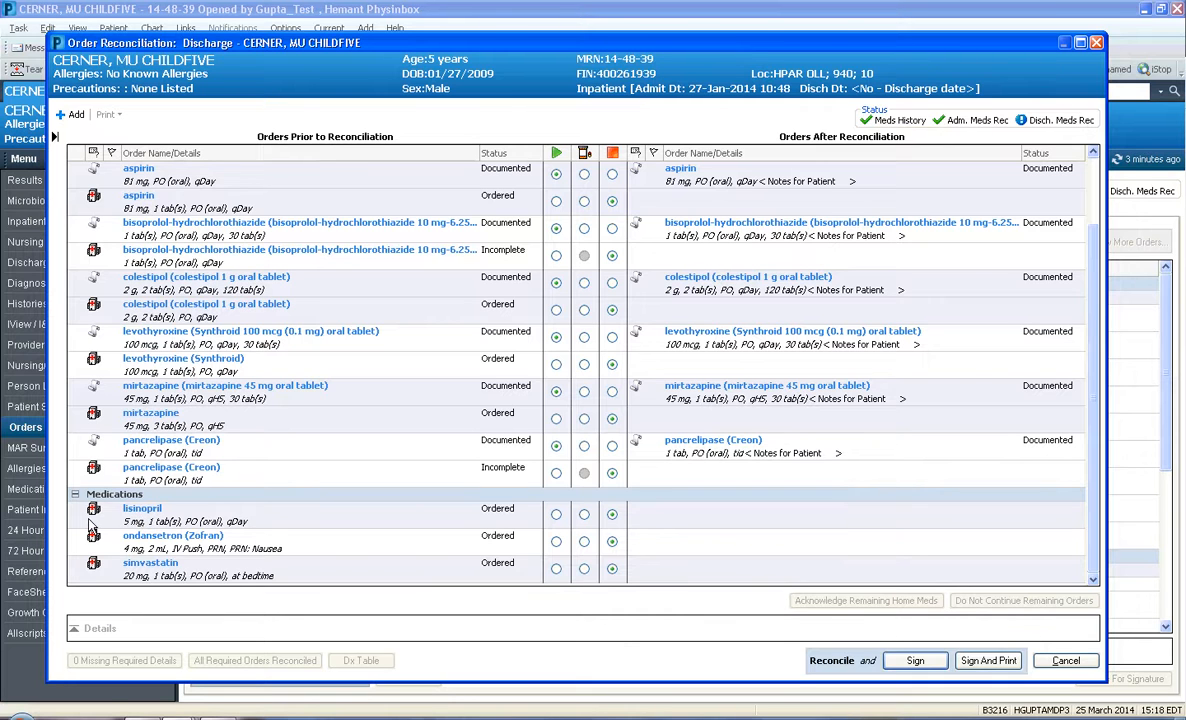
{"action": "mouse_move", "coordinate": [463, 531]}
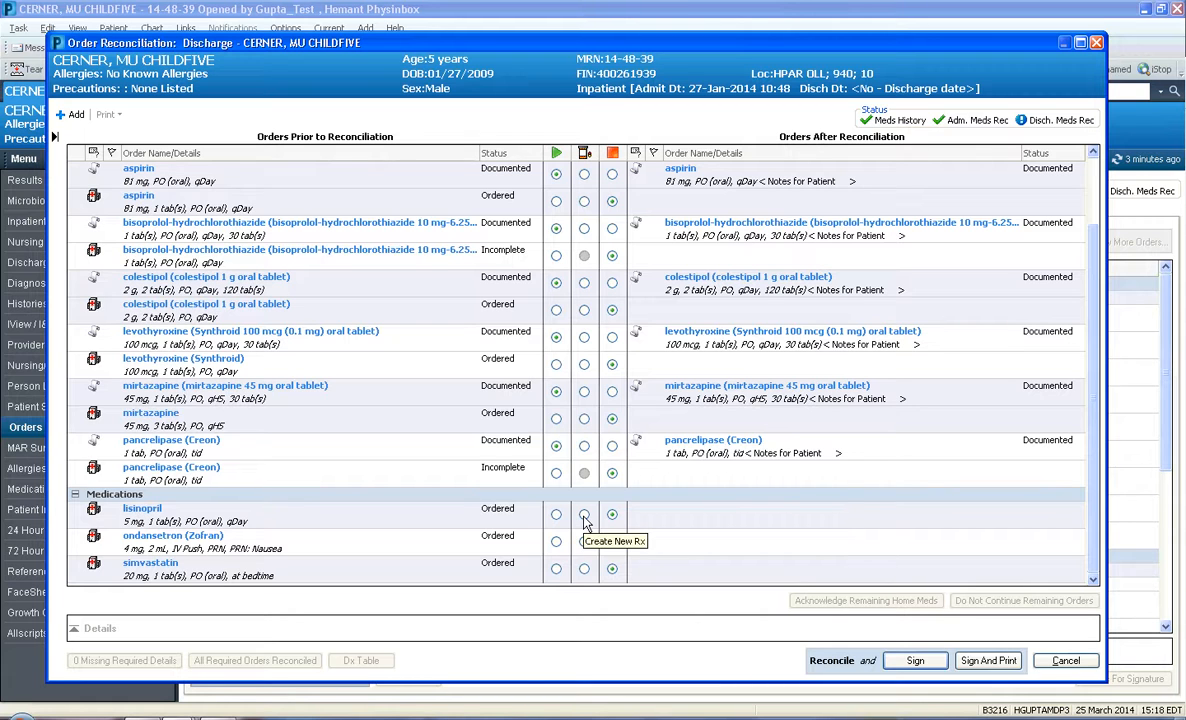
{"action": "mouse_move", "coordinate": [553, 513]}
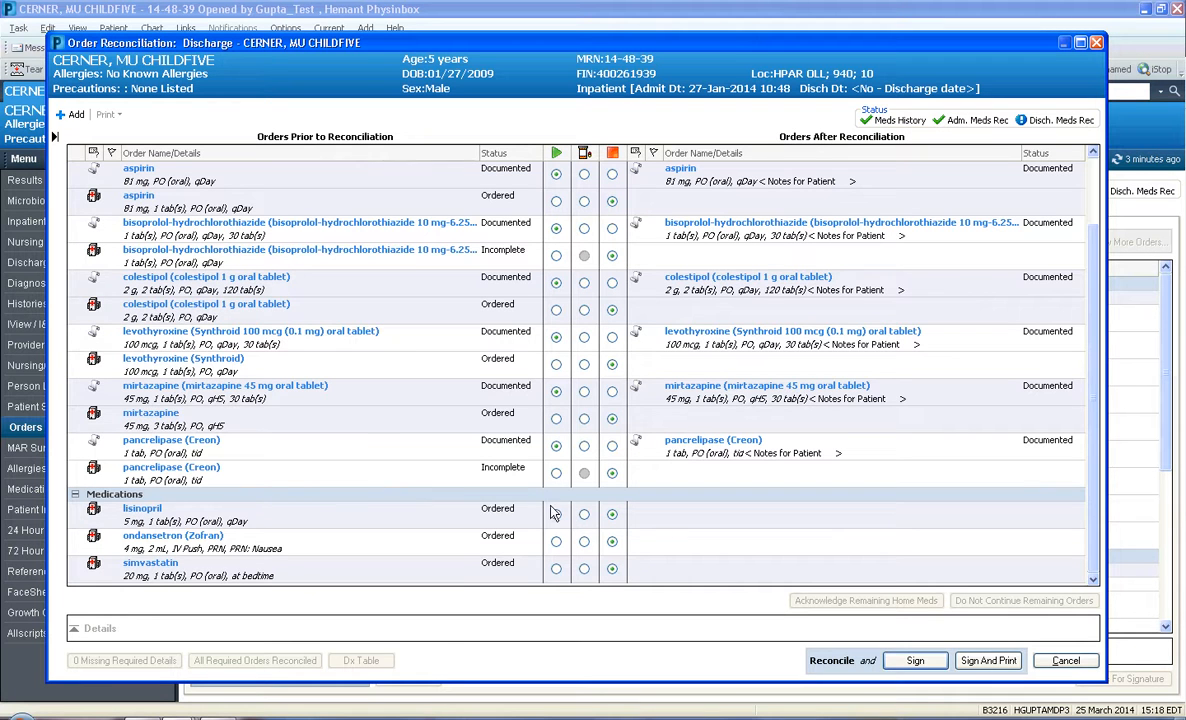
{"action": "mouse_move", "coordinate": [585, 515]}
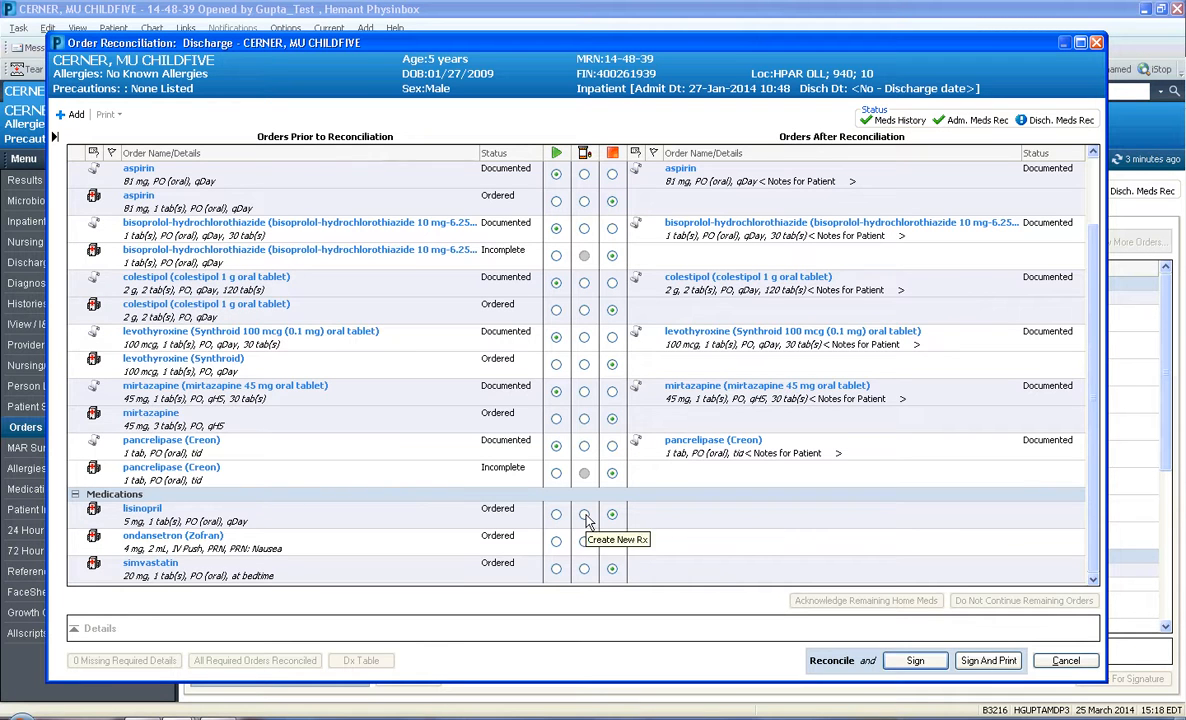
- Convert inpatient lisinopril 5 mg oral tablet into a new discharge prescription
{"action": "left_click", "coordinate": [584, 514]}
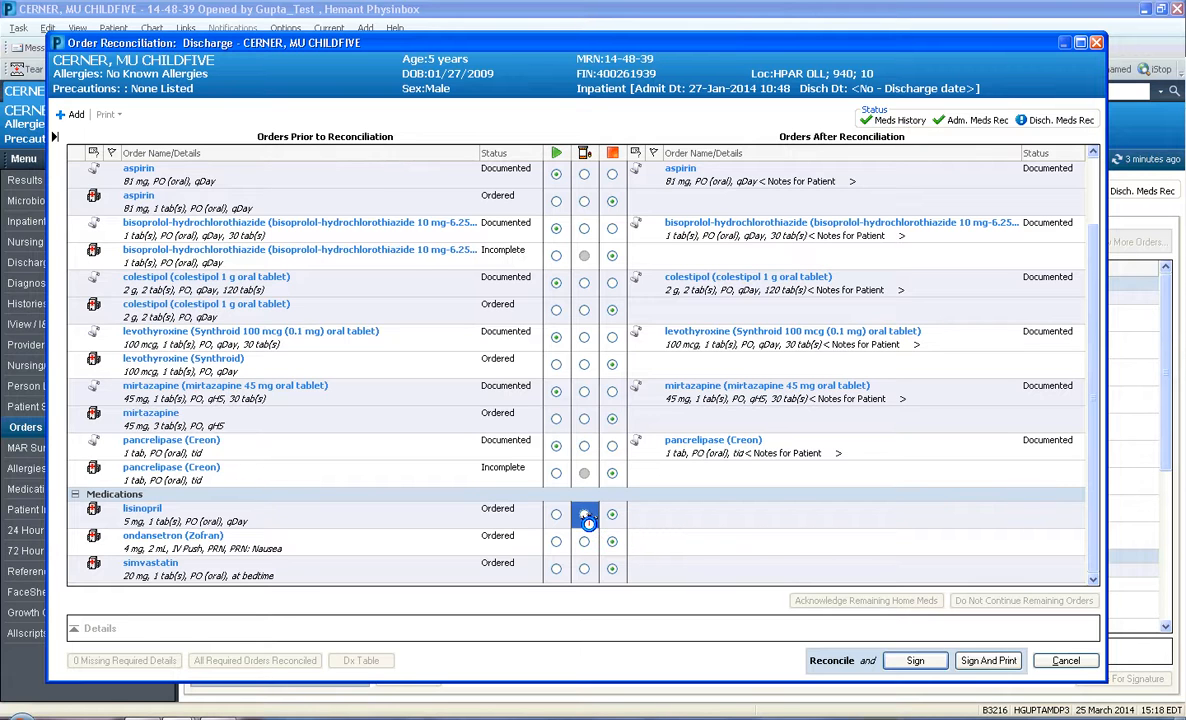
{"action": "left_click", "coordinate": [584, 514]}
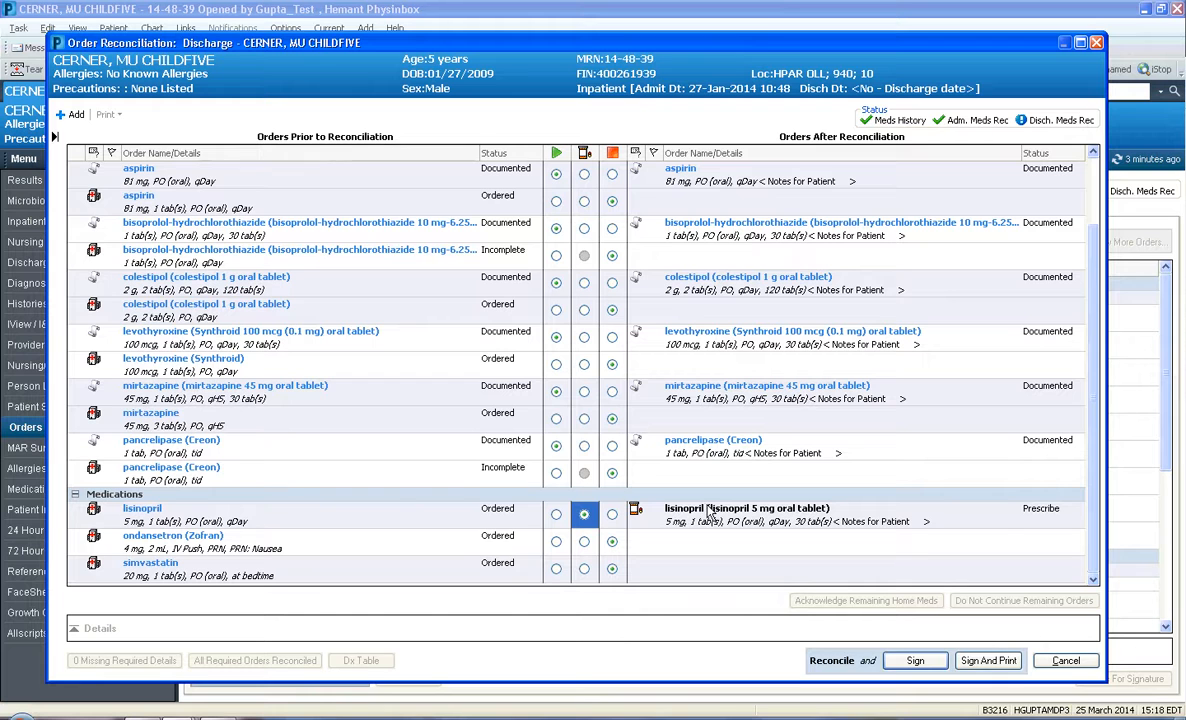
{"action": "mouse_move", "coordinate": [705, 520]}
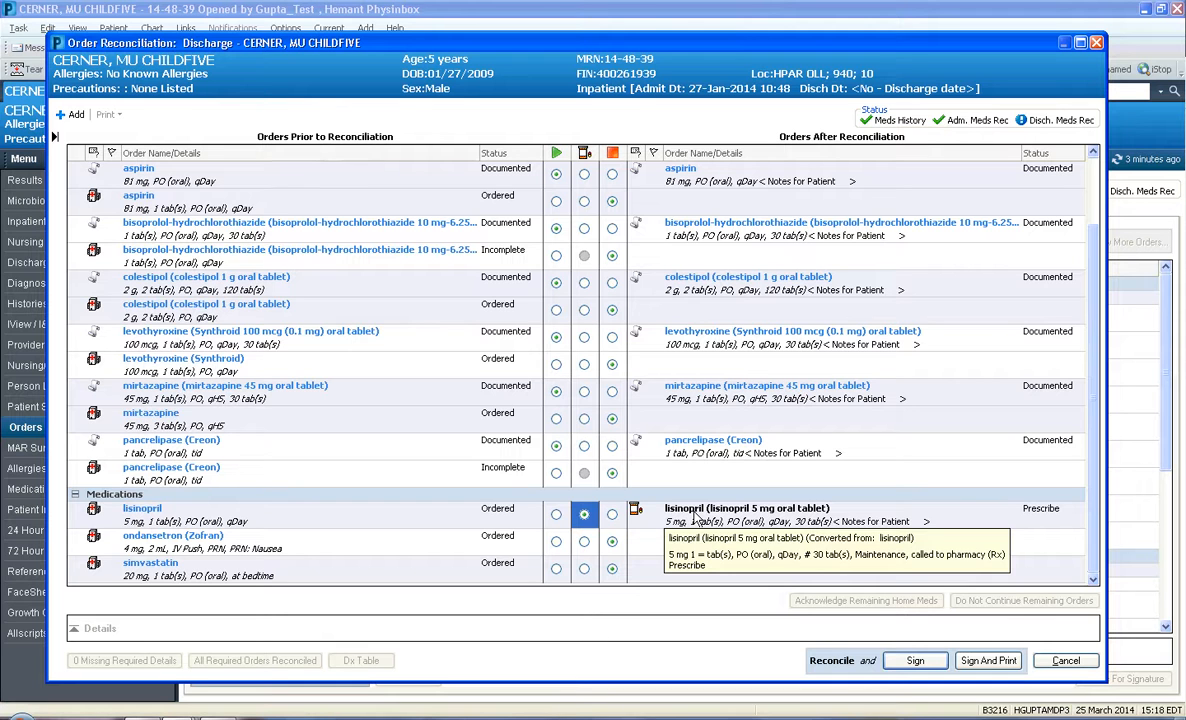
{"action": "mouse_move", "coordinate": [679, 521]}
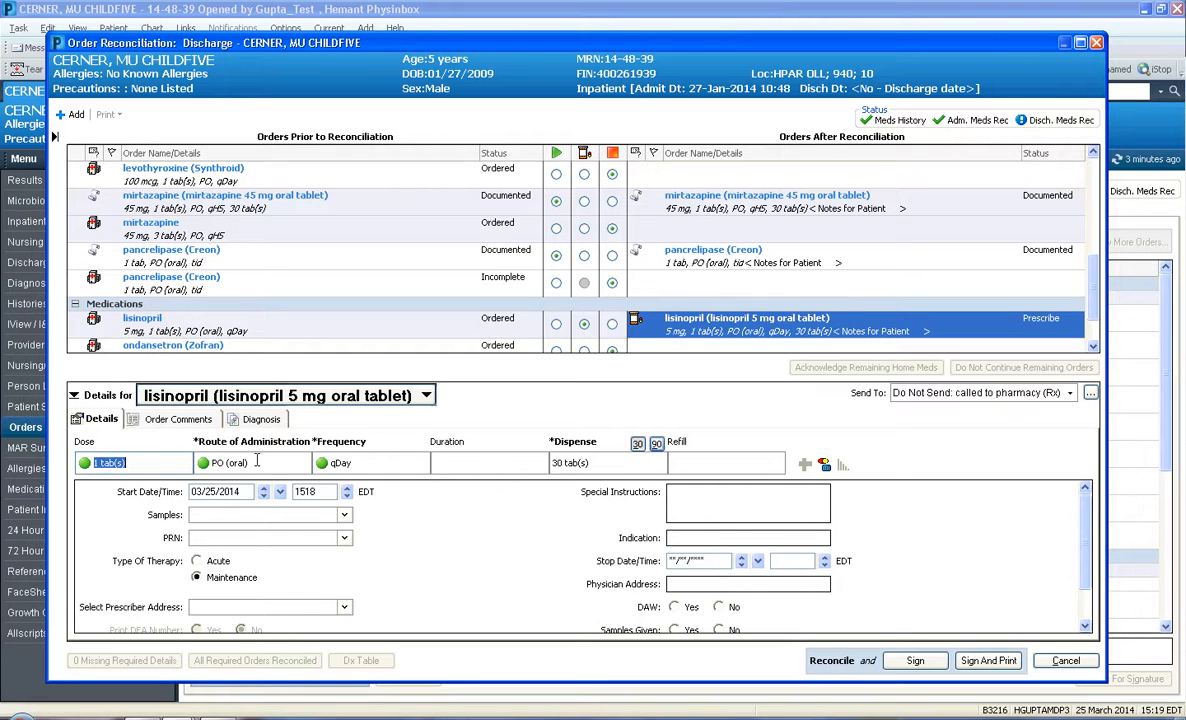
{"action": "mouse_move", "coordinate": [575, 483]}
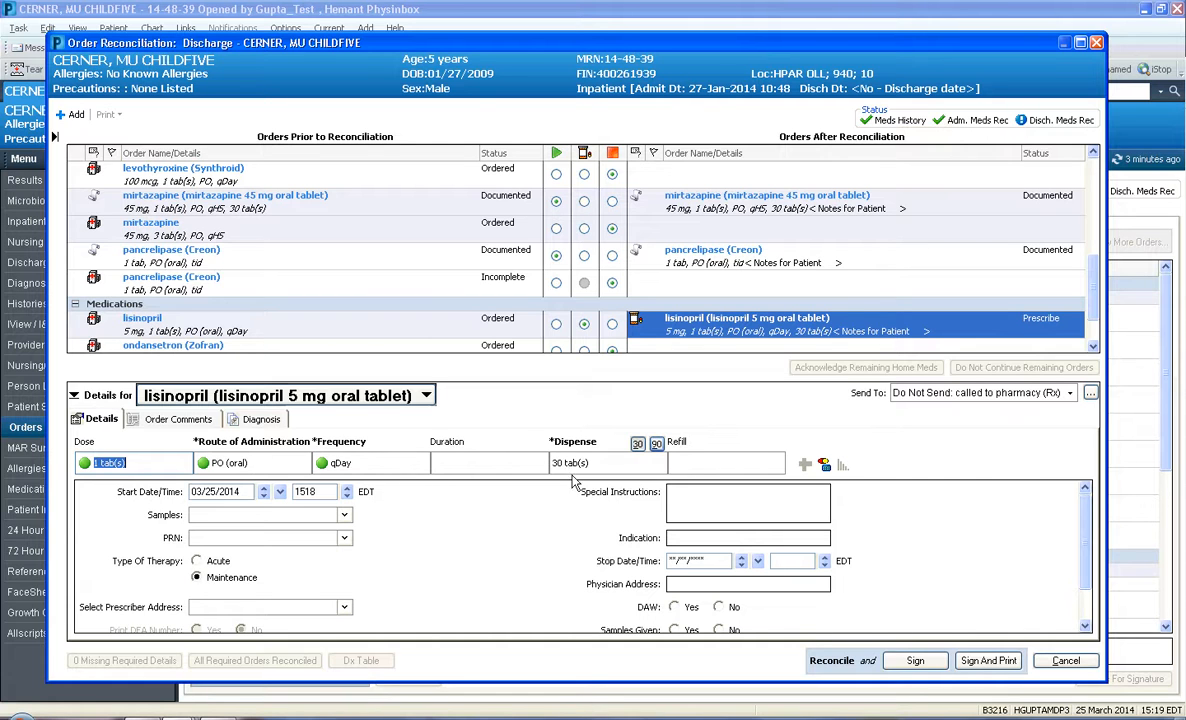
{"action": "mouse_move", "coordinate": [218, 585]}
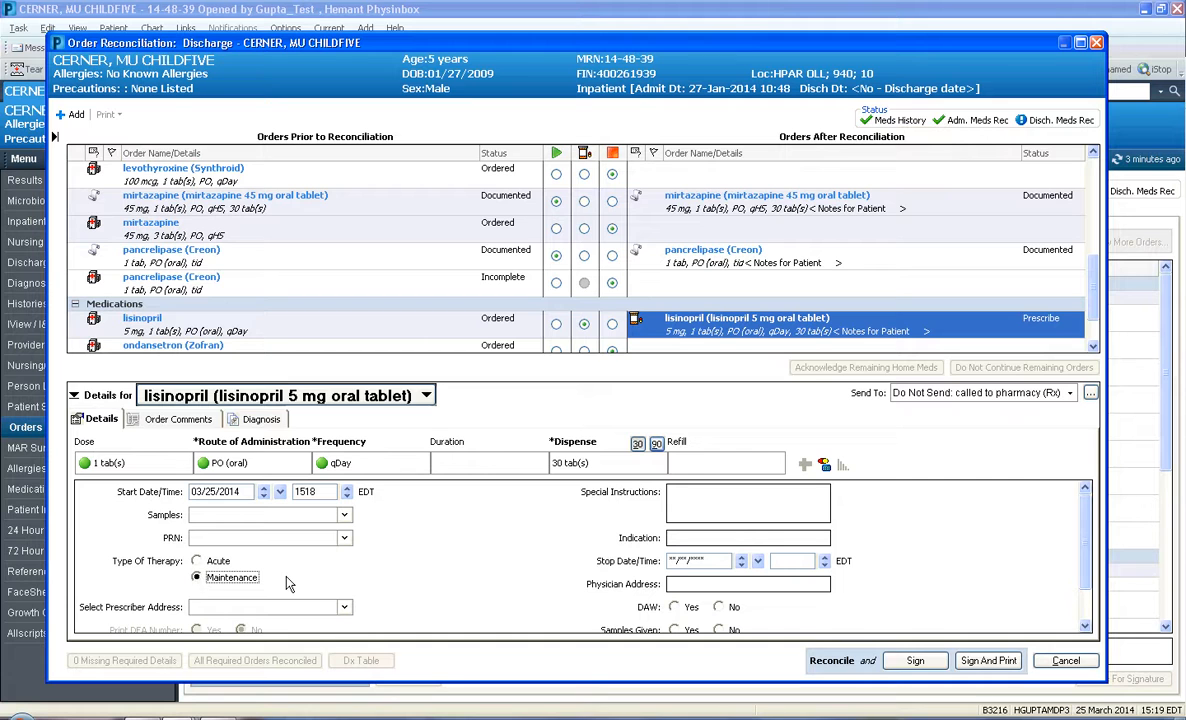
{"action": "mouse_move", "coordinate": [800, 560]}
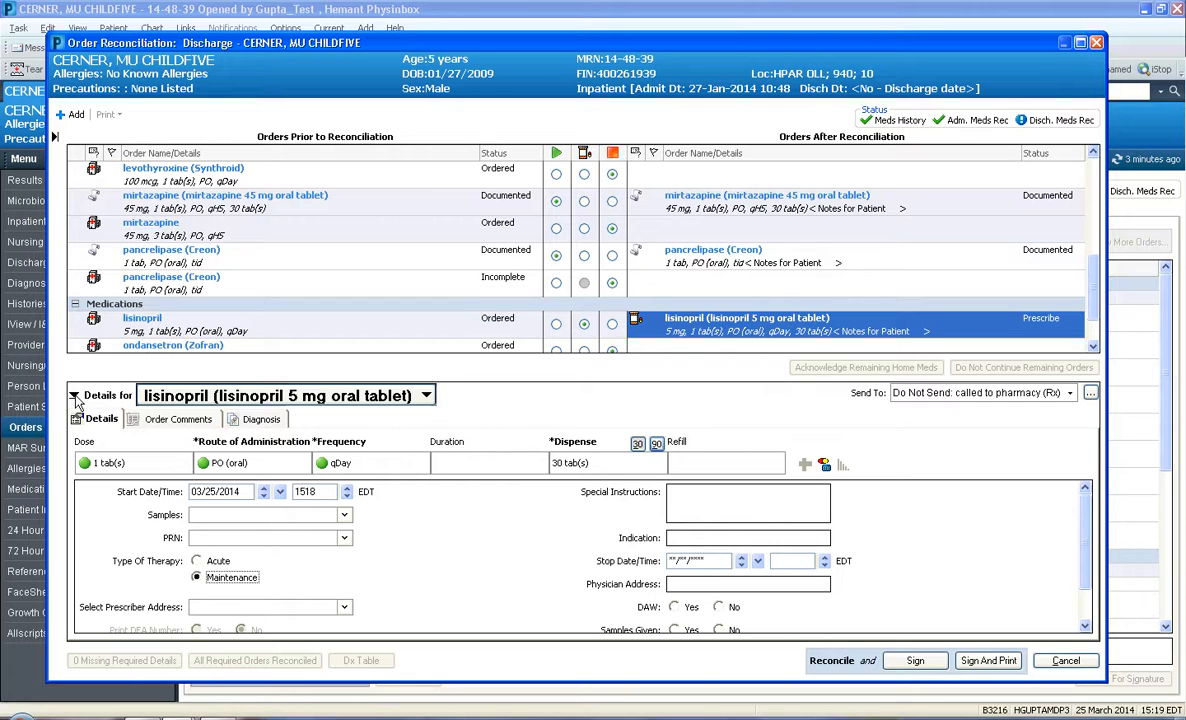
{"action": "mouse_move", "coordinate": [623, 478]}
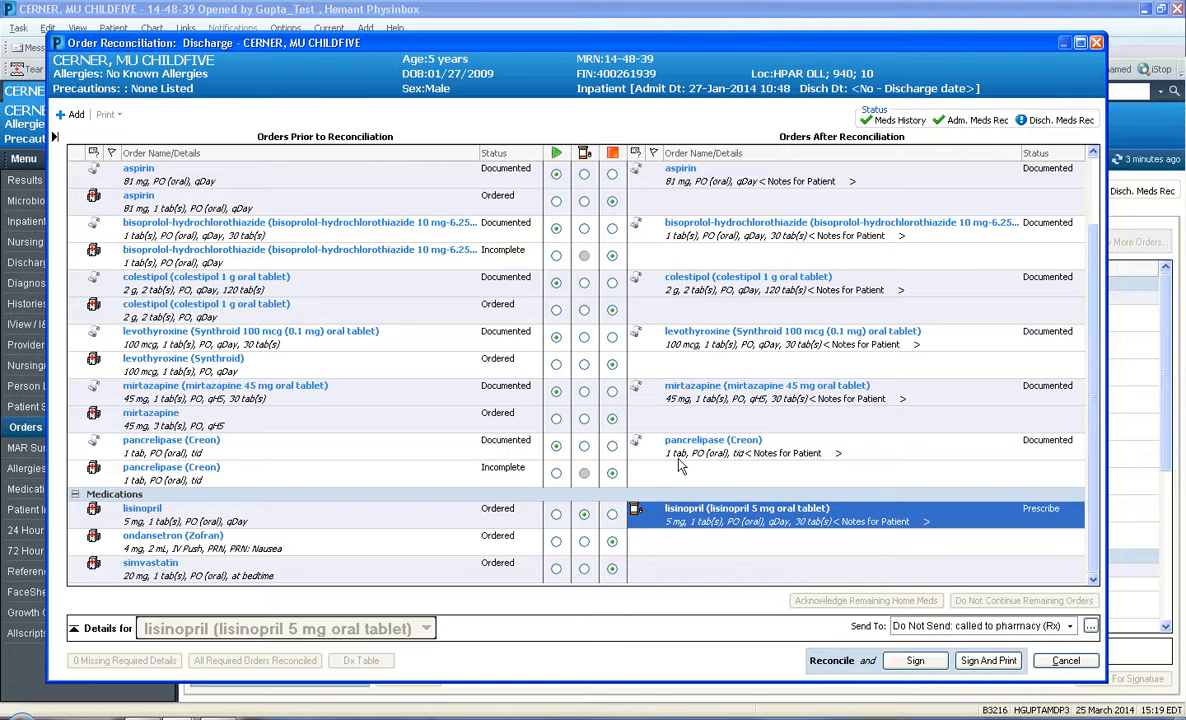
{"action": "mouse_move", "coordinate": [650, 378]}
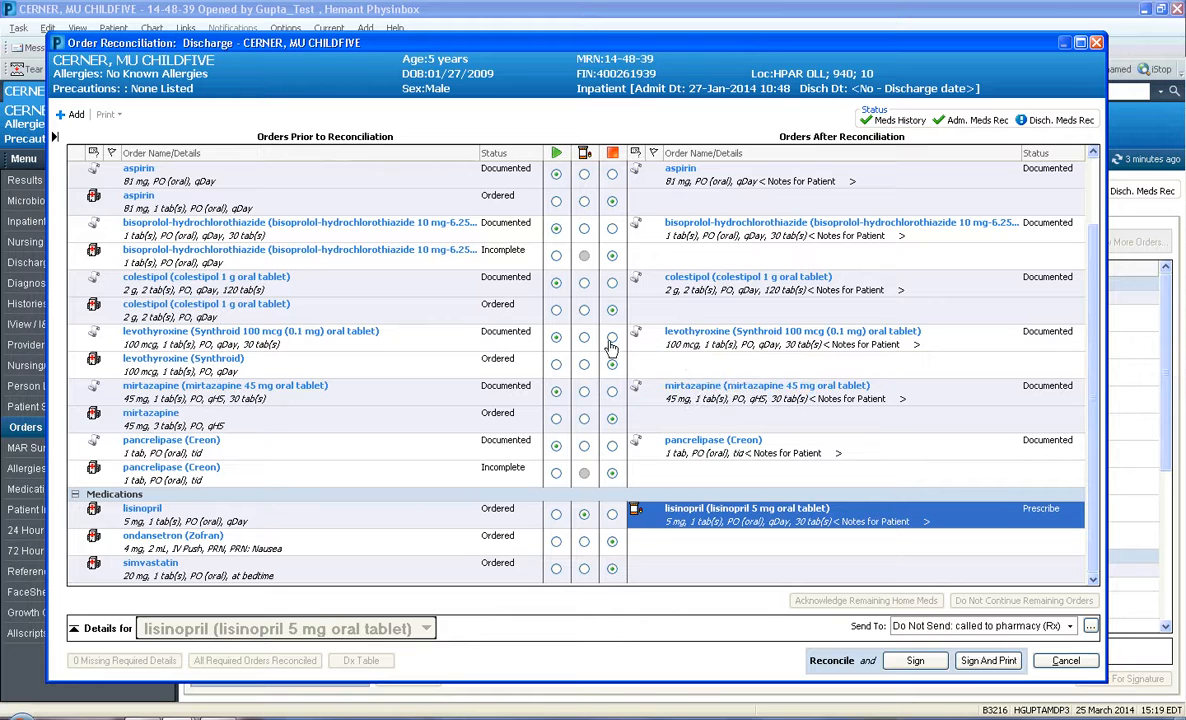
{"action": "mouse_move", "coordinate": [150, 348]}
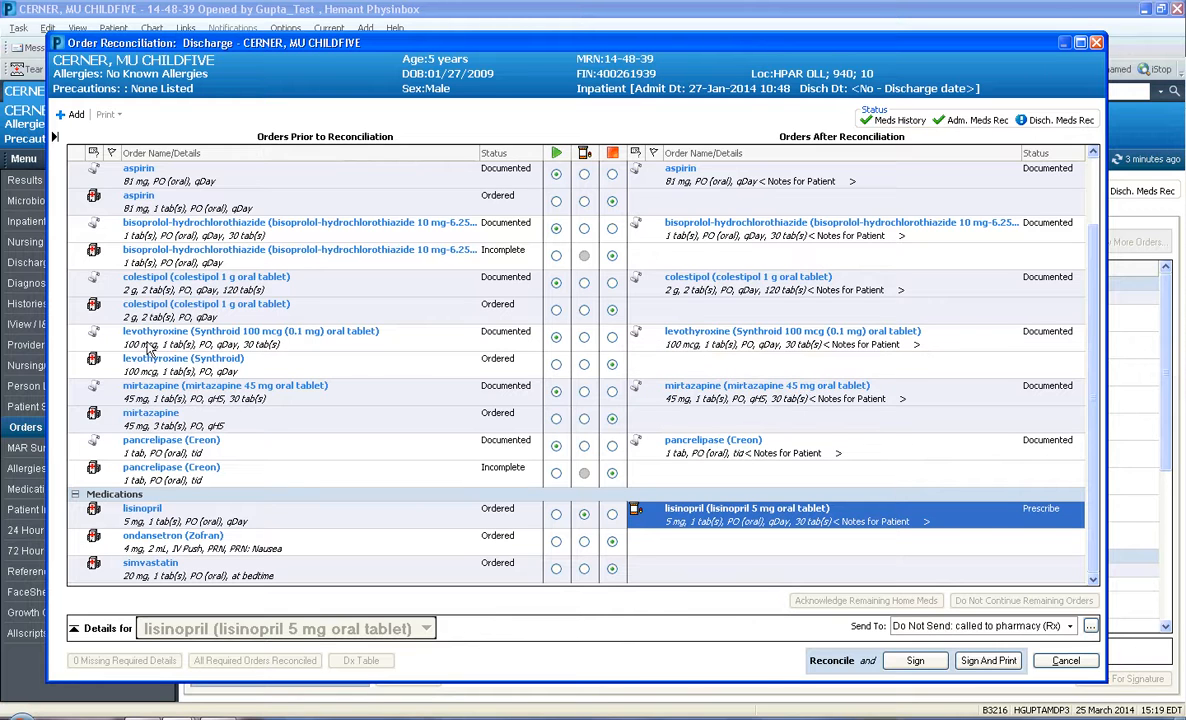
{"action": "mouse_move", "coordinate": [183, 358]}
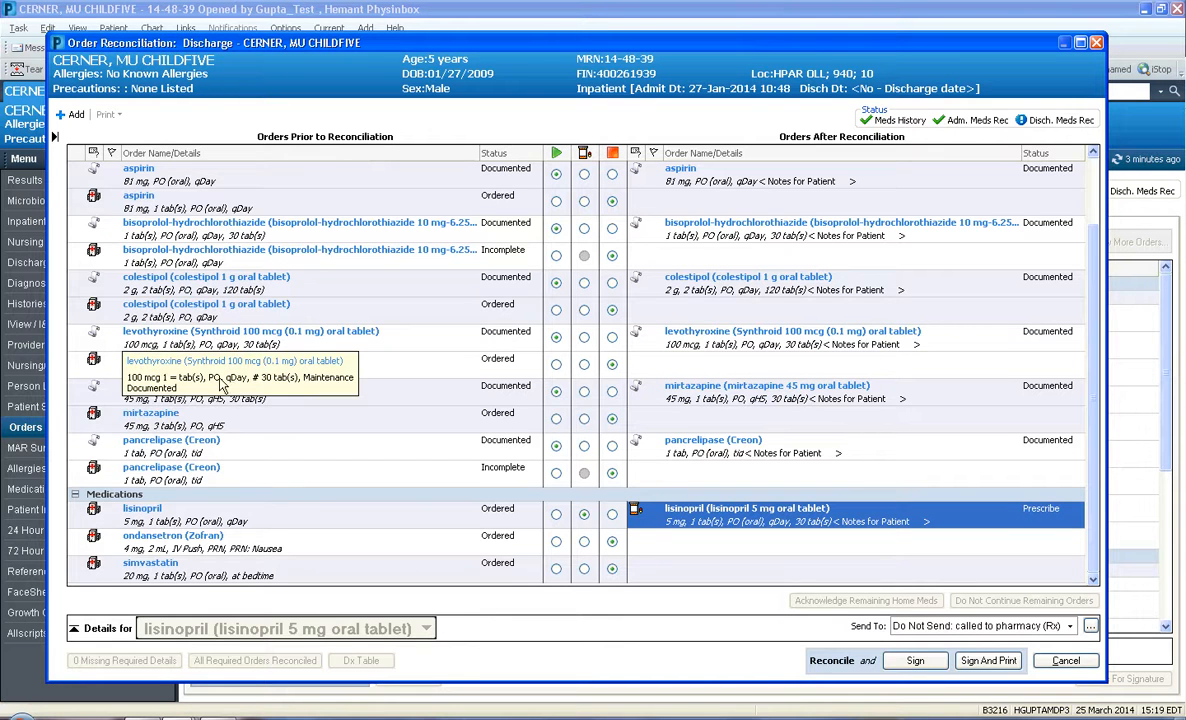
{"action": "mouse_move", "coordinate": [296, 378]}
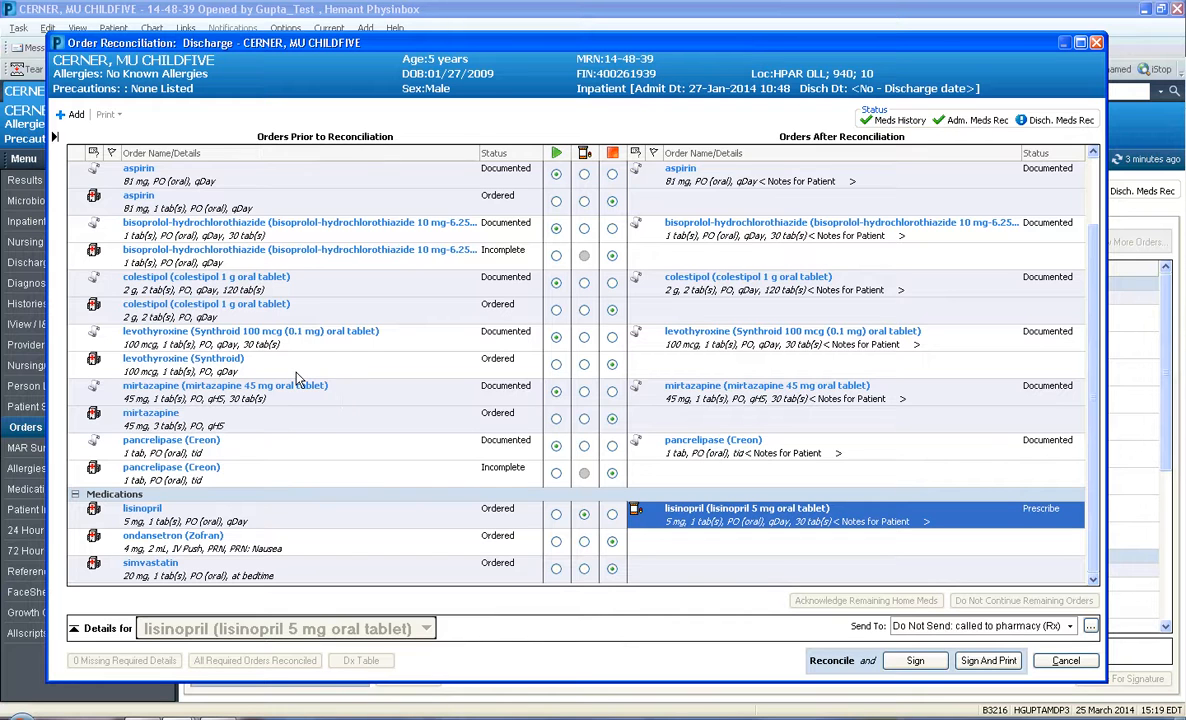
{"action": "mouse_move", "coordinate": [183, 364]}
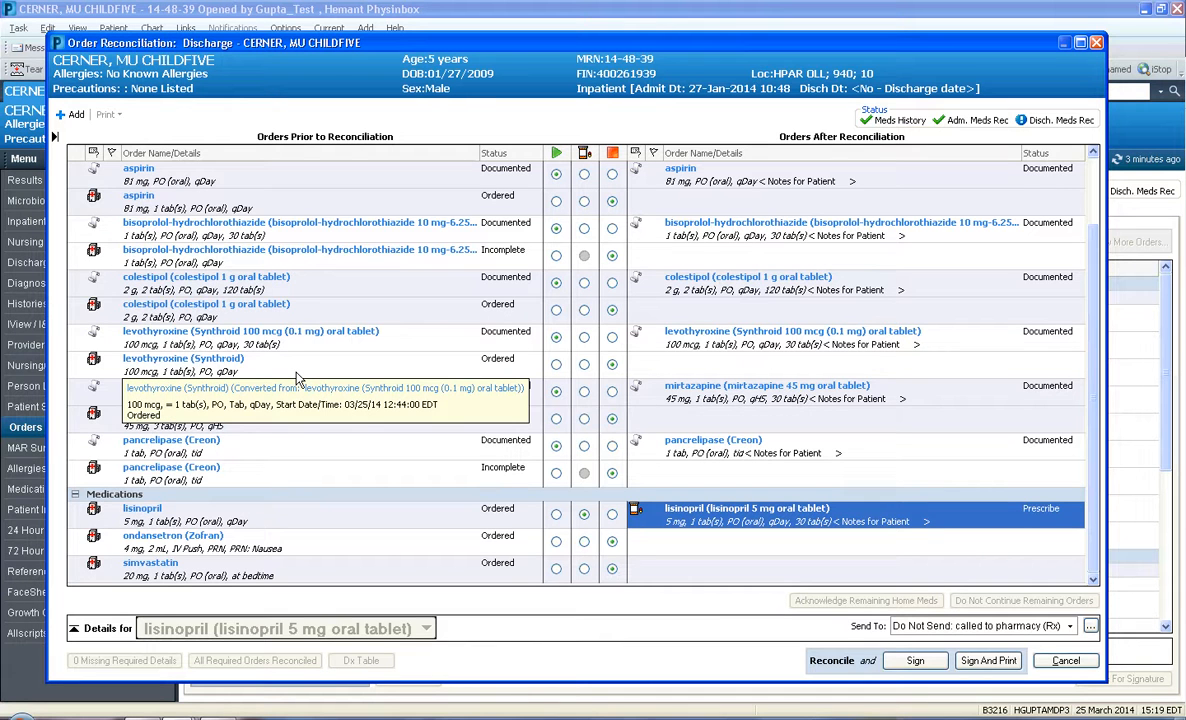
{"action": "mouse_move", "coordinate": [318, 365]}
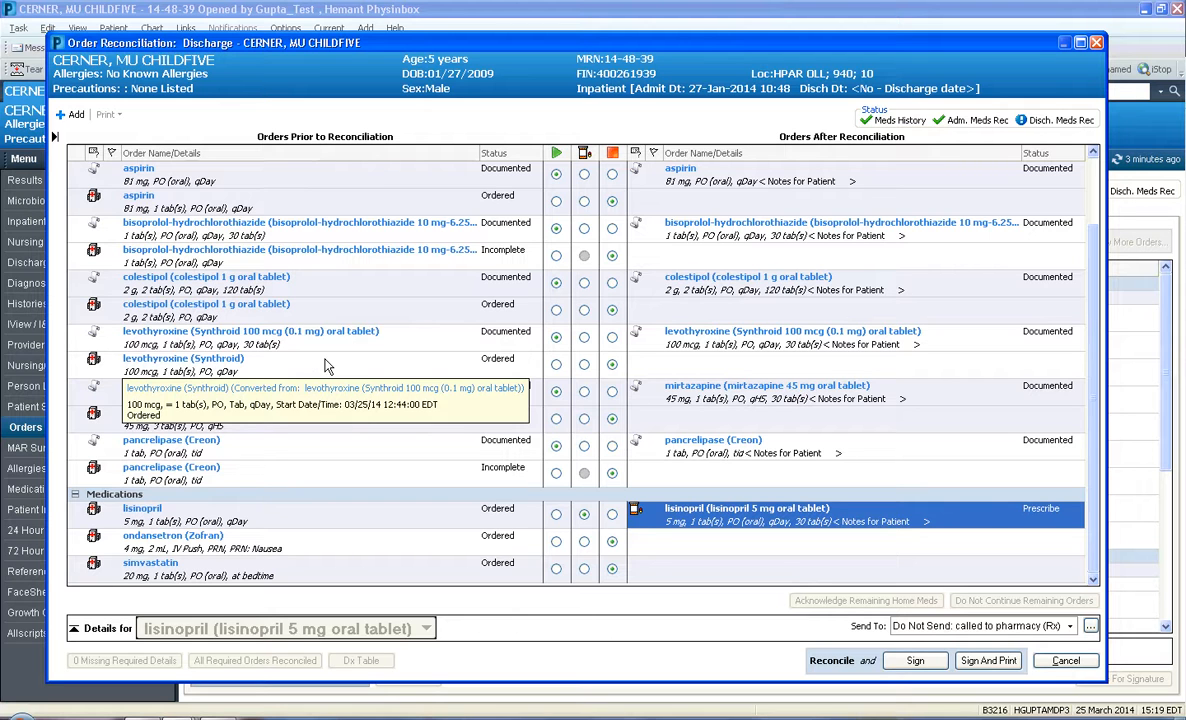
{"action": "mouse_move", "coordinate": [575, 368]}
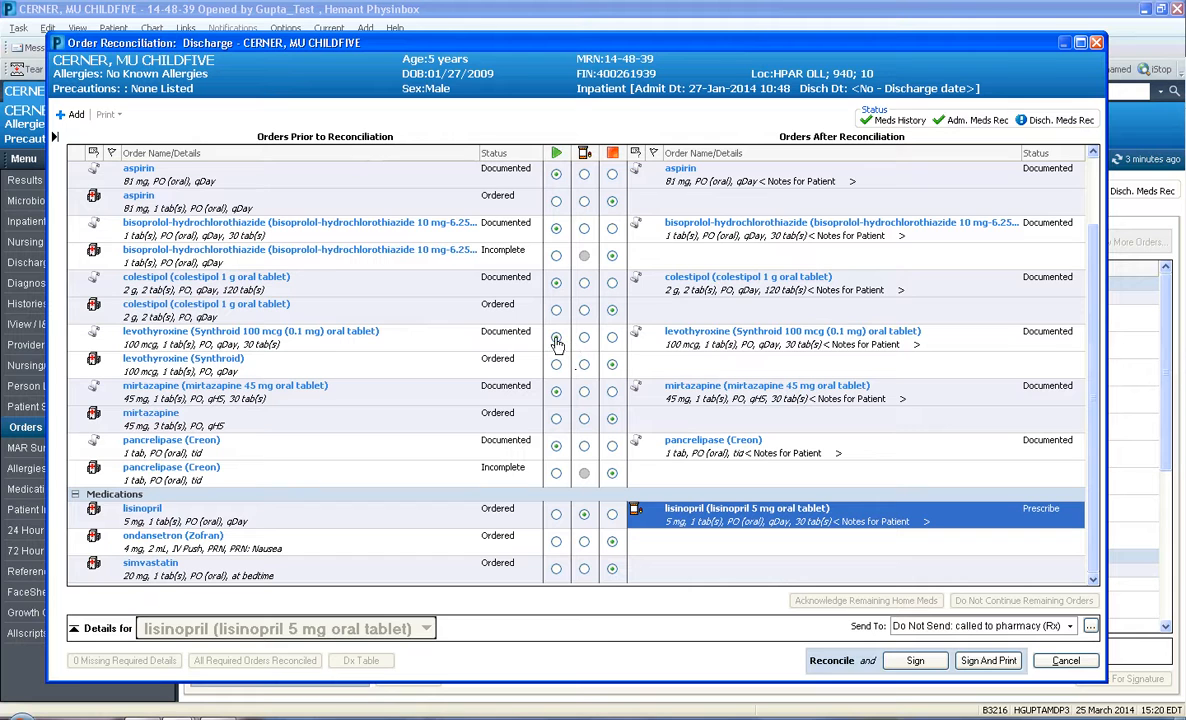
{"action": "mouse_move", "coordinate": [585, 343]}
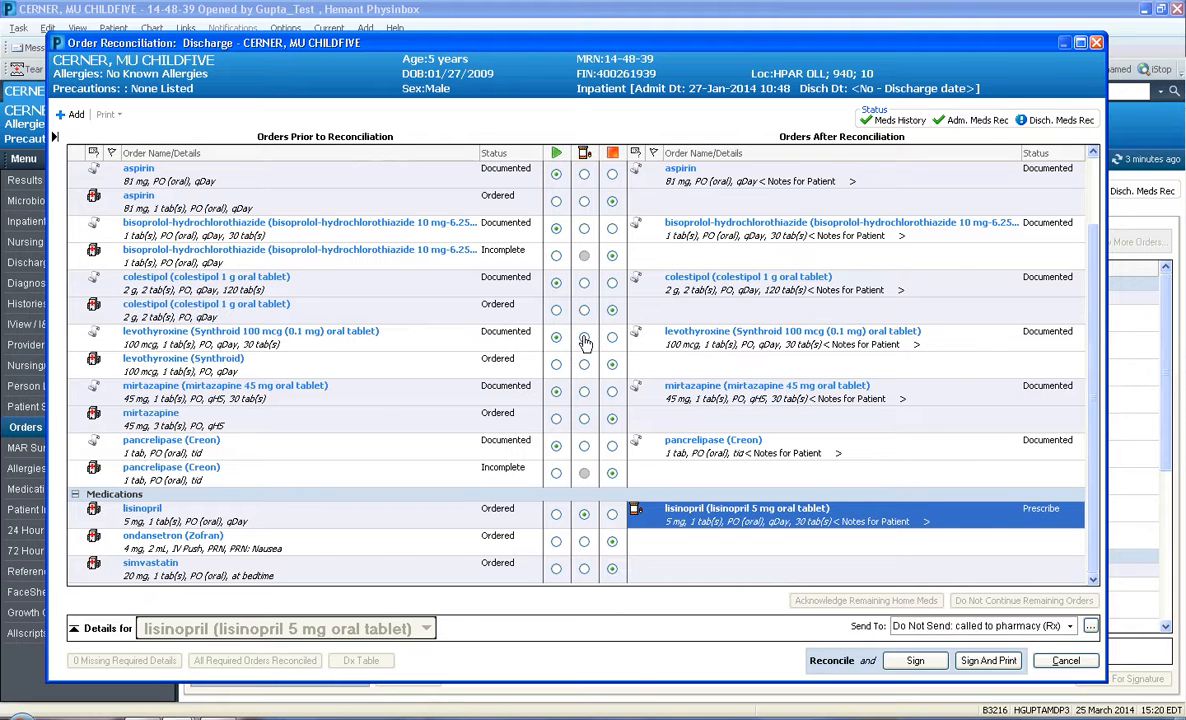
{"action": "mouse_move", "coordinate": [584, 339]}
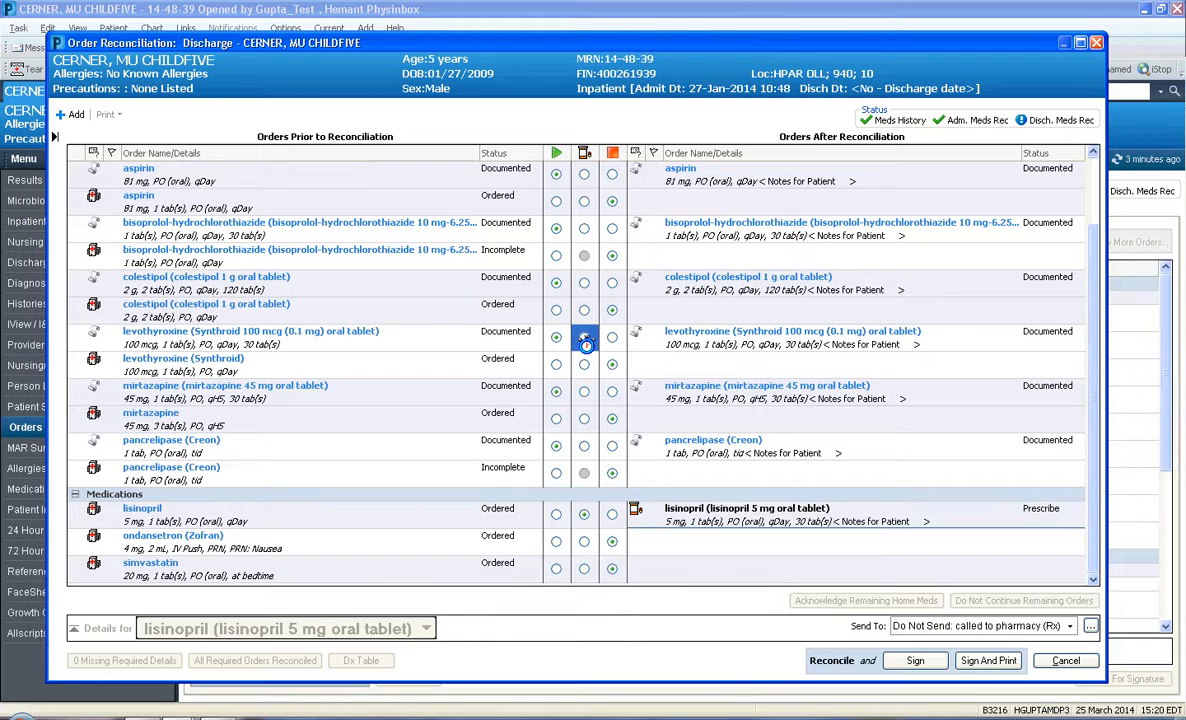
- Prescribe home levothyroxine 100 mcg for discharge and show its details
{"action": "left_click", "coordinate": [584, 342]}
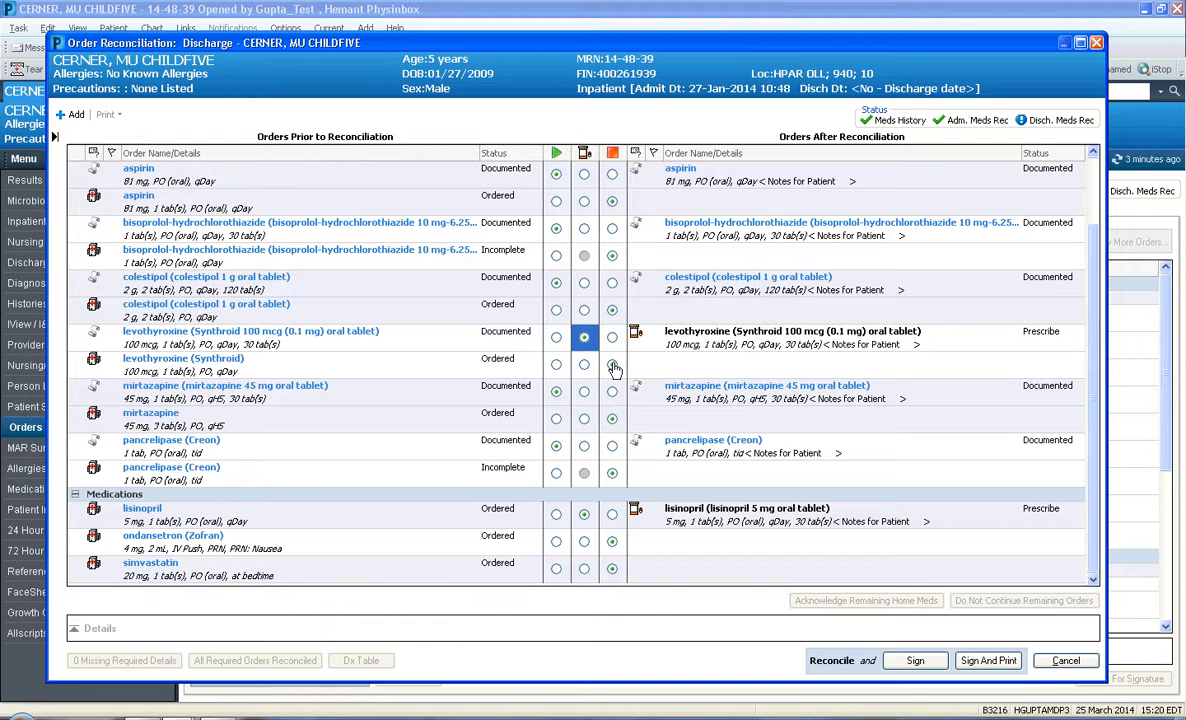
{"action": "mouse_move", "coordinate": [612, 347]}
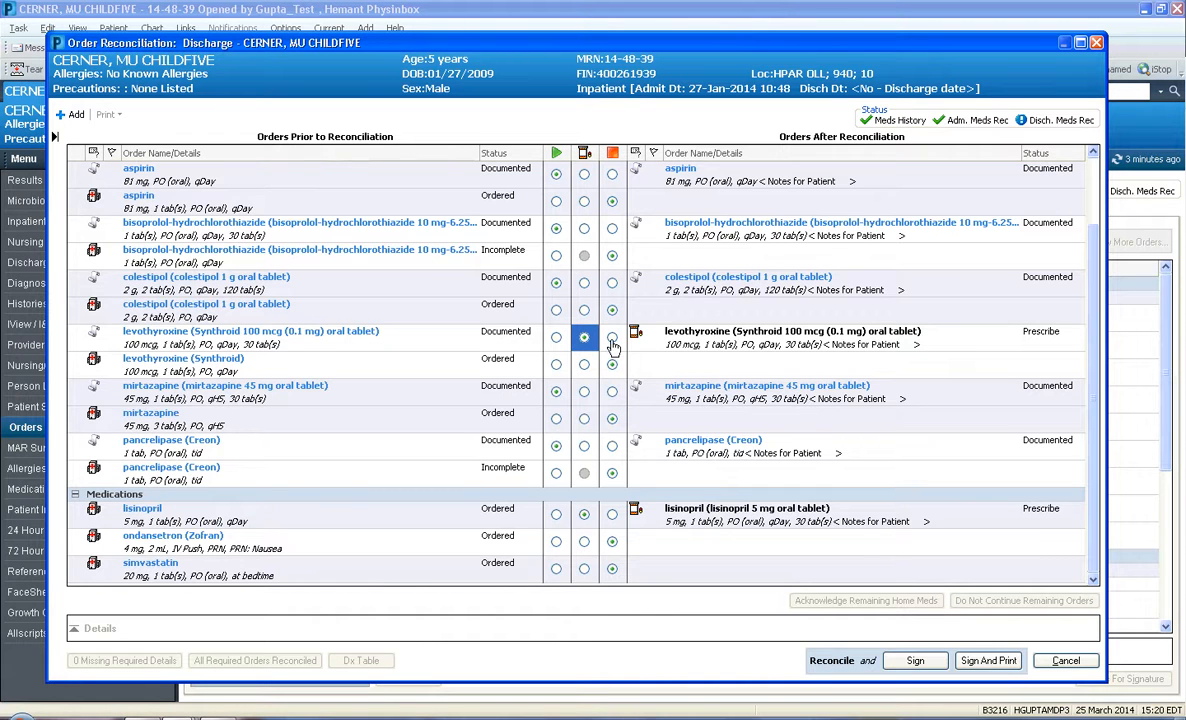
{"action": "mouse_move", "coordinate": [615, 367]}
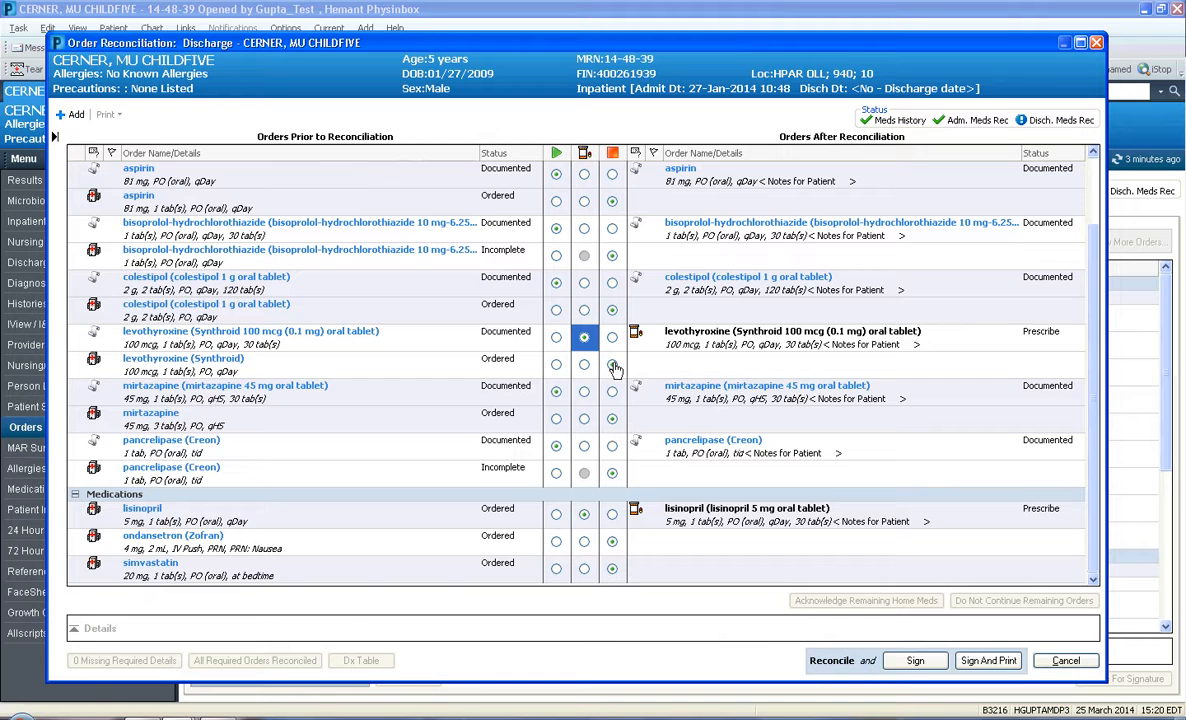
{"action": "mouse_move", "coordinate": [585, 372]}
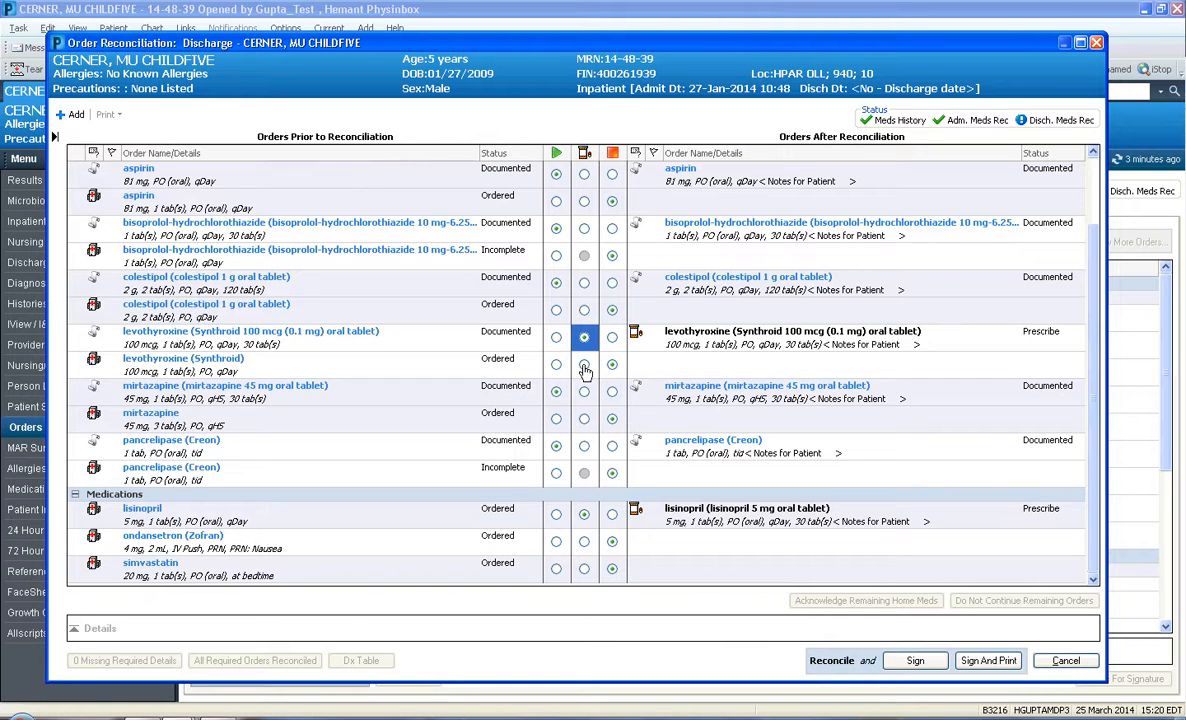
{"action": "mouse_move", "coordinate": [660, 348]}
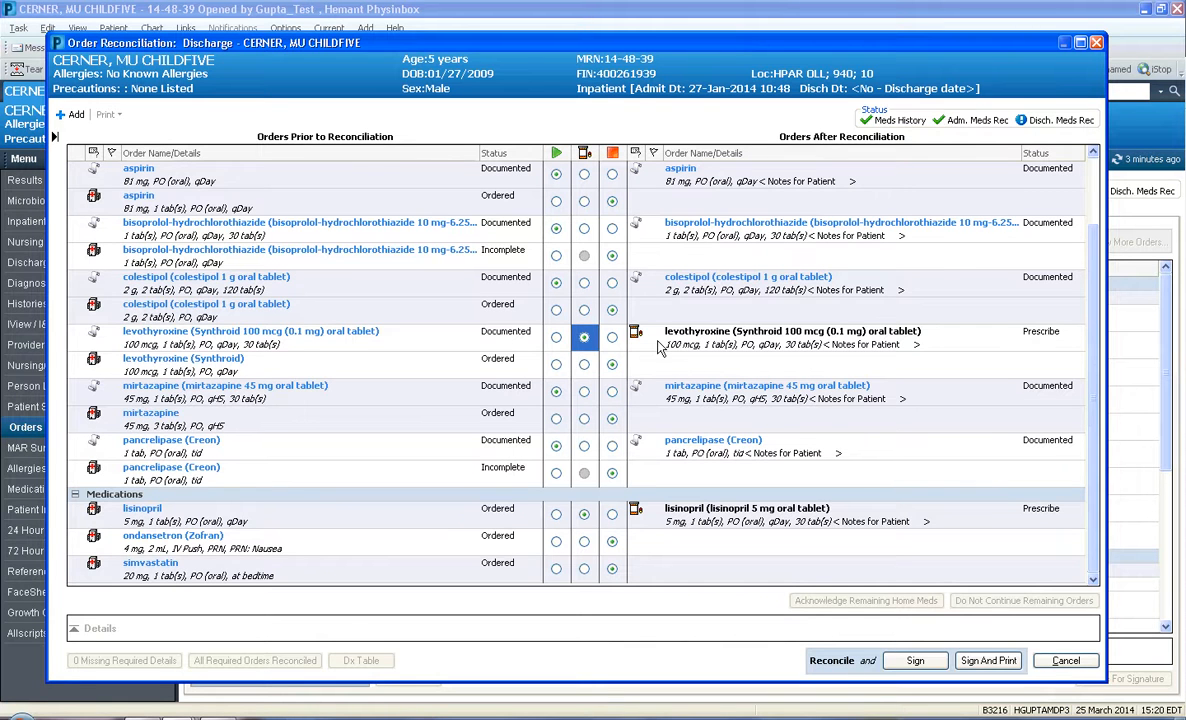
{"action": "left_click", "coordinate": [791, 331]}
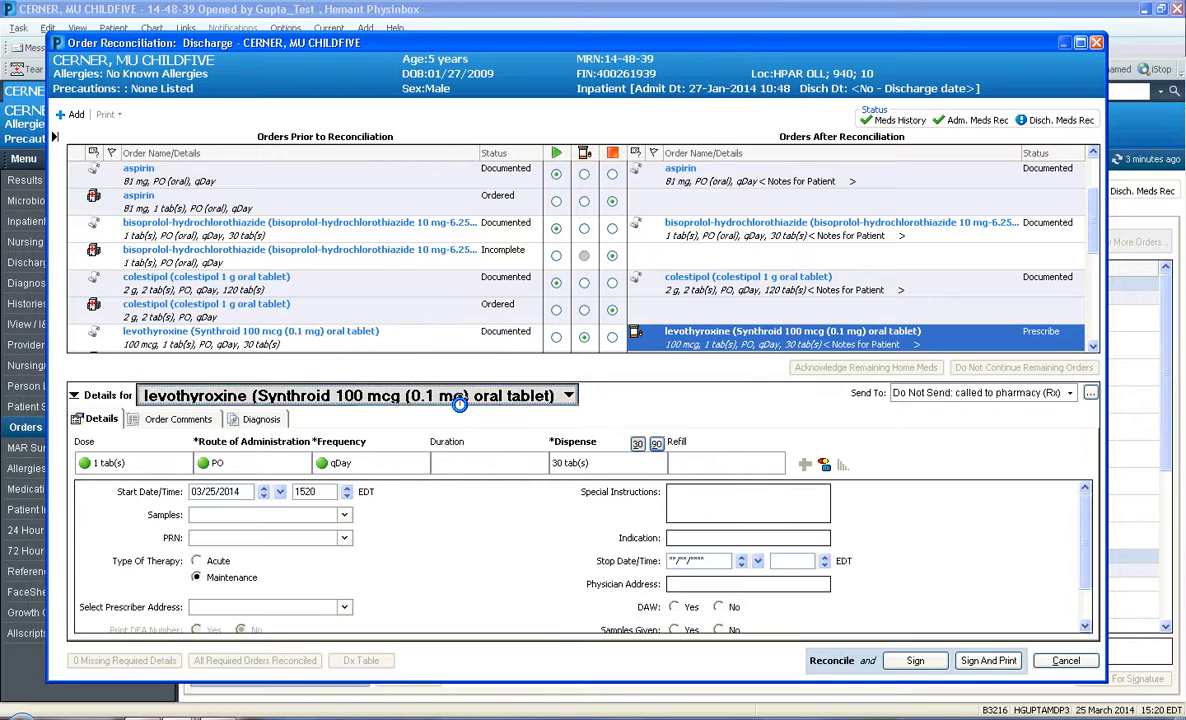
- Change levothyroxine to Synthroid 150 mcg with the qDay 30-tab order sentence
{"action": "left_click", "coordinate": [569, 395]}
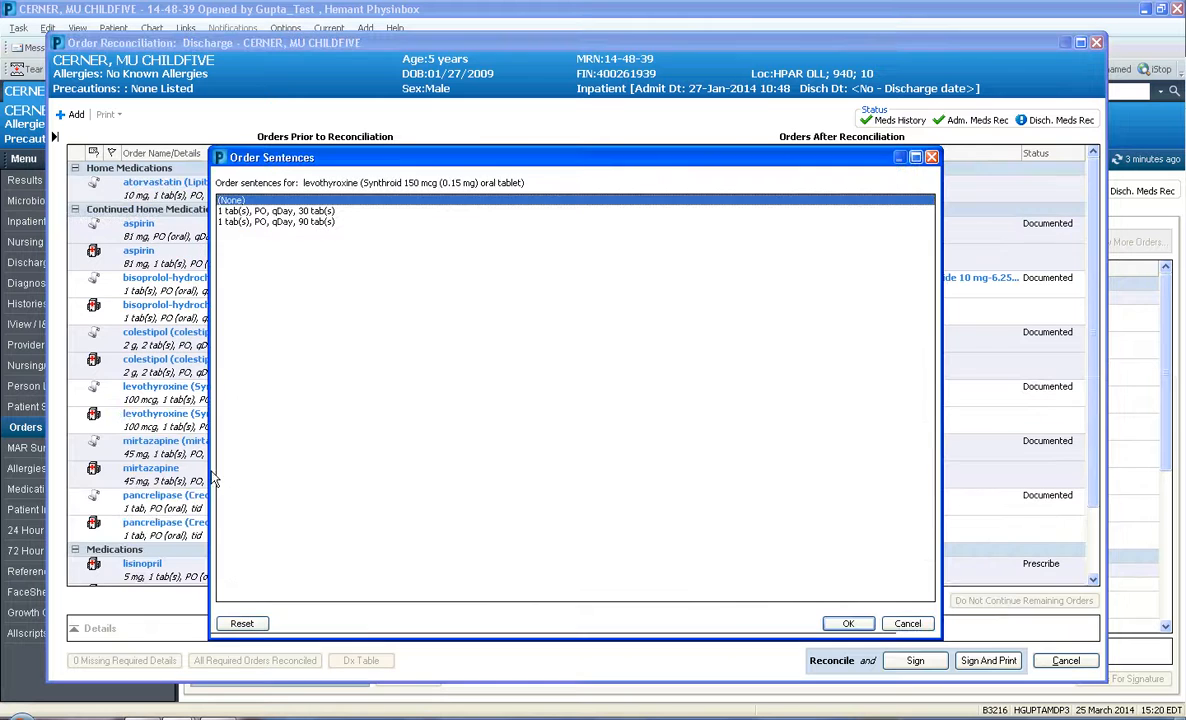
{"action": "left_click", "coordinate": [276, 211]}
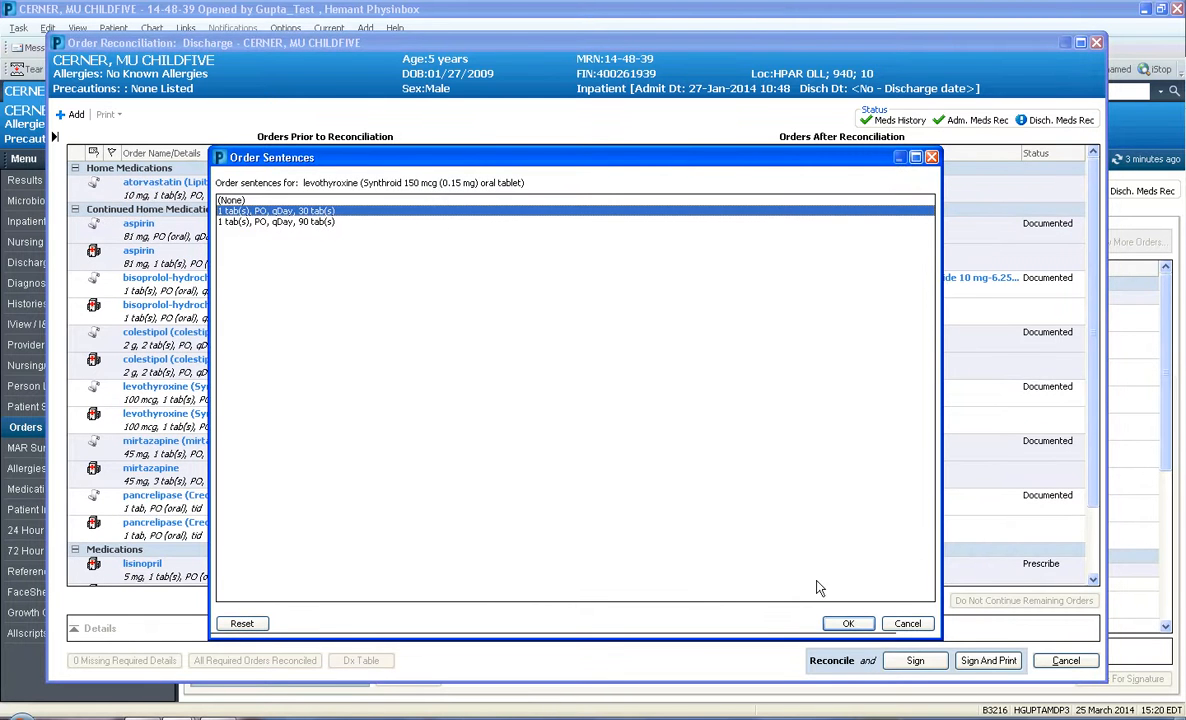
{"action": "left_click", "coordinate": [848, 623]}
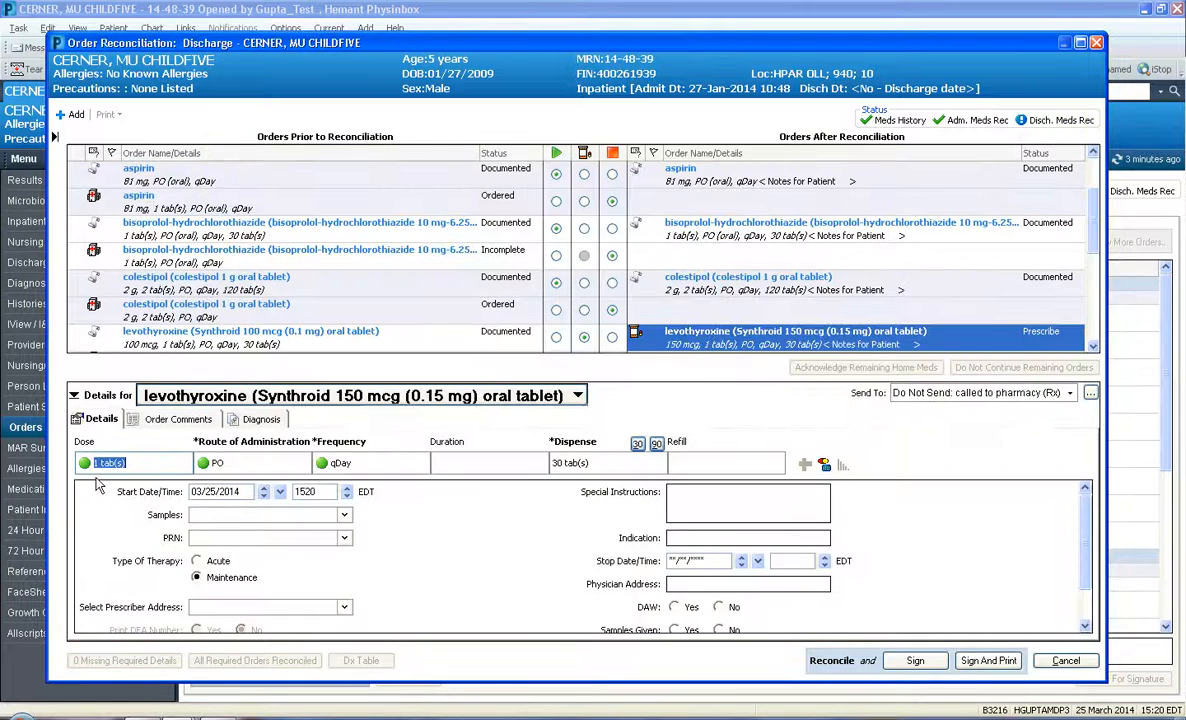
{"action": "mouse_move", "coordinate": [388, 403]}
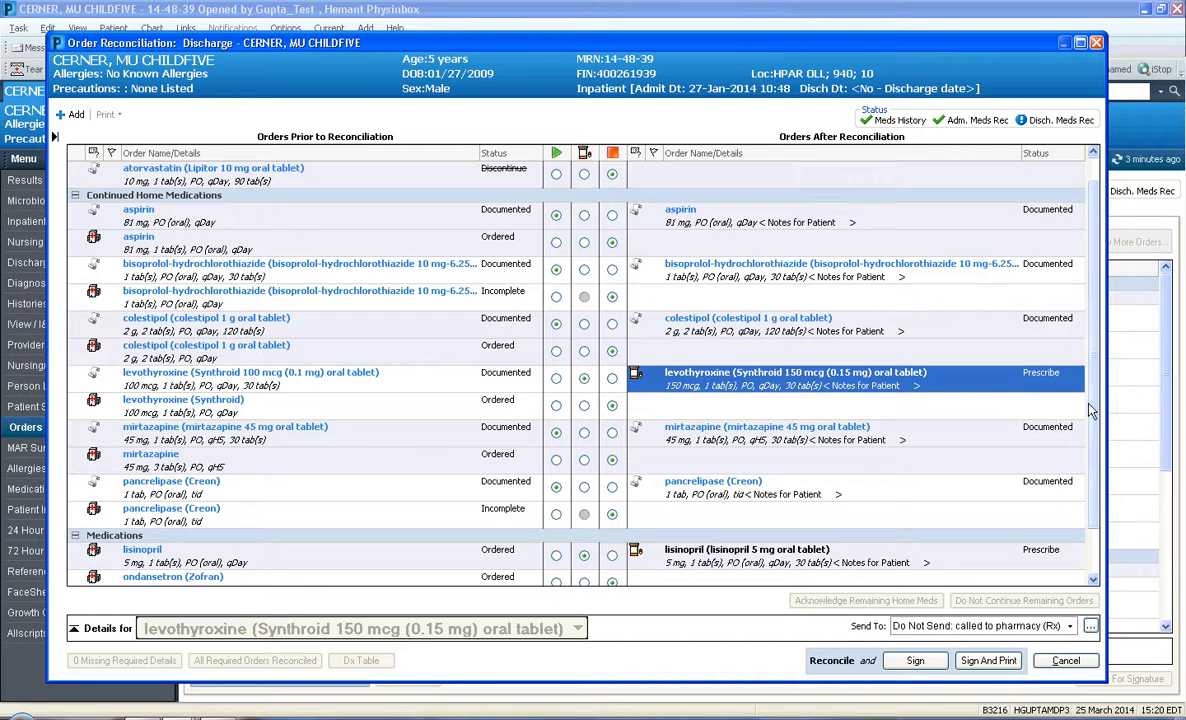
{"action": "scroll", "scroll_direction": "down", "scroll_amount": 3}
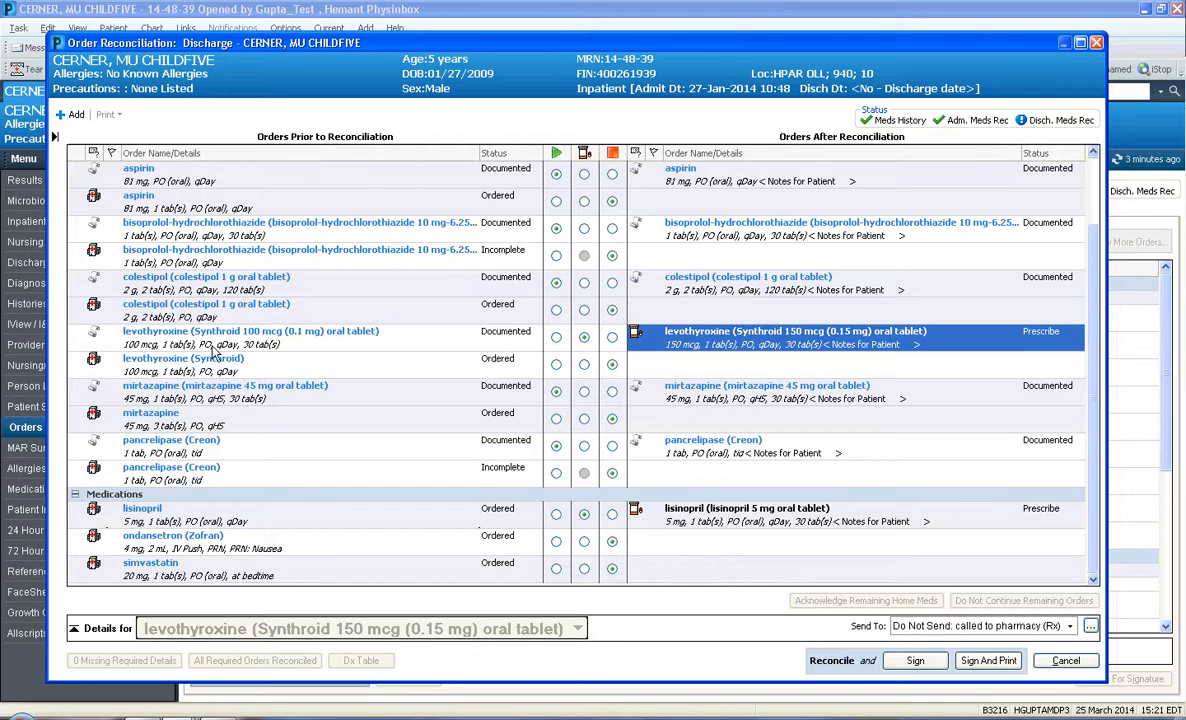
{"action": "mouse_move", "coordinate": [1088, 372]}
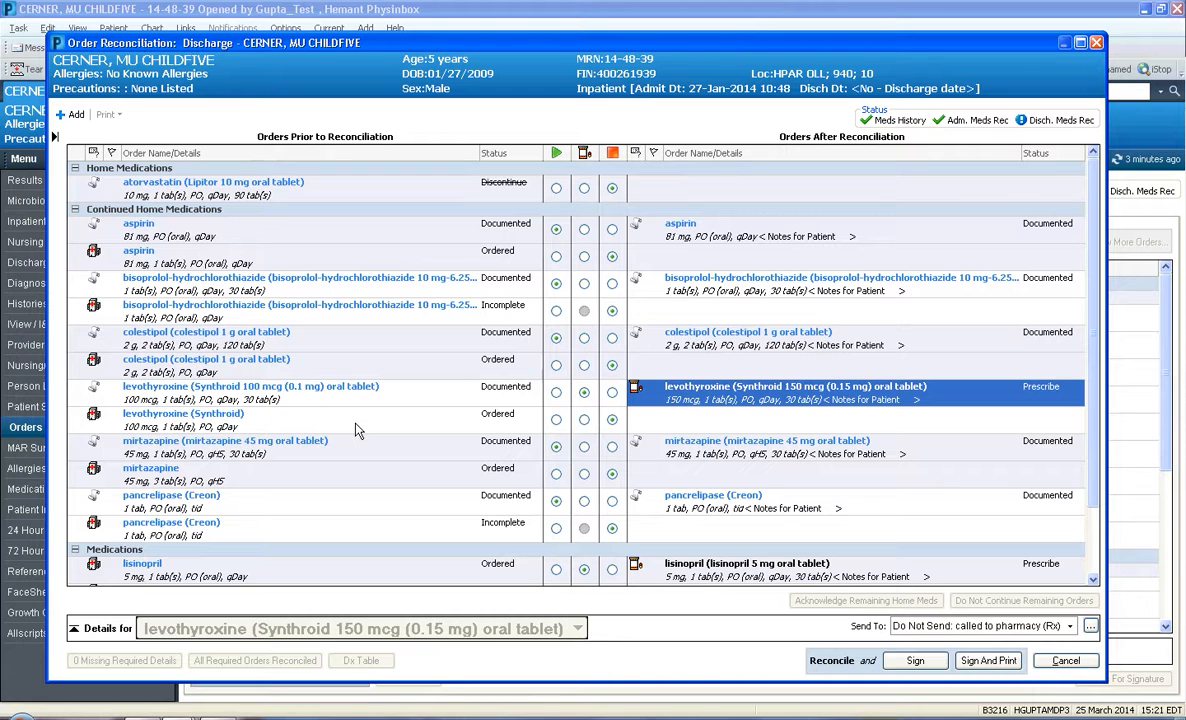
{"action": "mouse_move", "coordinate": [583, 333]}
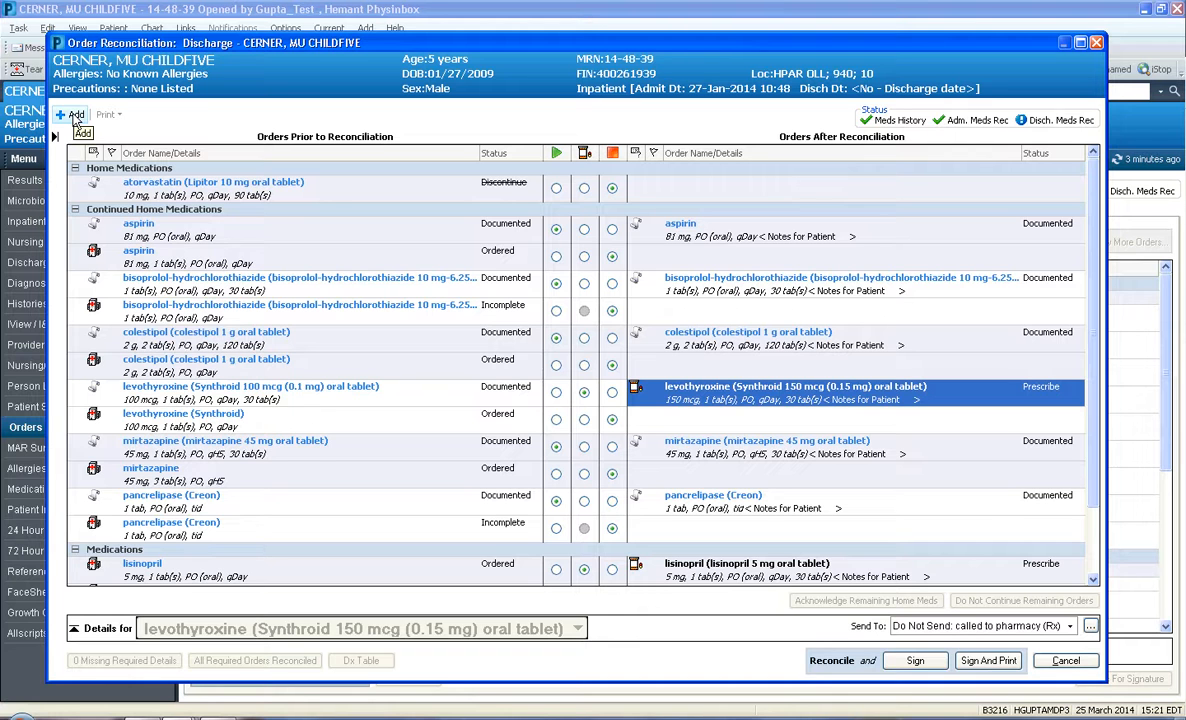
- Add Augmentin 875 mg-125 mg, 1 tab q12hr for 7 days, 14 tabs
{"action": "left_click", "coordinate": [77, 114]}
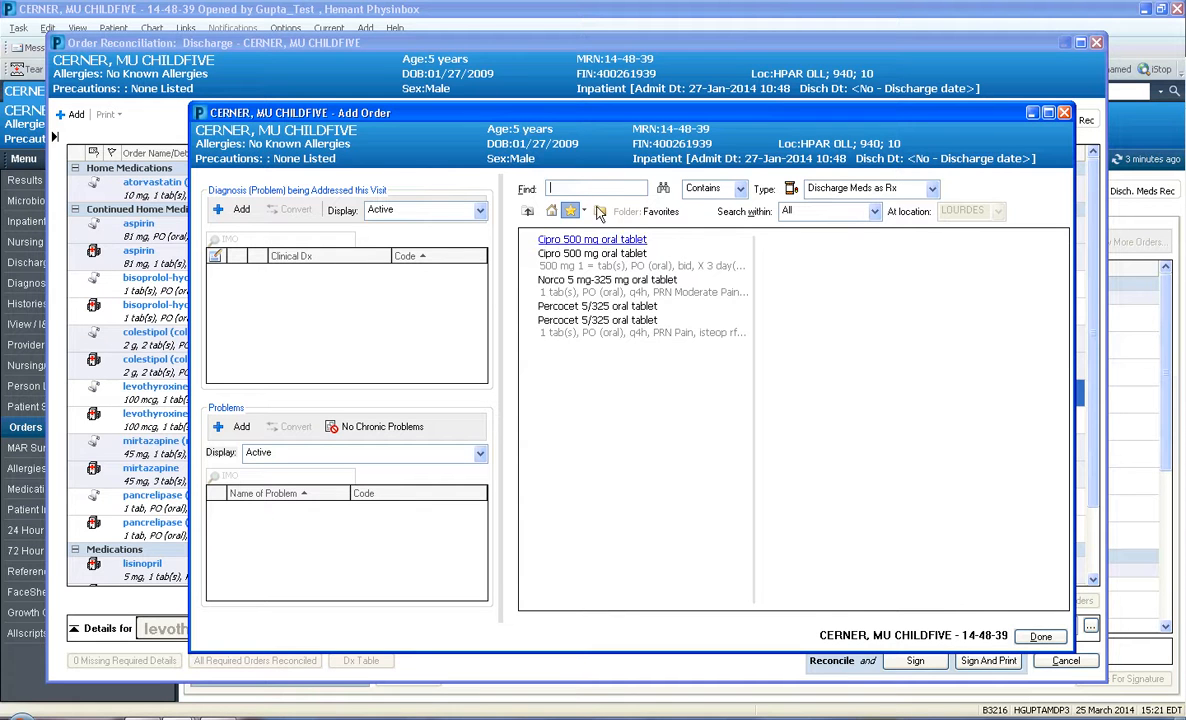
{"action": "type", "text": "a"}
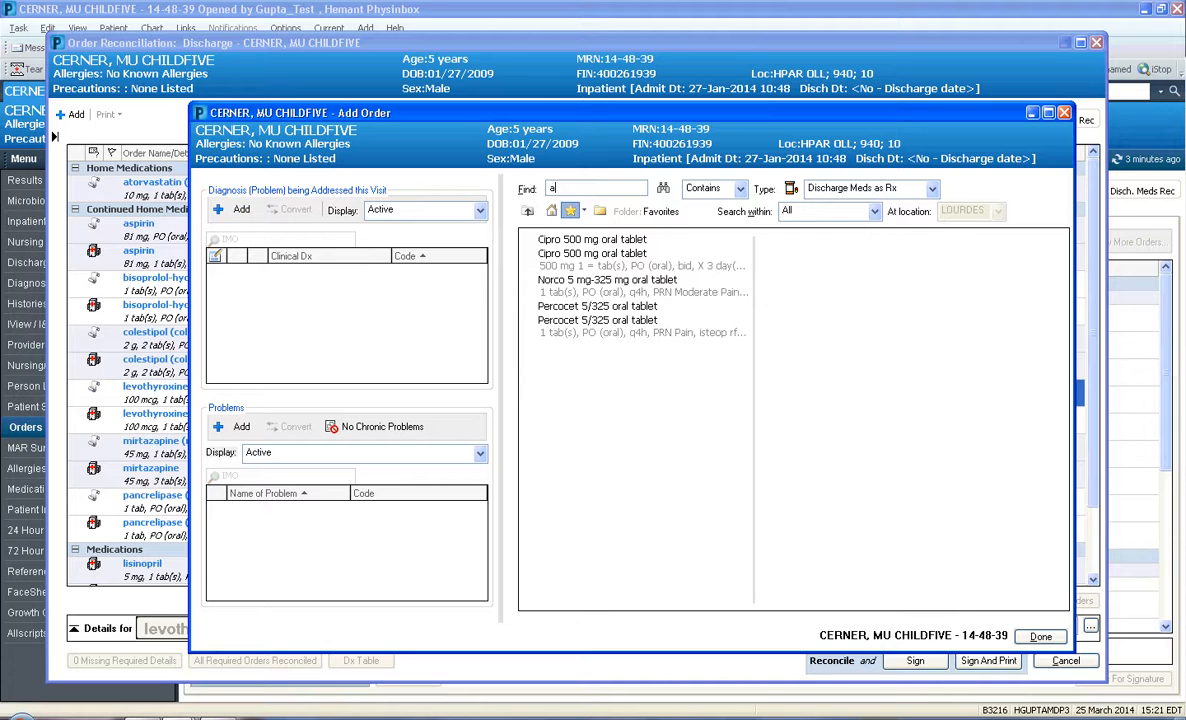
{"action": "type", "text": "augmentin"}
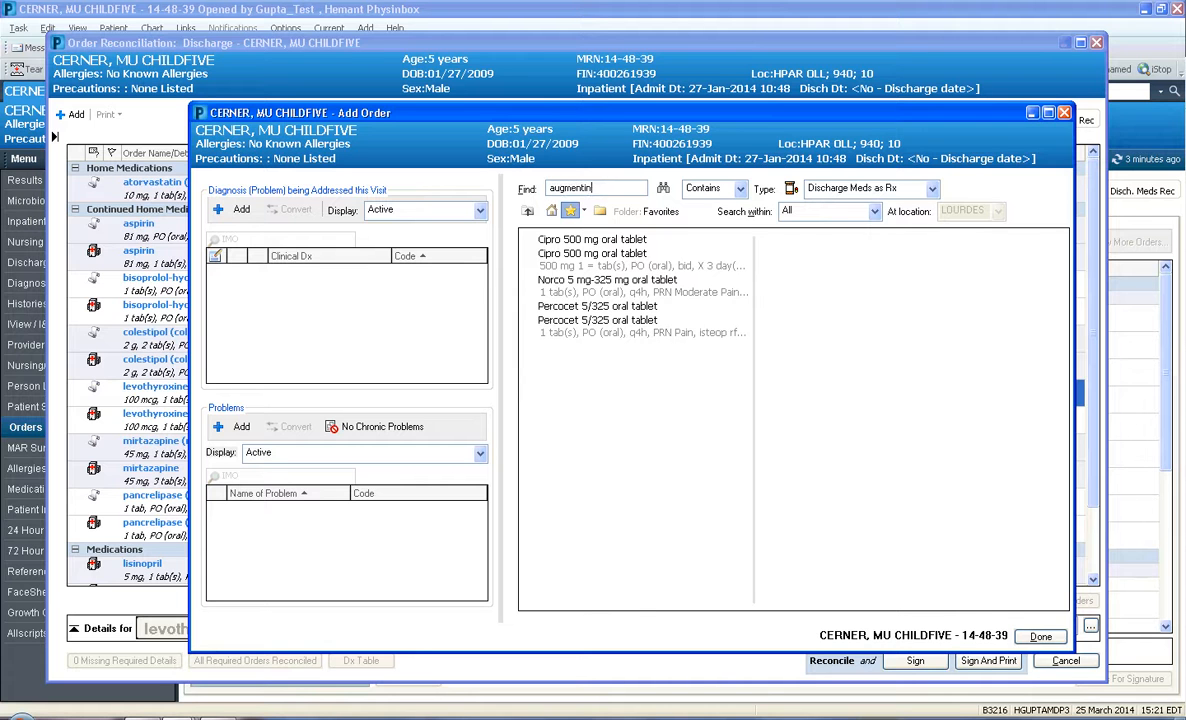
{"action": "left_click", "coordinate": [663, 188]}
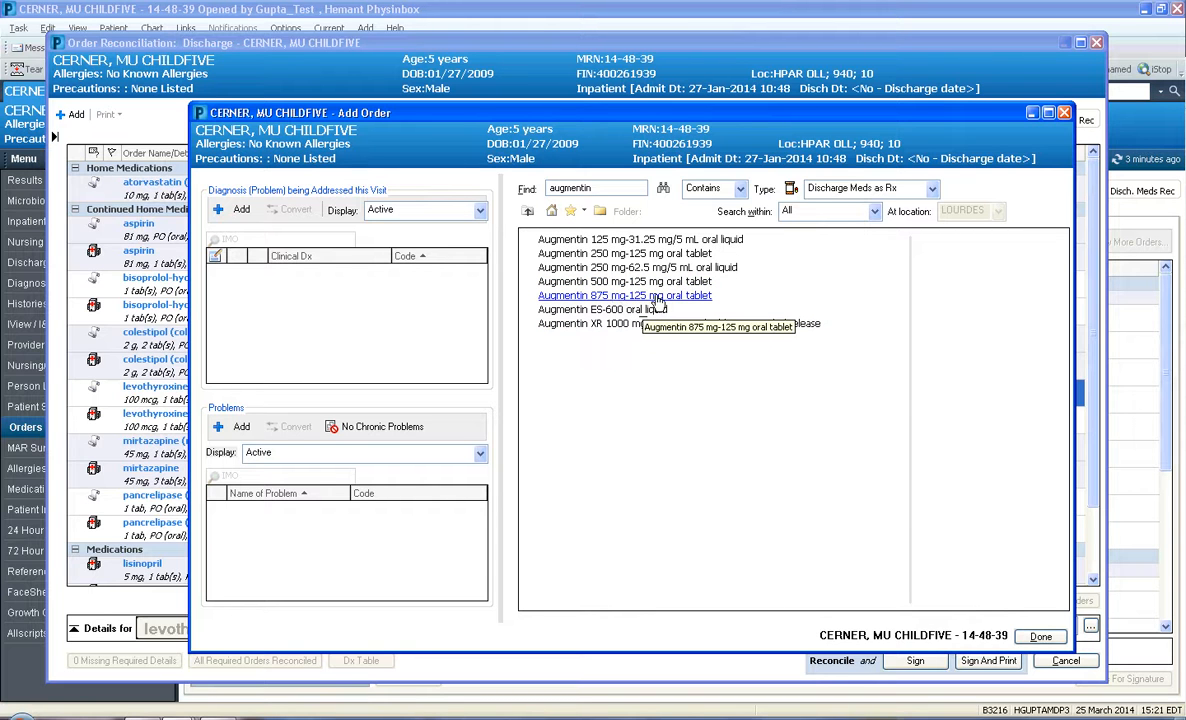
{"action": "double_click", "coordinate": [624, 295]}
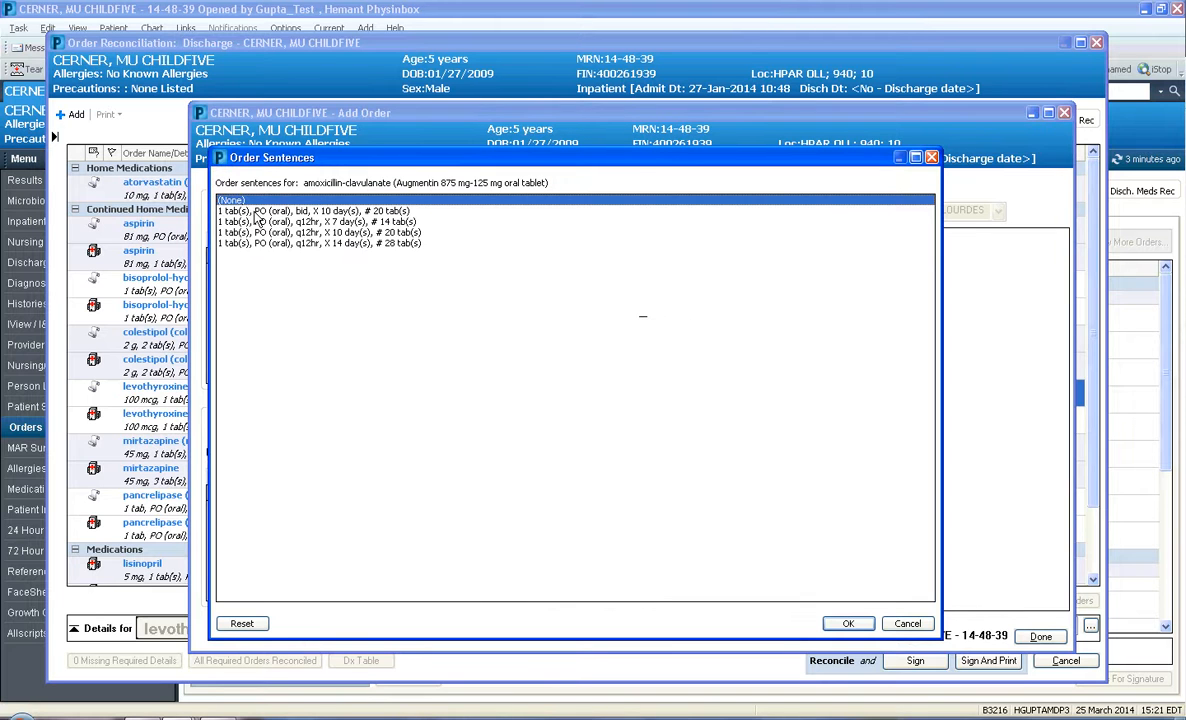
{"action": "left_click", "coordinate": [330, 222]}
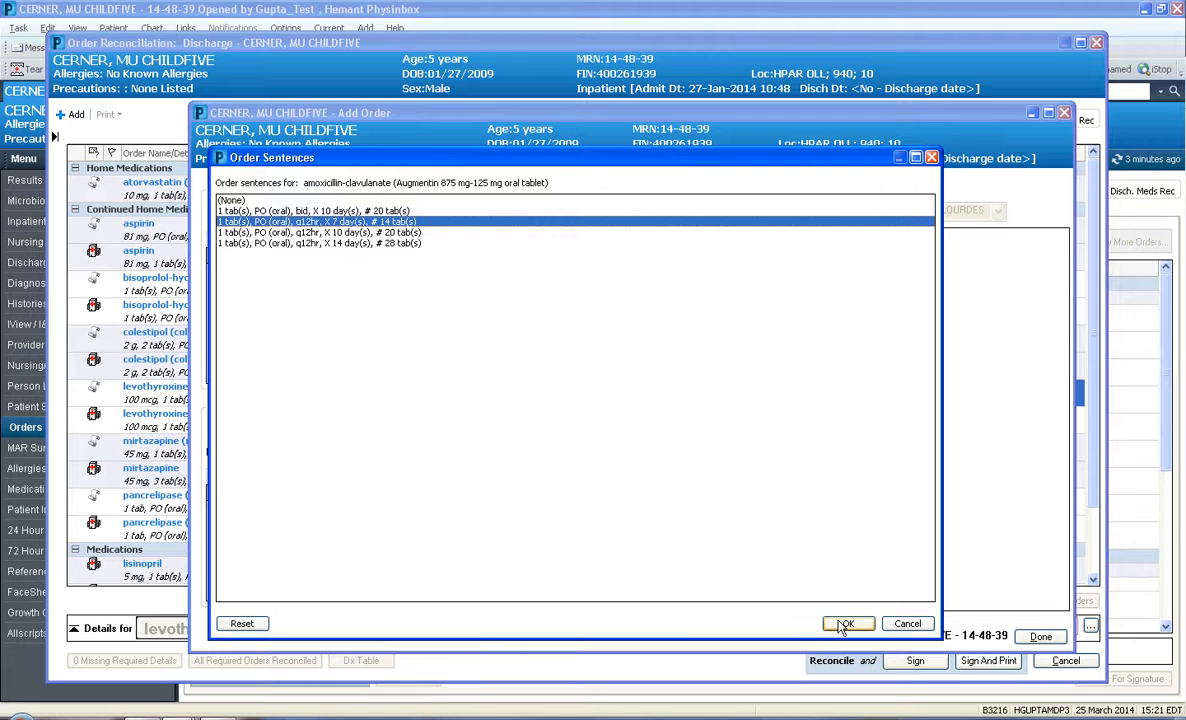
{"action": "left_click", "coordinate": [847, 623]}
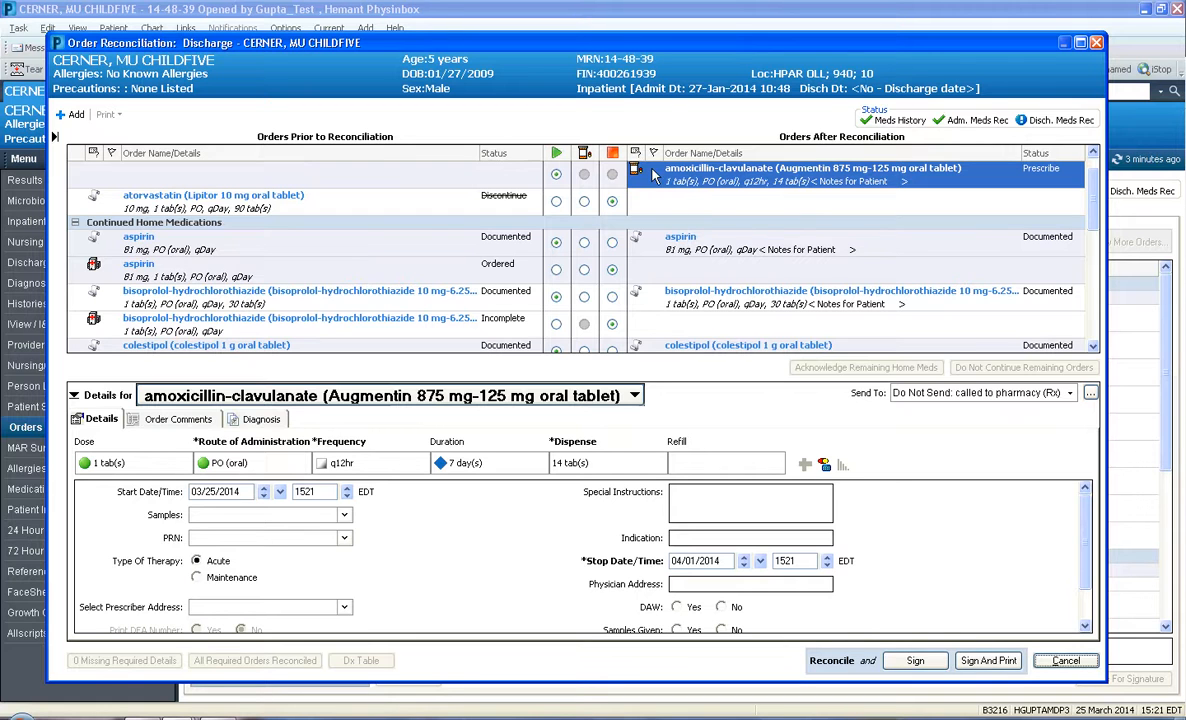
{"action": "mouse_move", "coordinate": [742, 180]}
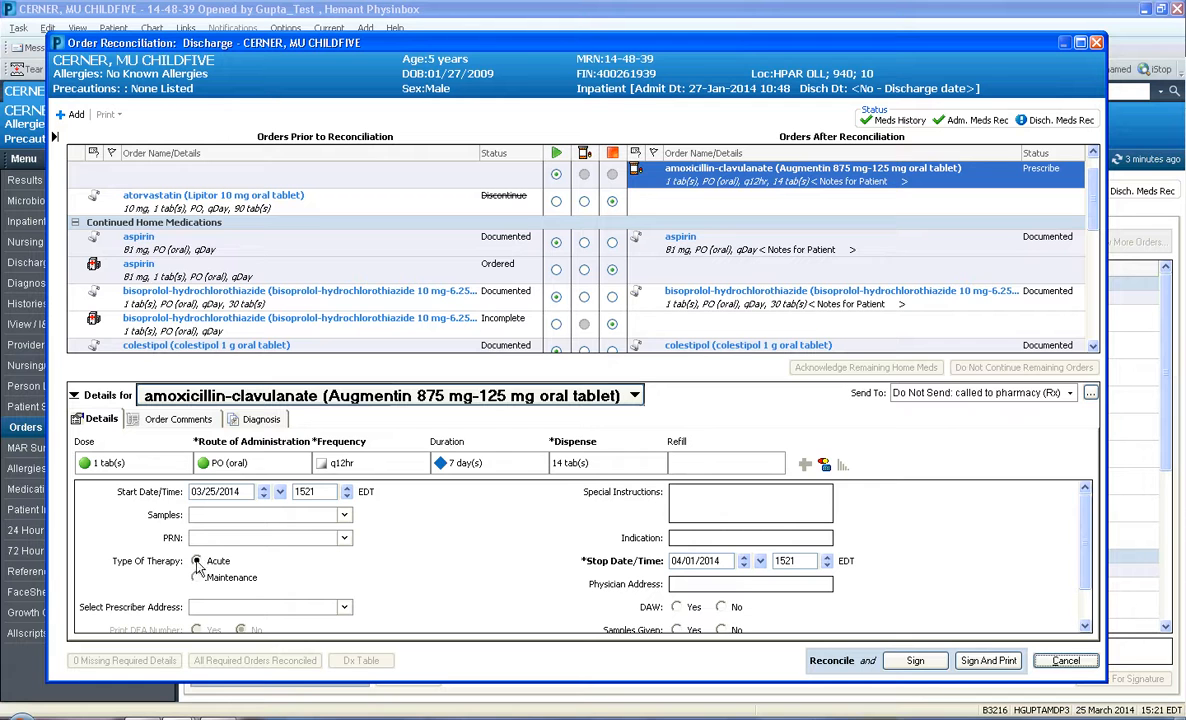
{"action": "left_click", "coordinate": [197, 560]}
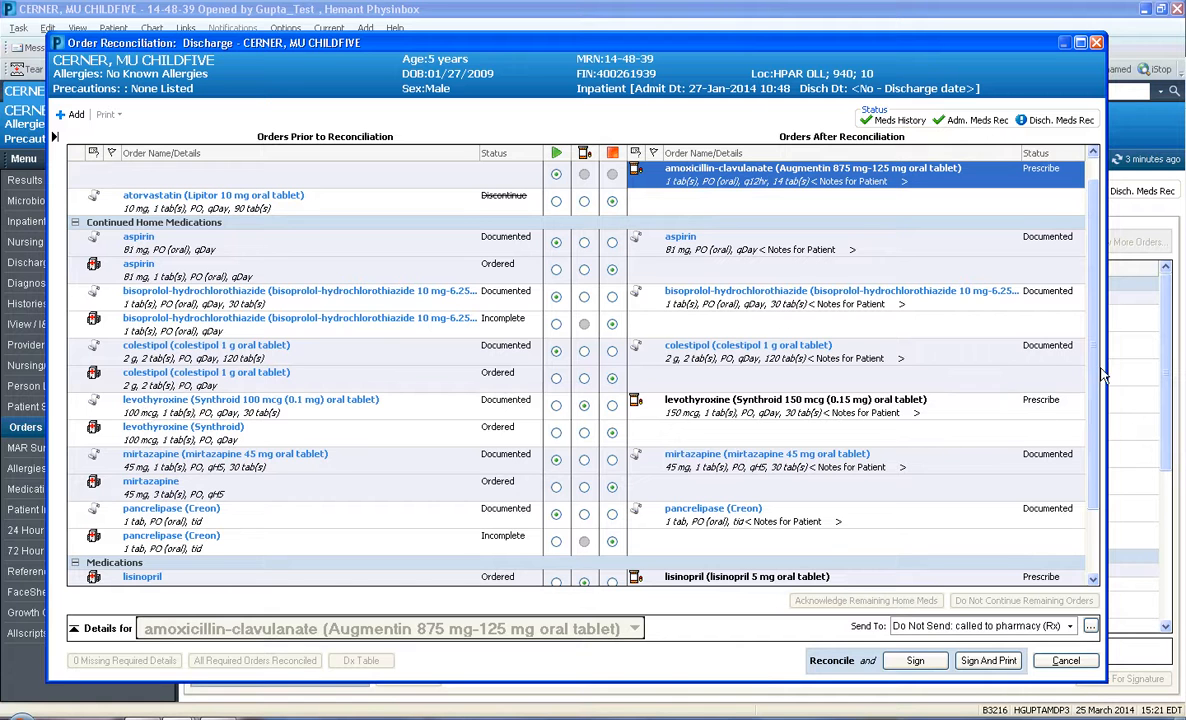
{"action": "scroll", "scroll_direction": "down", "scroll_amount": 3}
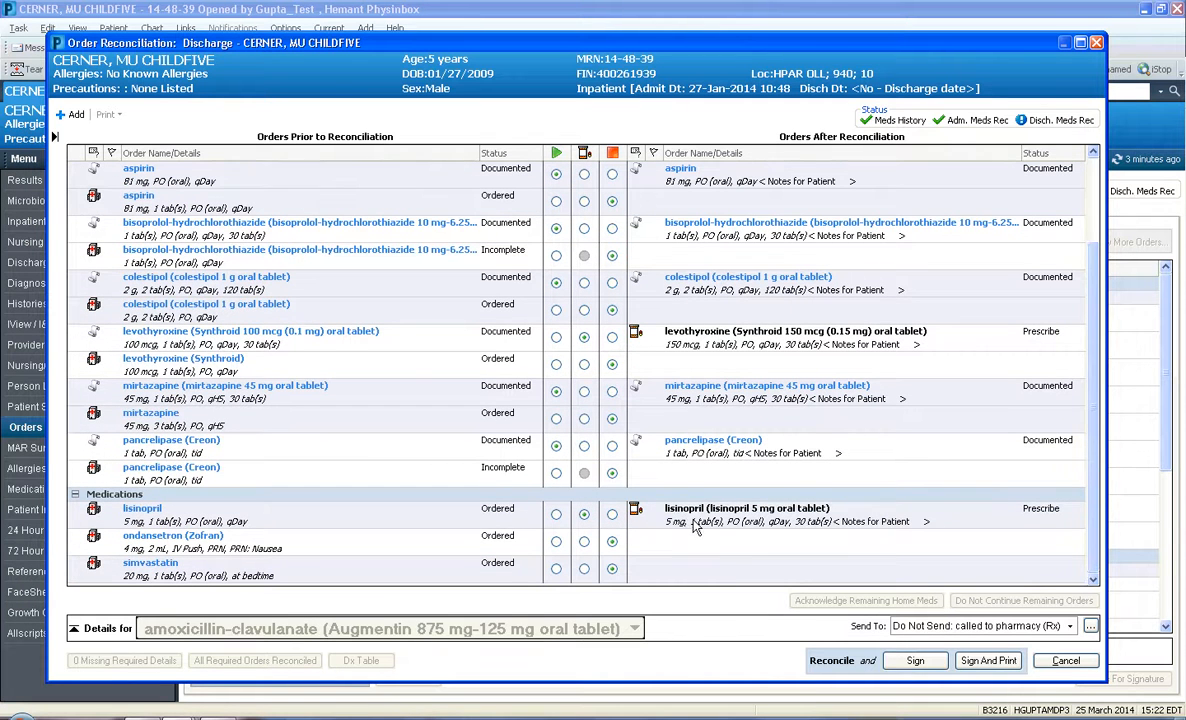
- Edit the lisinopril 10 mg prescription to 2 tabs daily, 60 tabs dispensed
{"action": "left_click", "coordinate": [746, 508]}
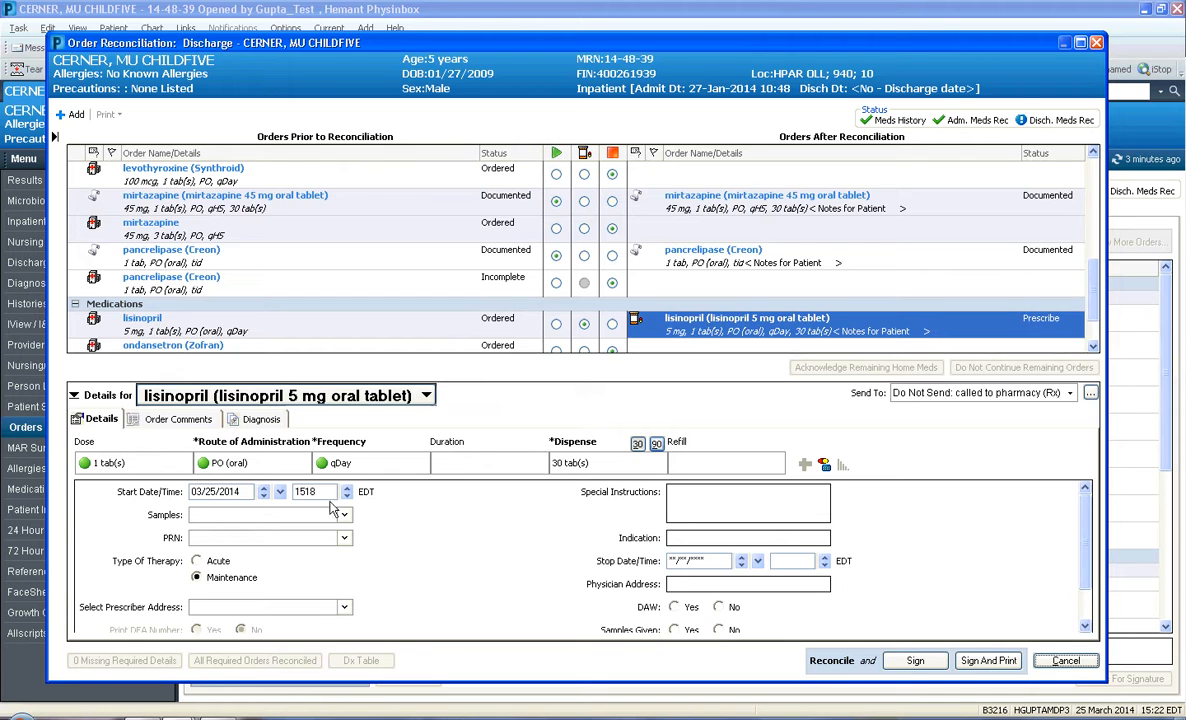
{"action": "left_click", "coordinate": [130, 462]}
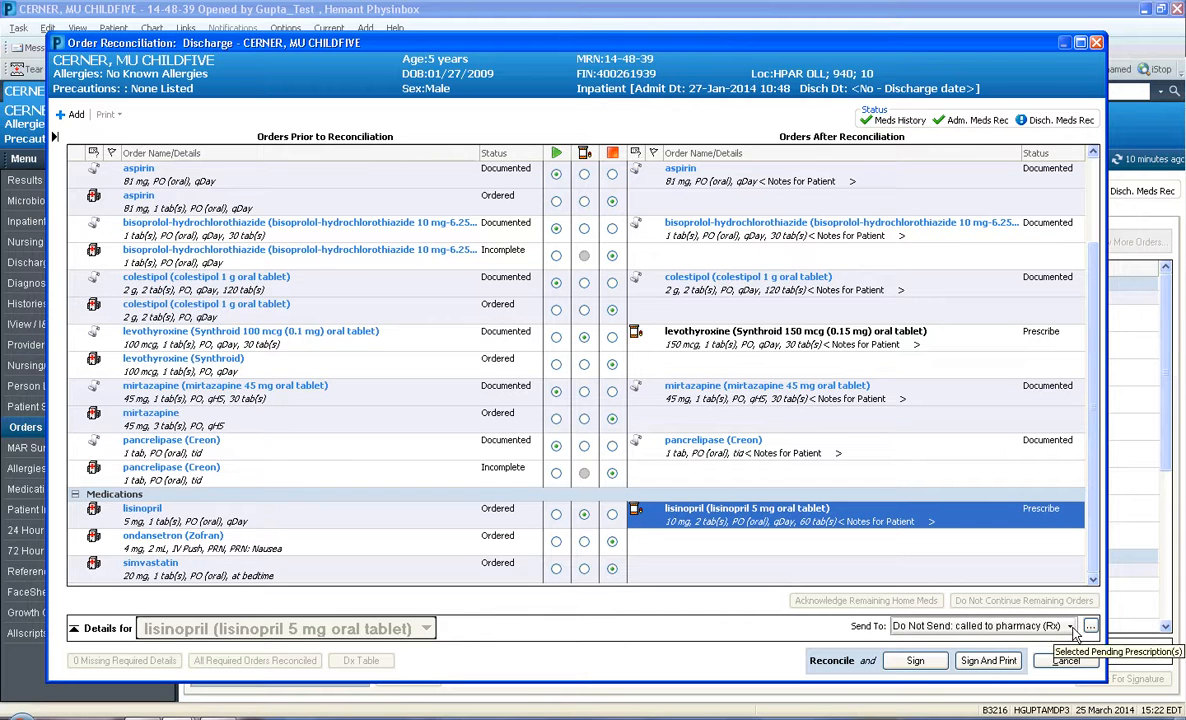
{"action": "left_click", "coordinate": [1070, 625]}
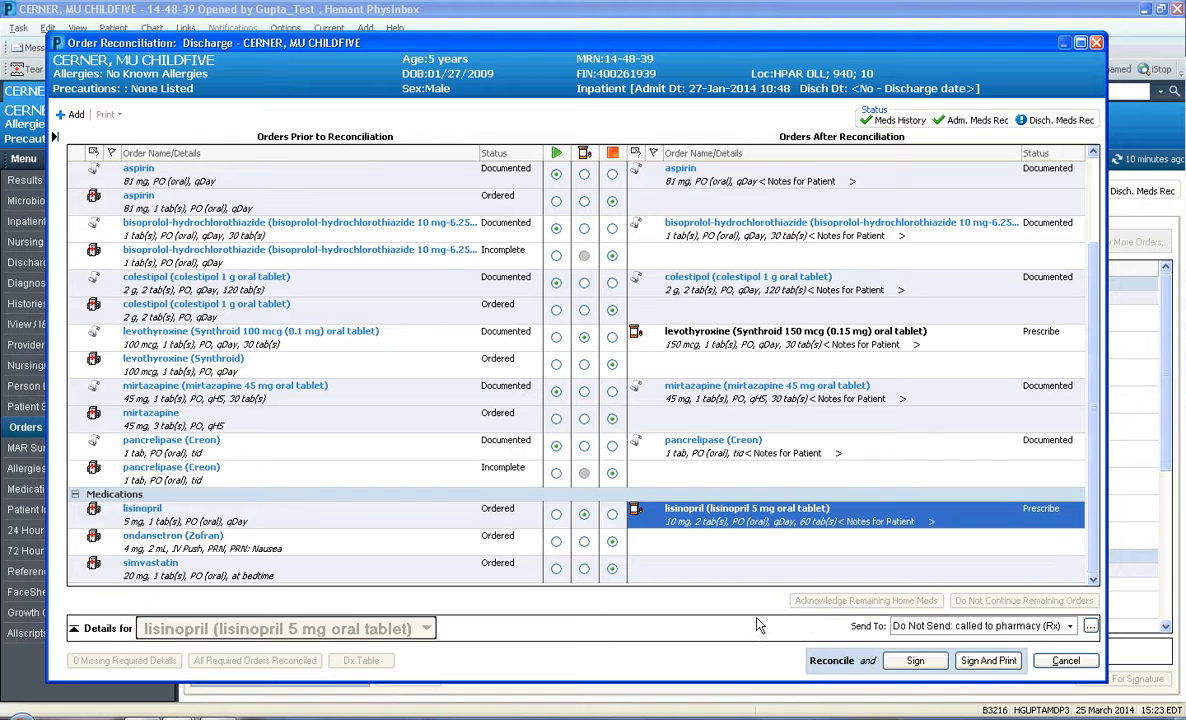
{"action": "mouse_move", "coordinate": [832, 648]}
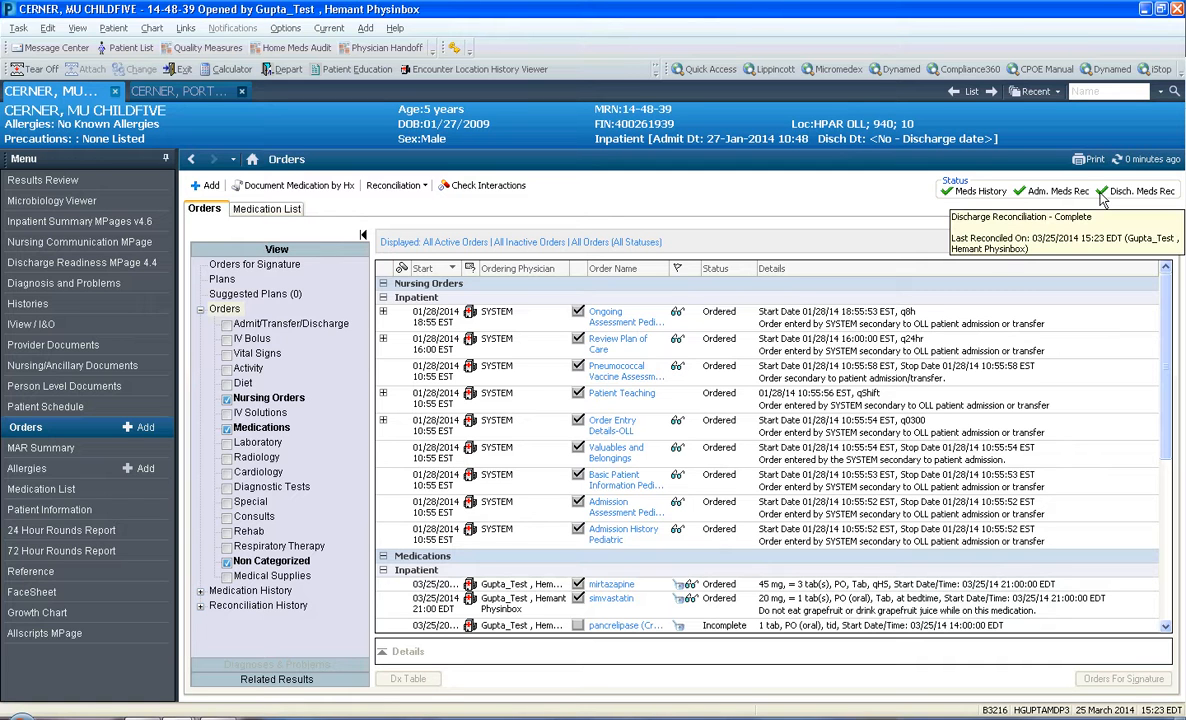
{"action": "mouse_move", "coordinate": [365, 575]}
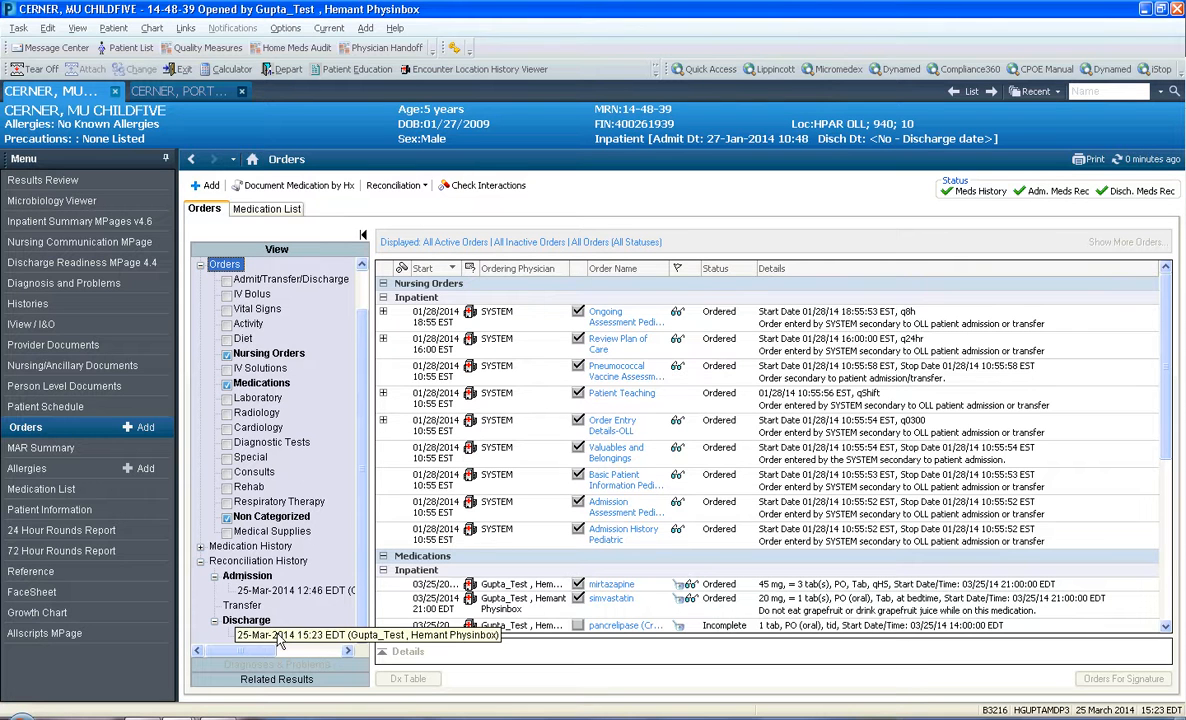
- Open the Discharge entry under Reconciliation History and scroll through its actions
{"action": "left_click", "coordinate": [397, 185]}
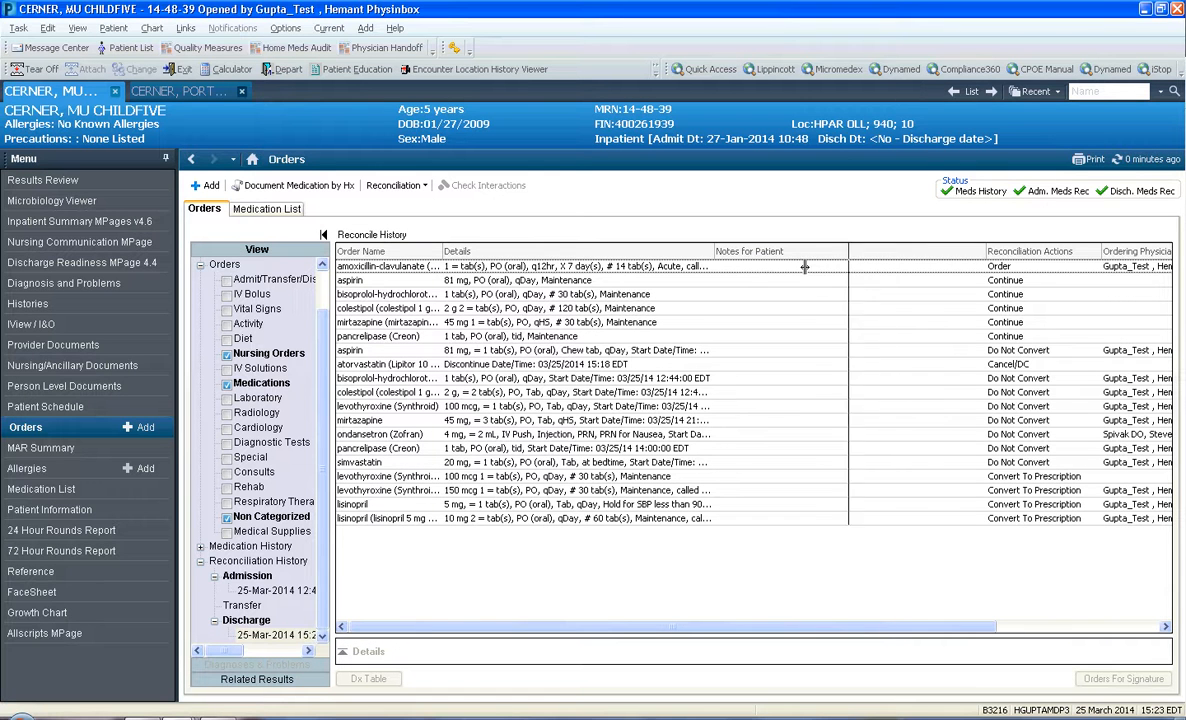
{"action": "scroll", "scroll_direction": "right", "scroll_amount": 3}
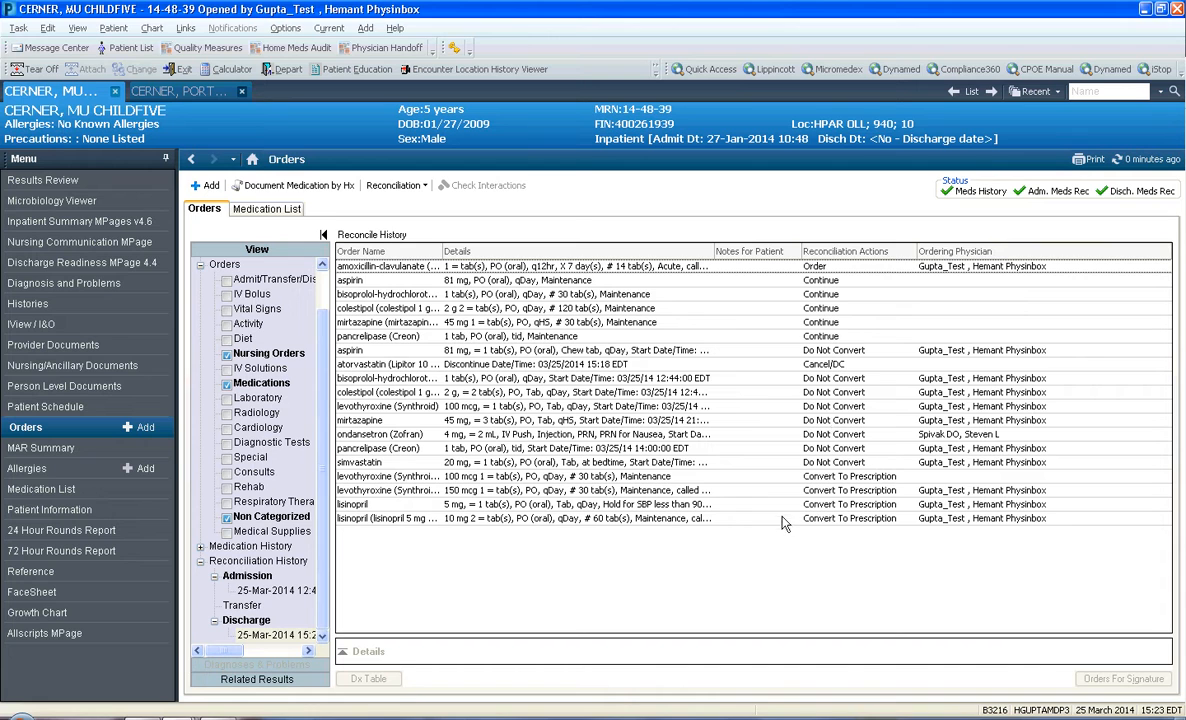